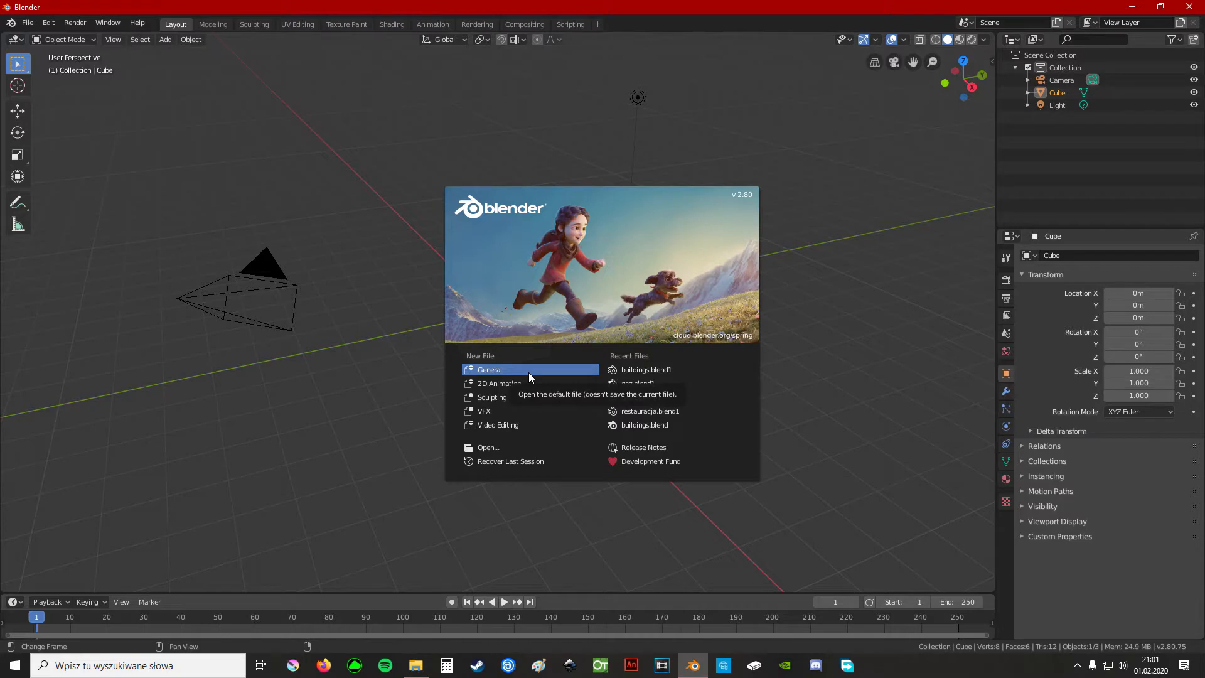
Start a new General scene and clear the default cube and light, keeping the camera.
click(488, 369)
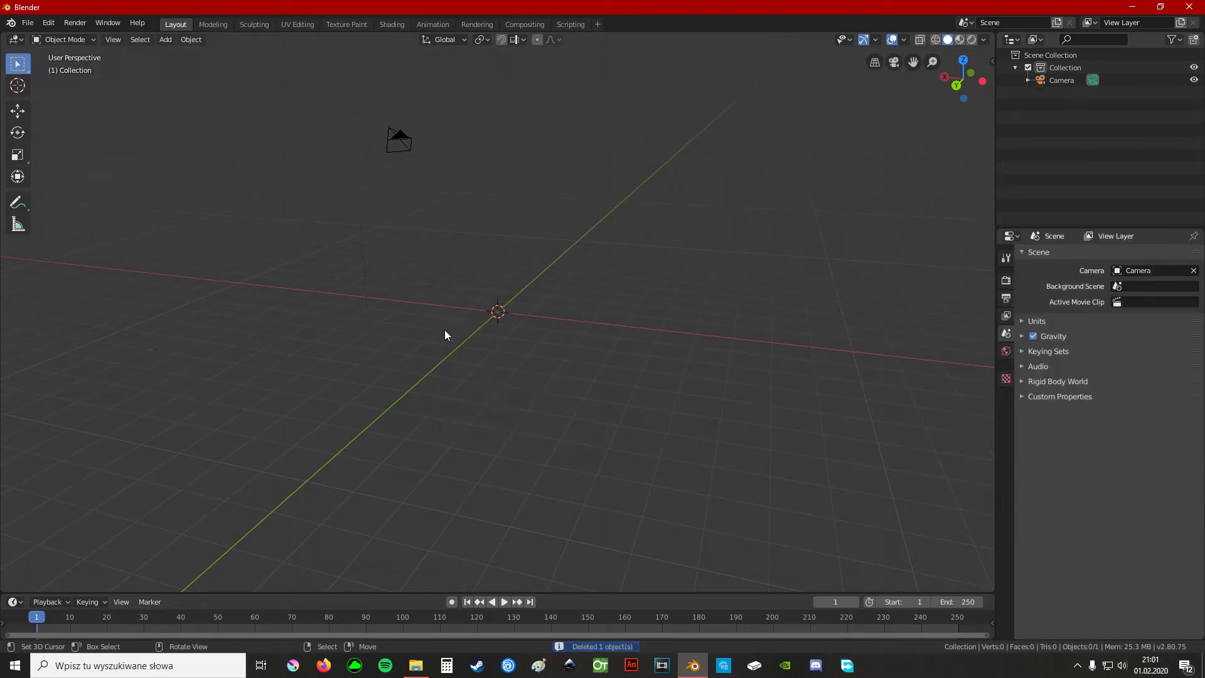
Add a circle mesh with 16 vertices from the Add menu.
key(shift+s)
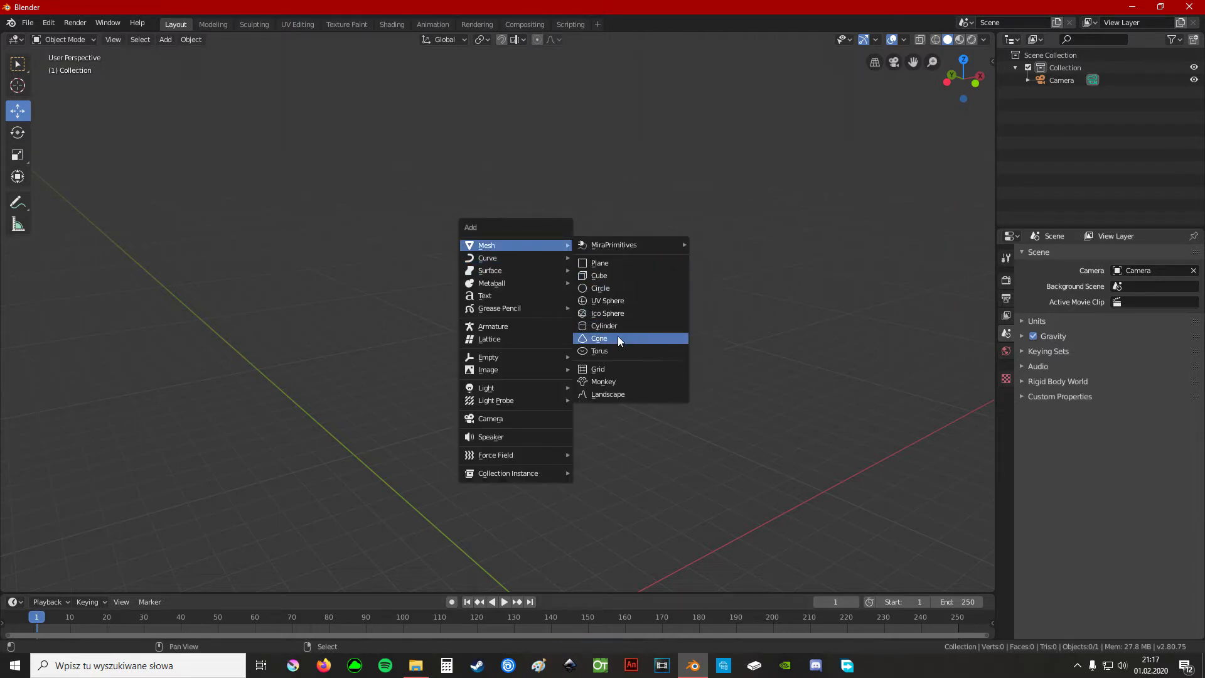
click(600, 287)
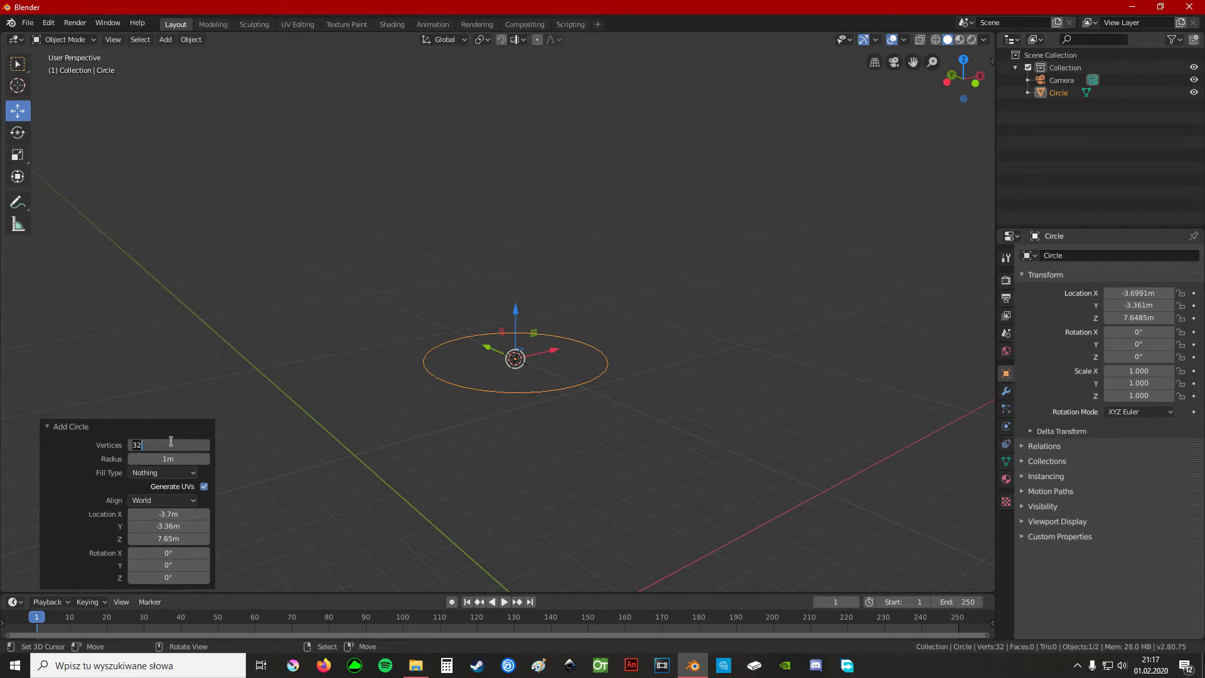
text(16)
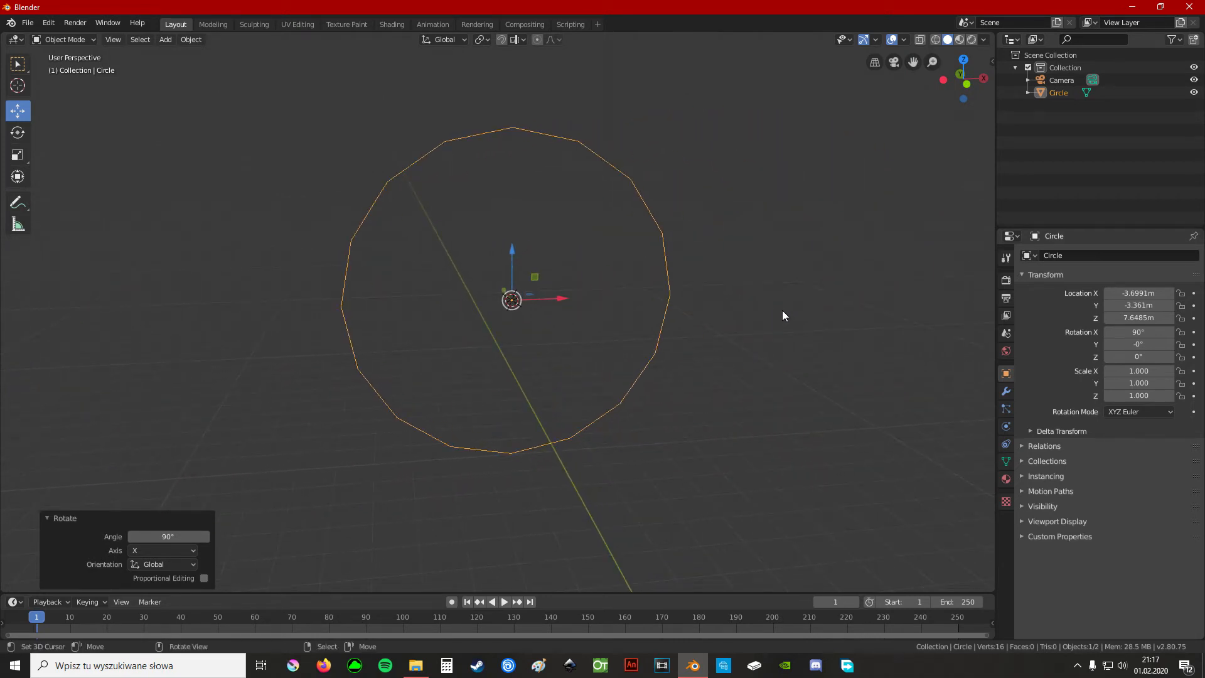
mouse_move(648, 317)
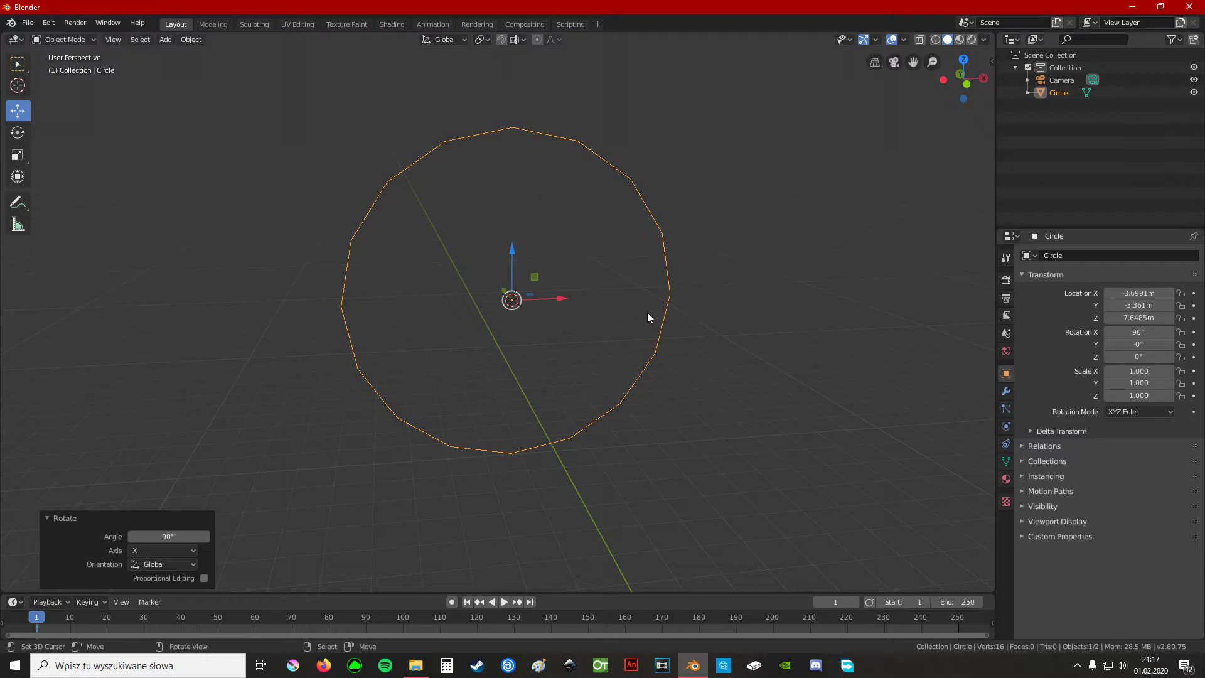
In Edit Mode, fill the circle into a disc and inset a smaller inner ring of faces.
key(Tab)
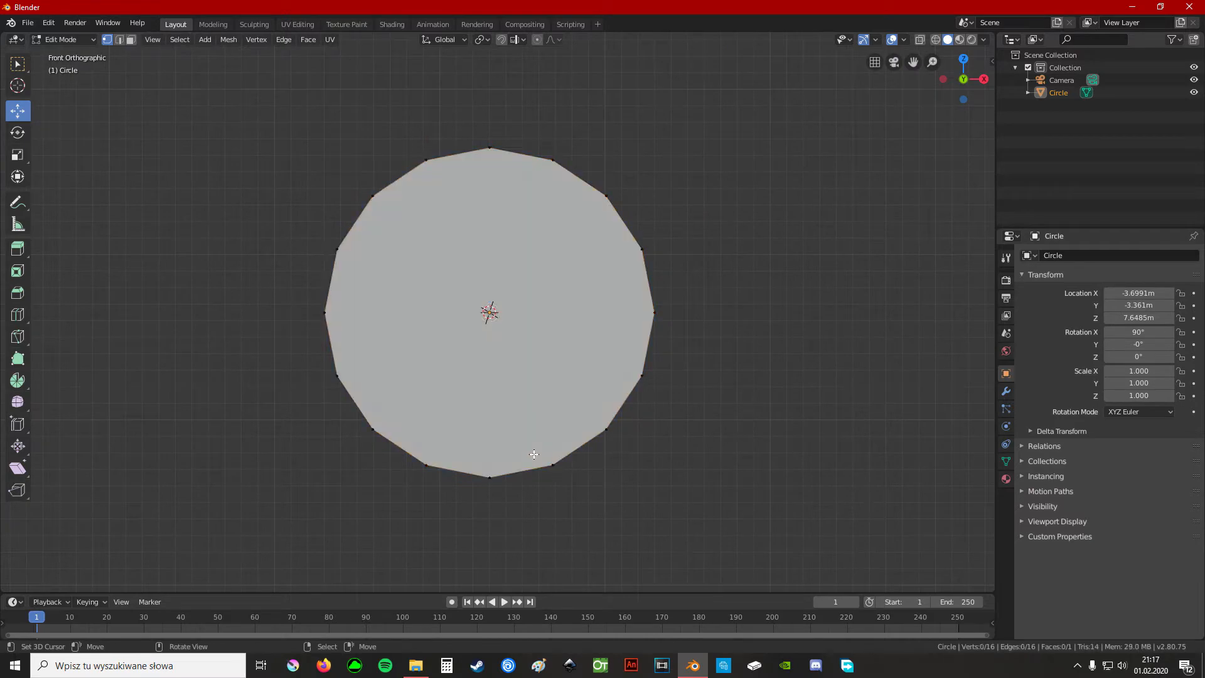
key(a)
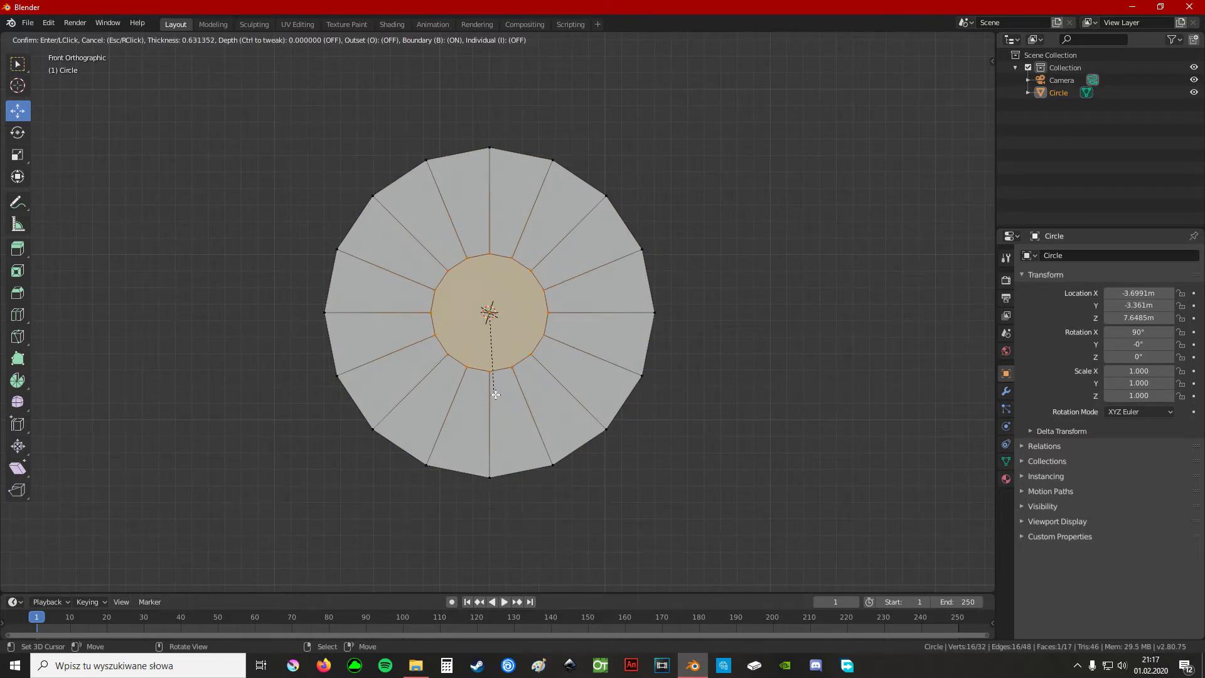
mouse_move(486, 398)
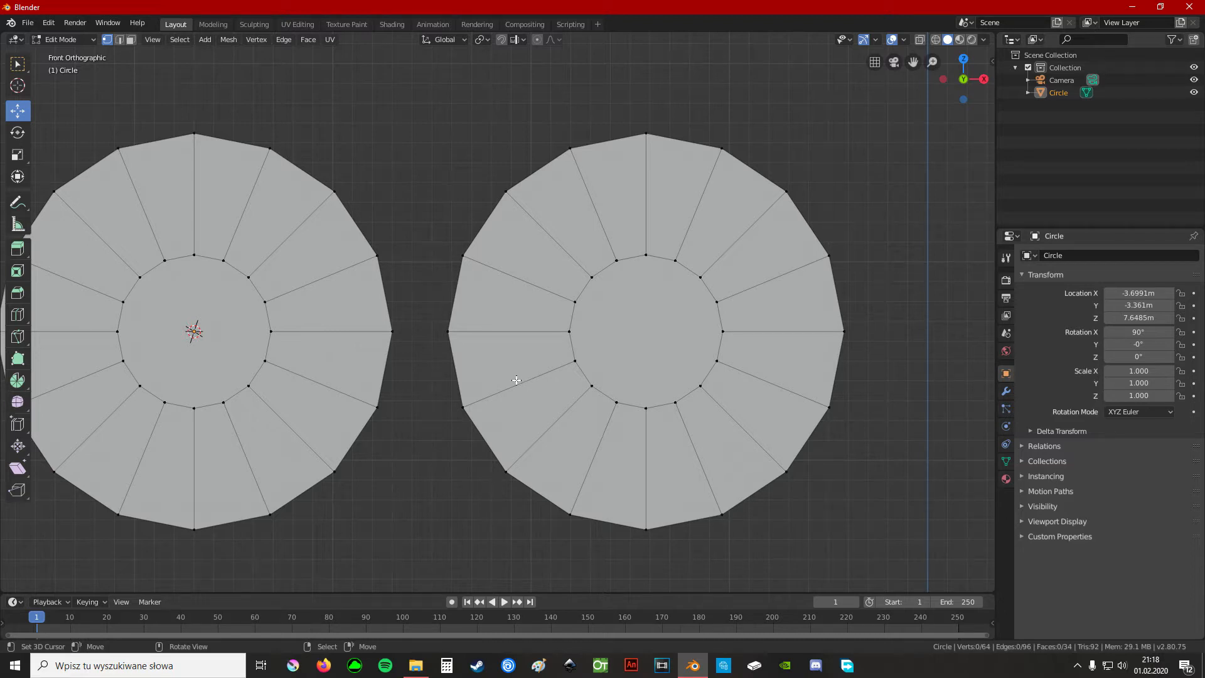
mouse_move(377, 255)
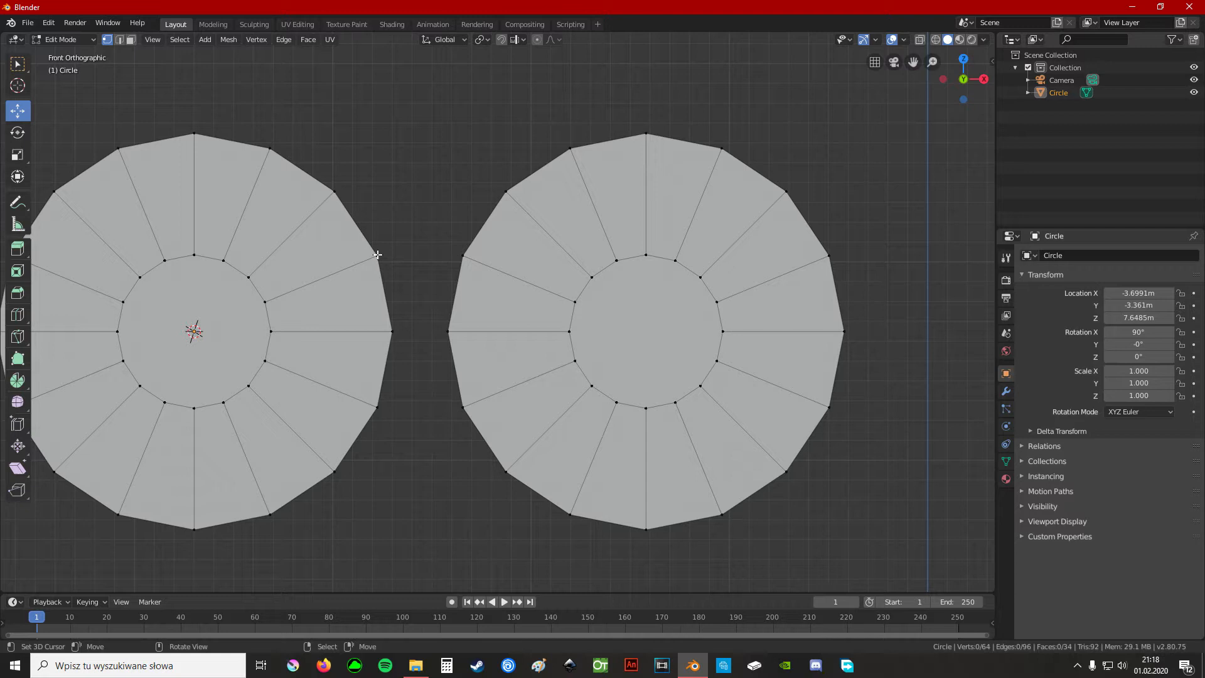
Select and delete the facing vertices of both discs so they can be bridged into one plate.
click(377, 255)
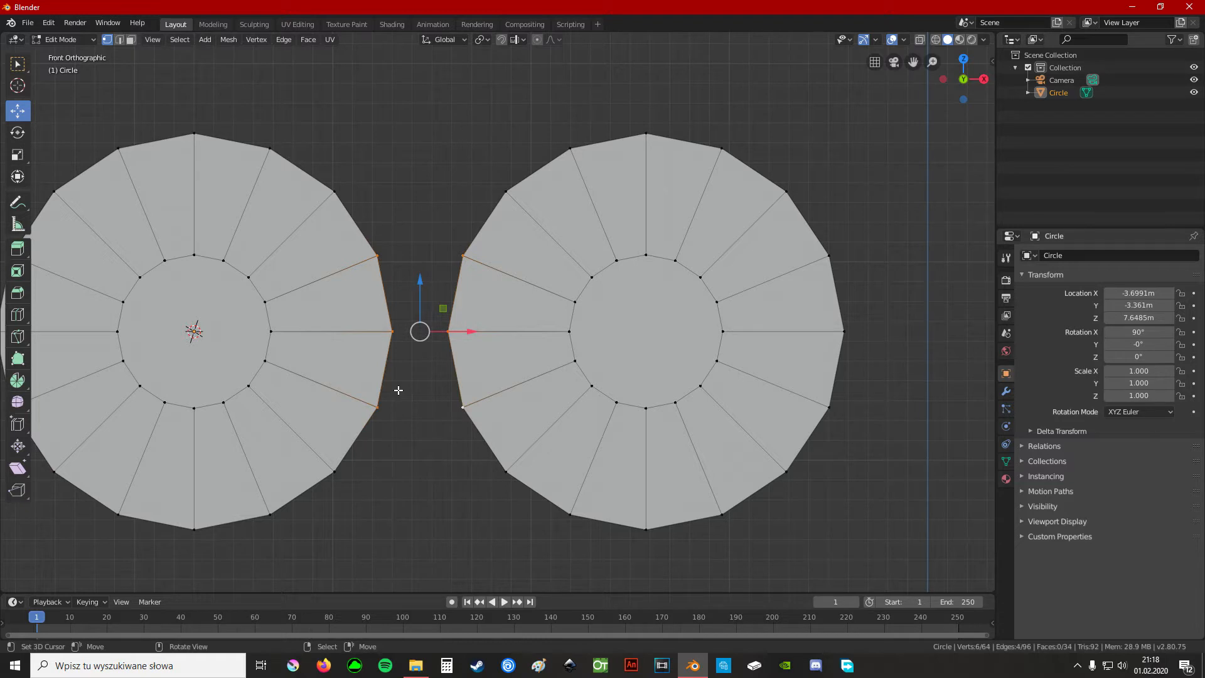
mouse_move(337, 510)
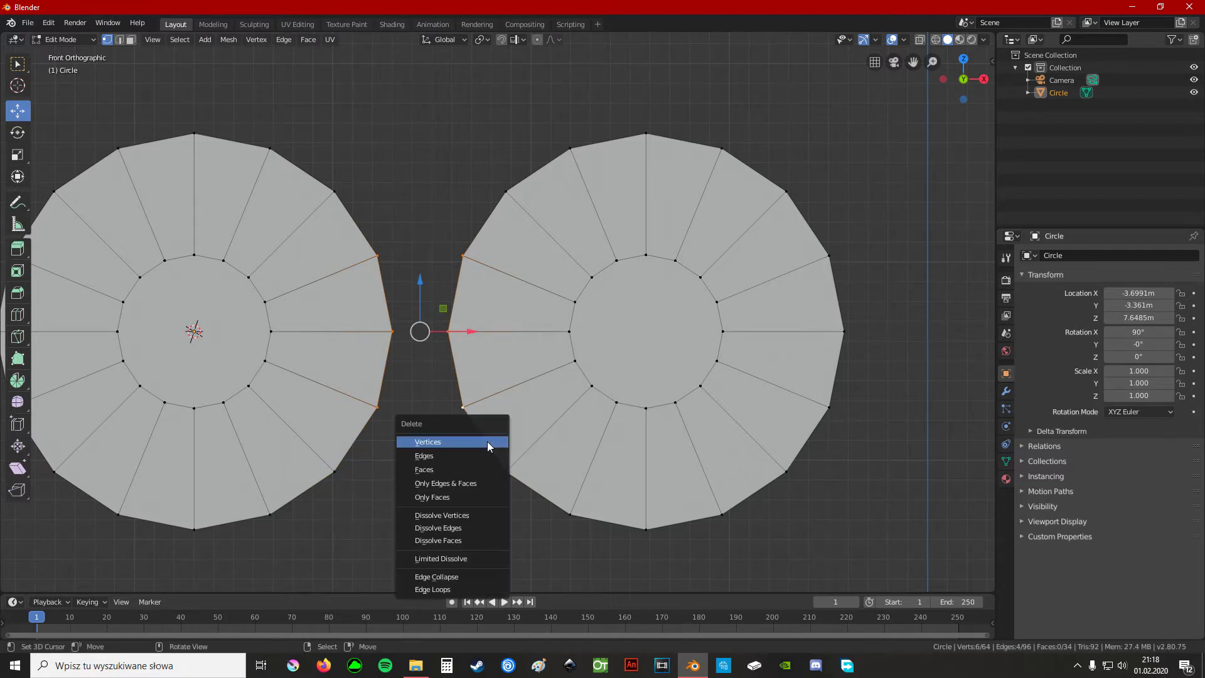
click(427, 441)
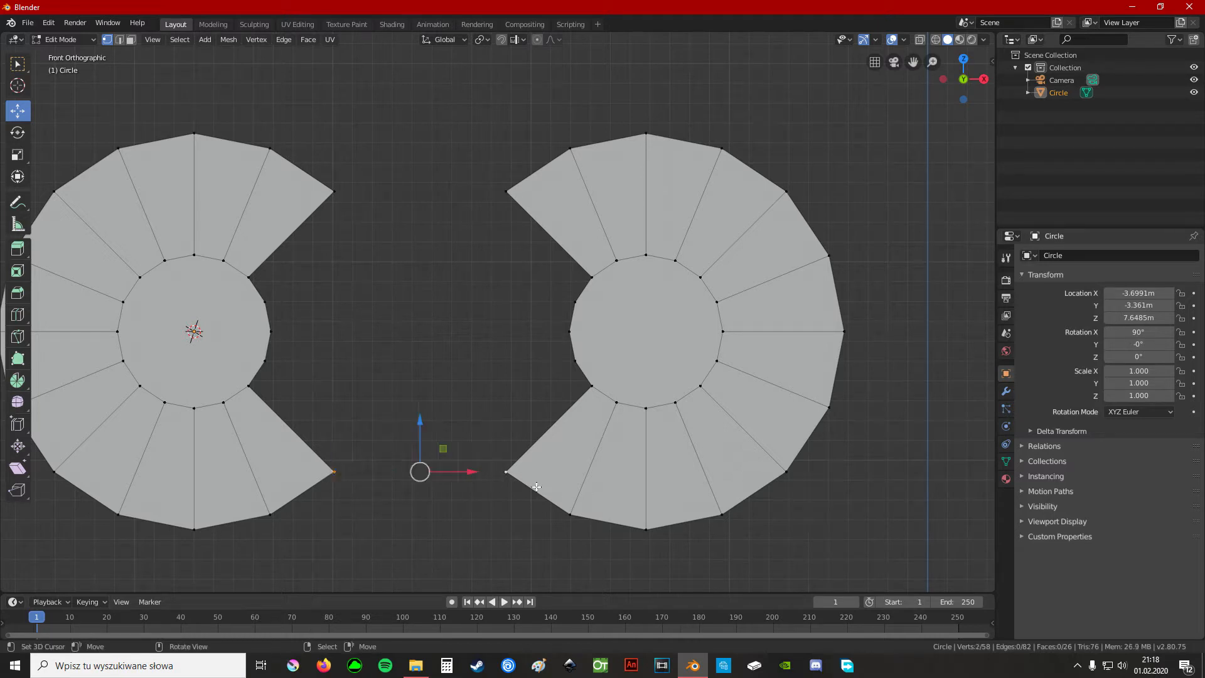
mouse_move(514, 451)
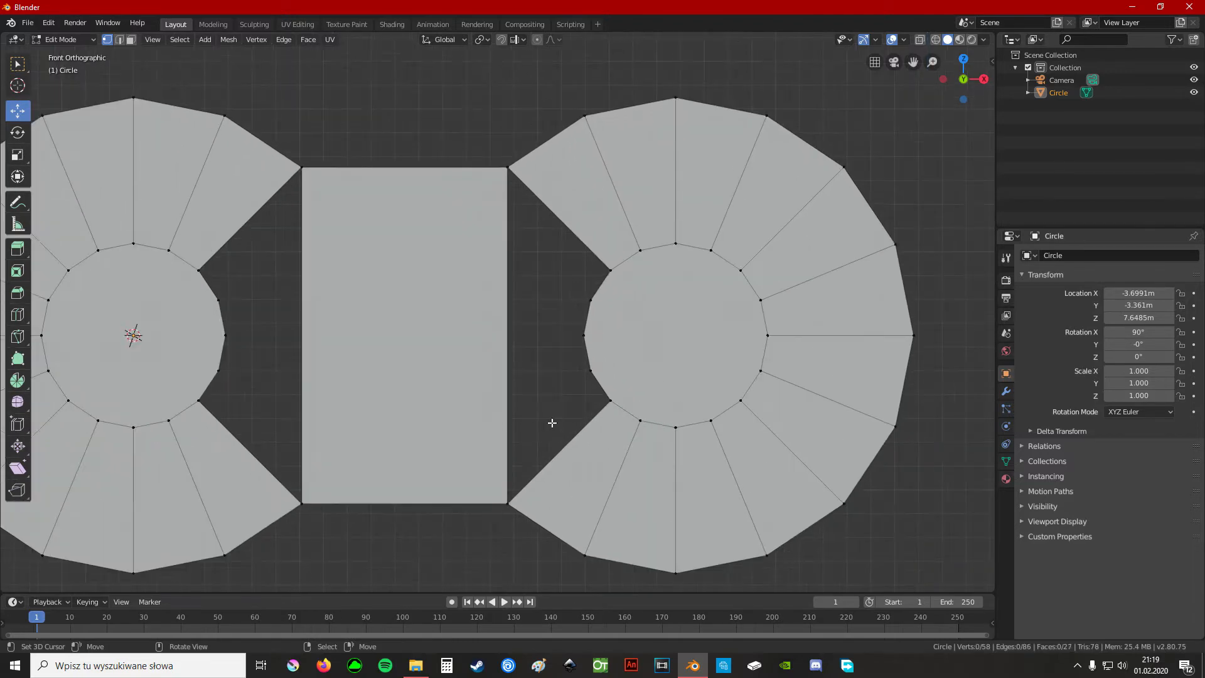
scroll(up, 3)
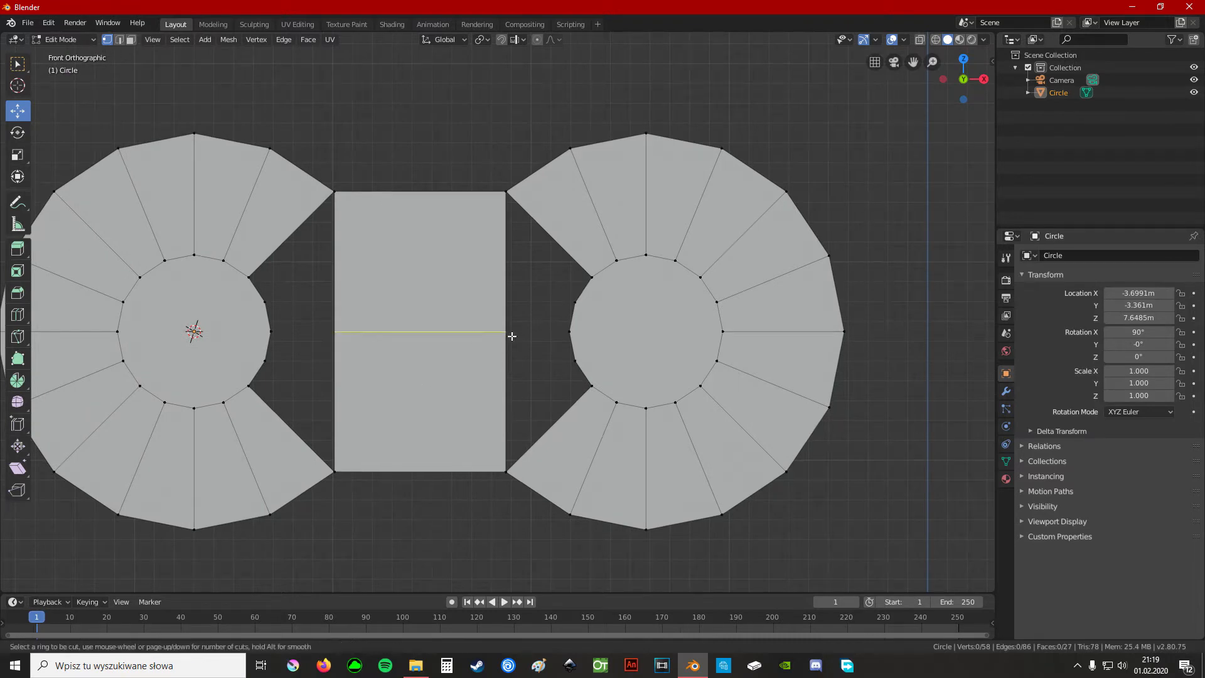
mouse_move(545, 316)
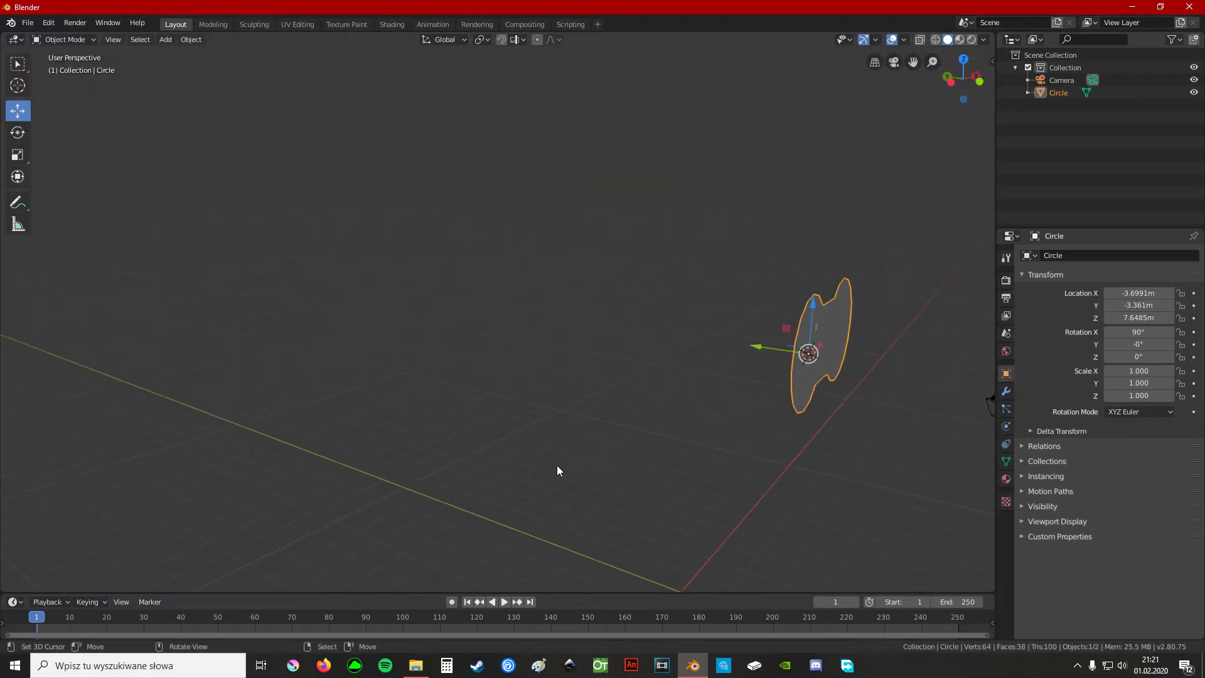
In Edit Mode, extrude the flat plate's faces outward into a solid link piece.
key(Tab)
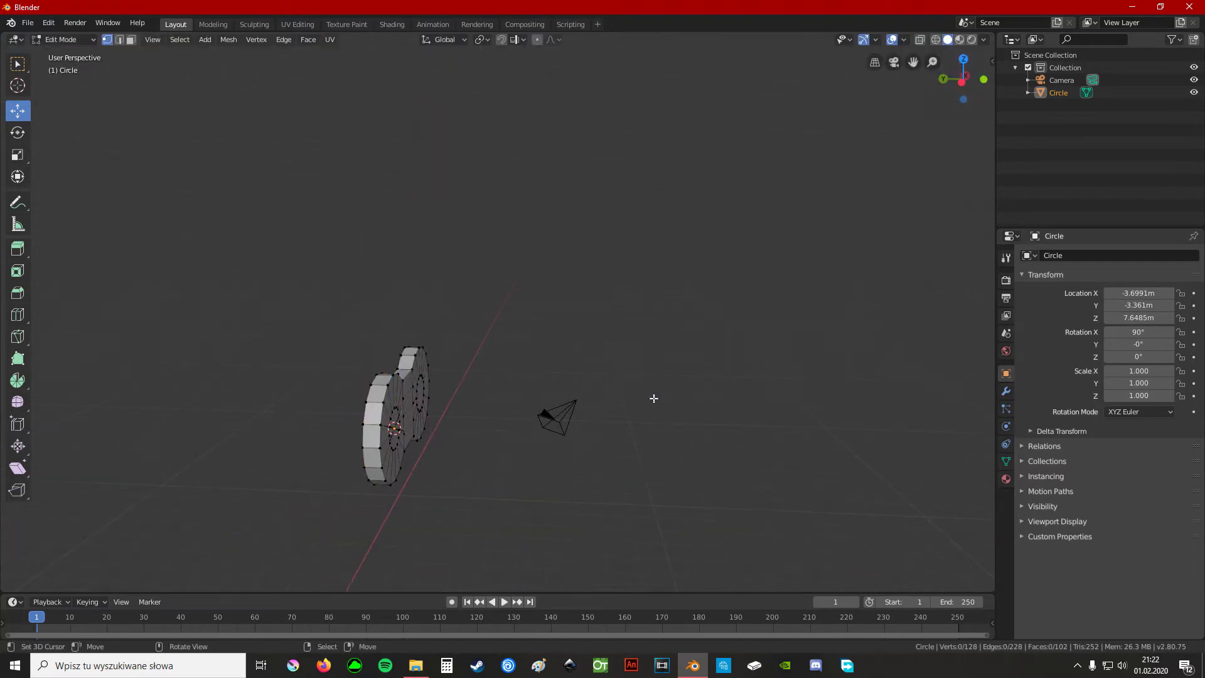
drag(653, 398, 446, 457)
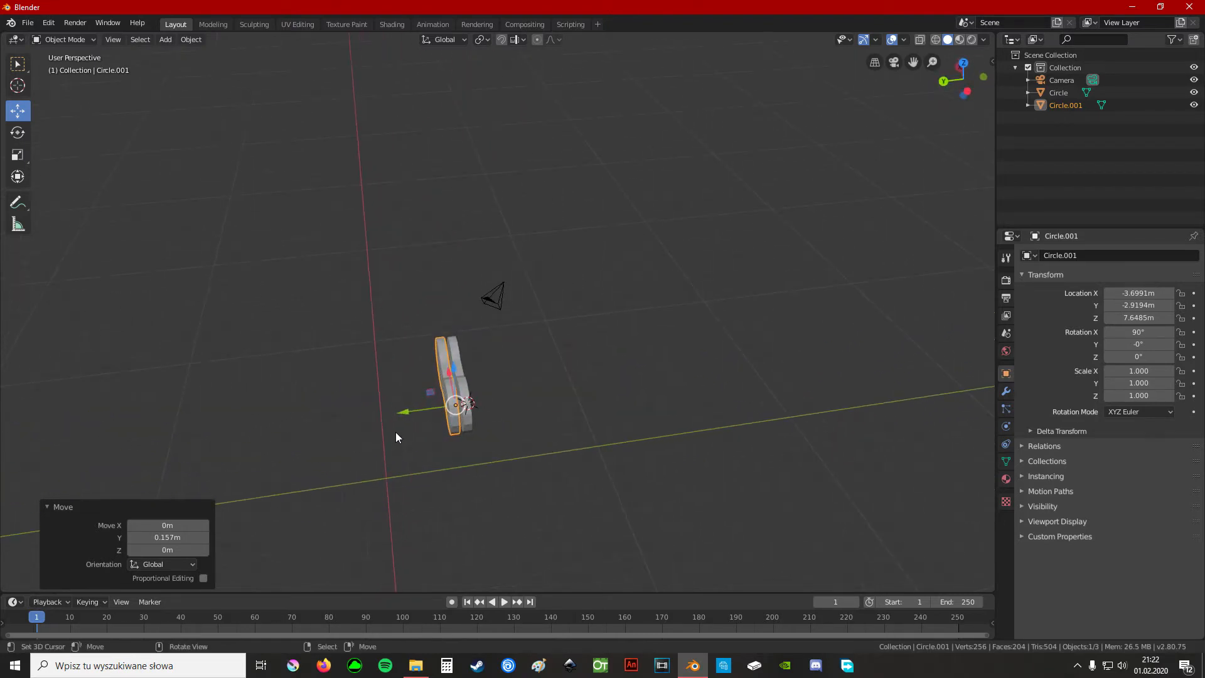
Duplicate the solid plate so three parallel plates stand in the scene, then deselect all.
key(shift+d)
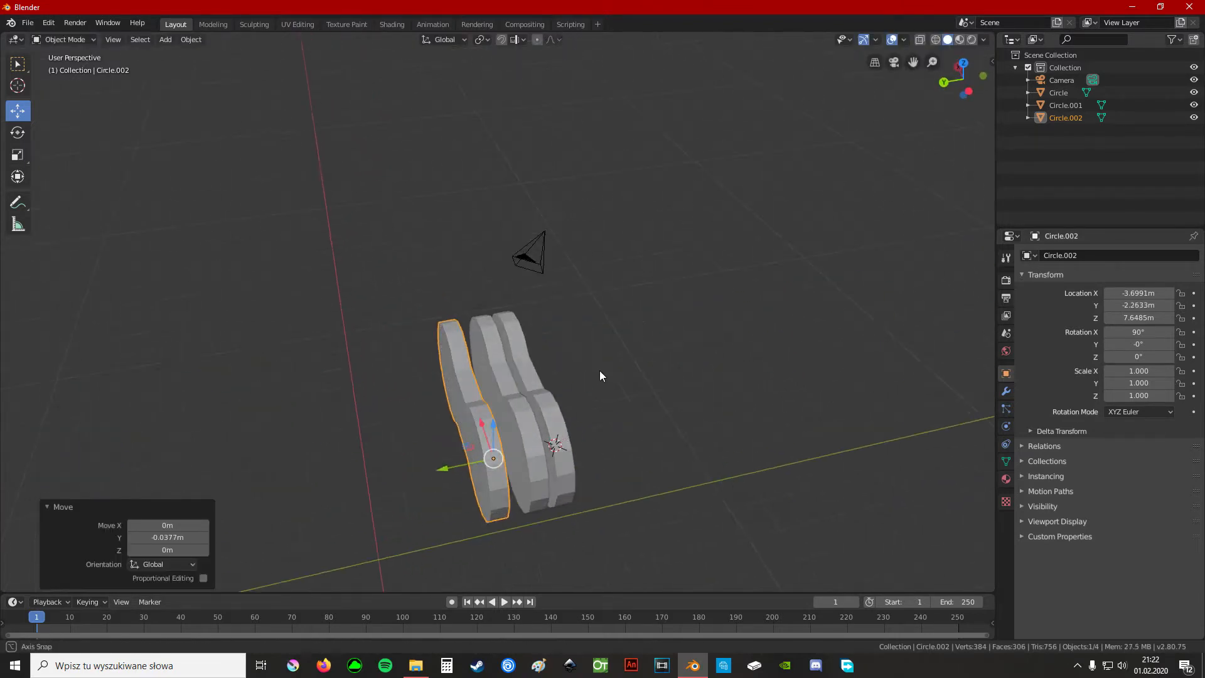
drag(600, 377, 384, 460)
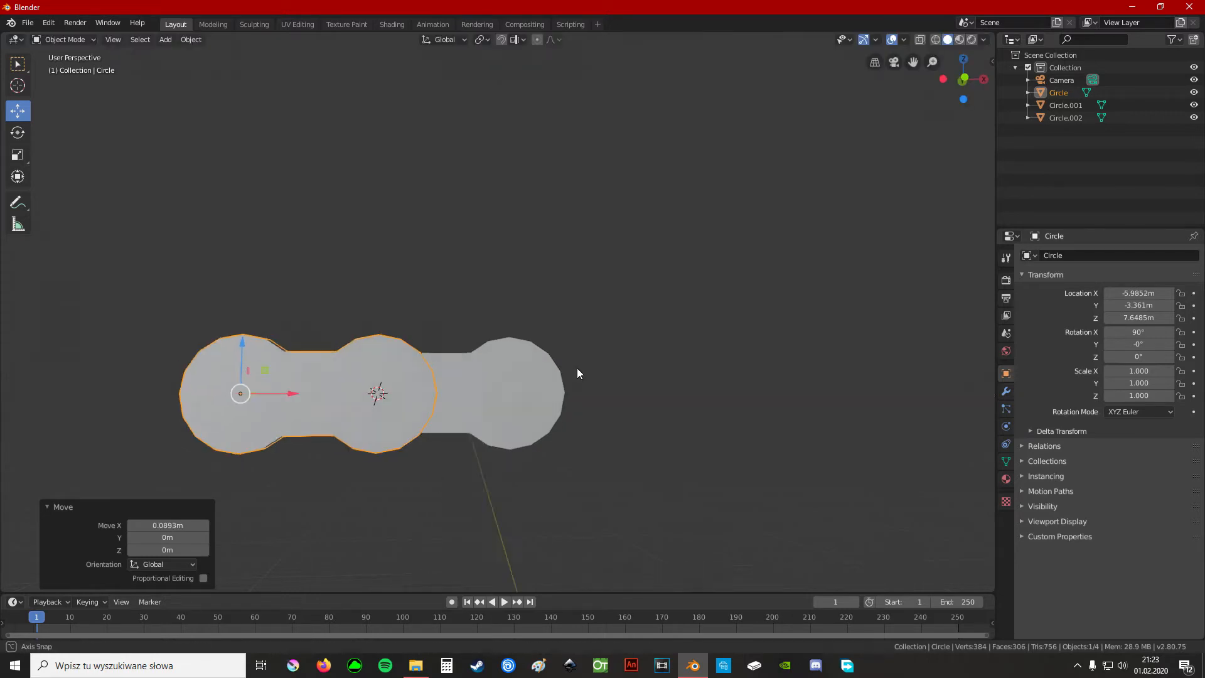
drag(579, 374, 444, 494)
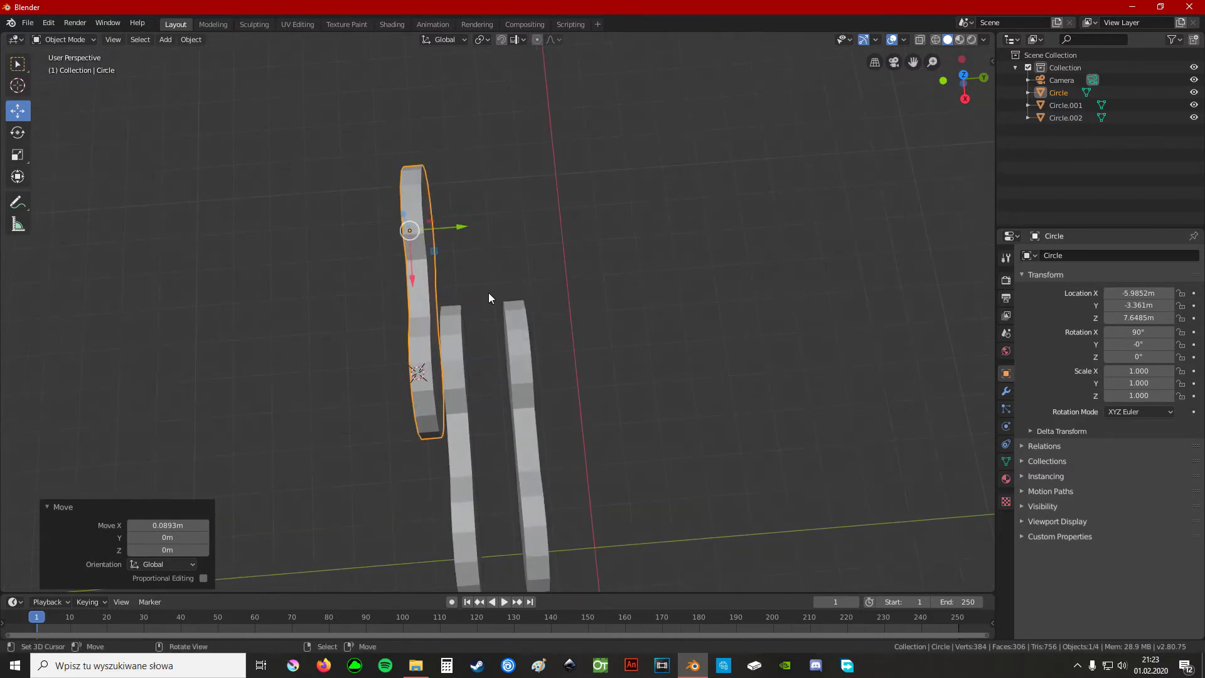
drag(492, 297, 478, 315)
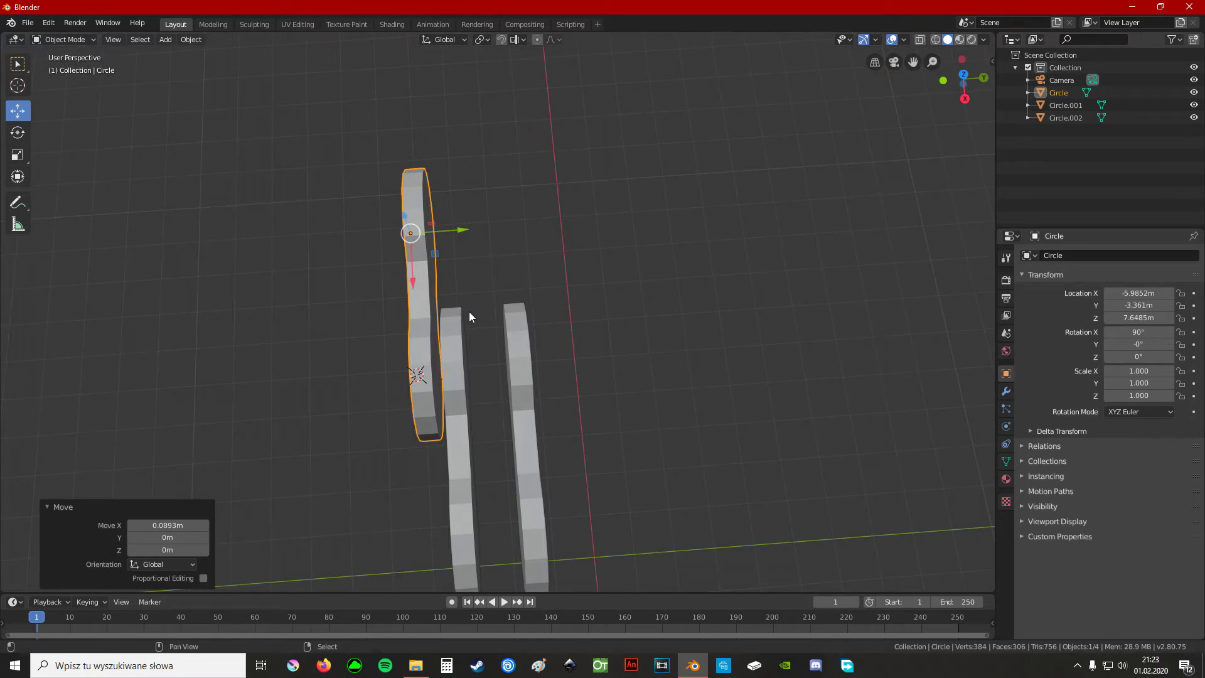
click(575, 349)
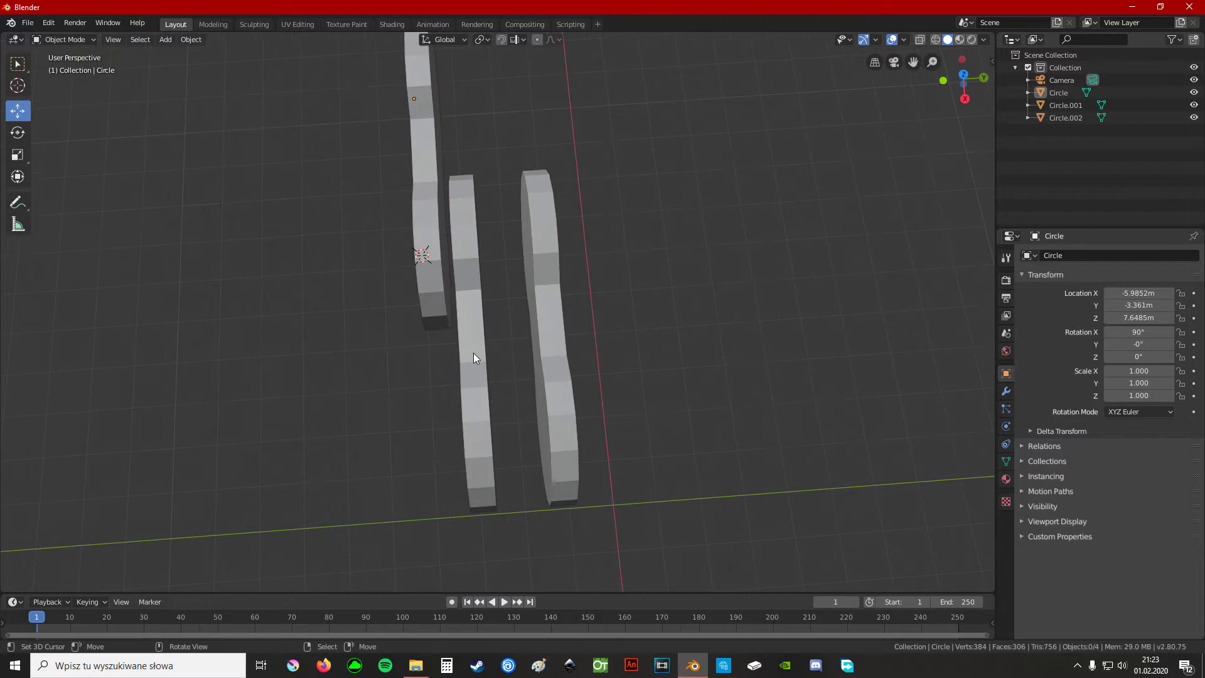
Join the two parallel plates into one object and delete their hole faces for pin bridging.
click(461, 307)
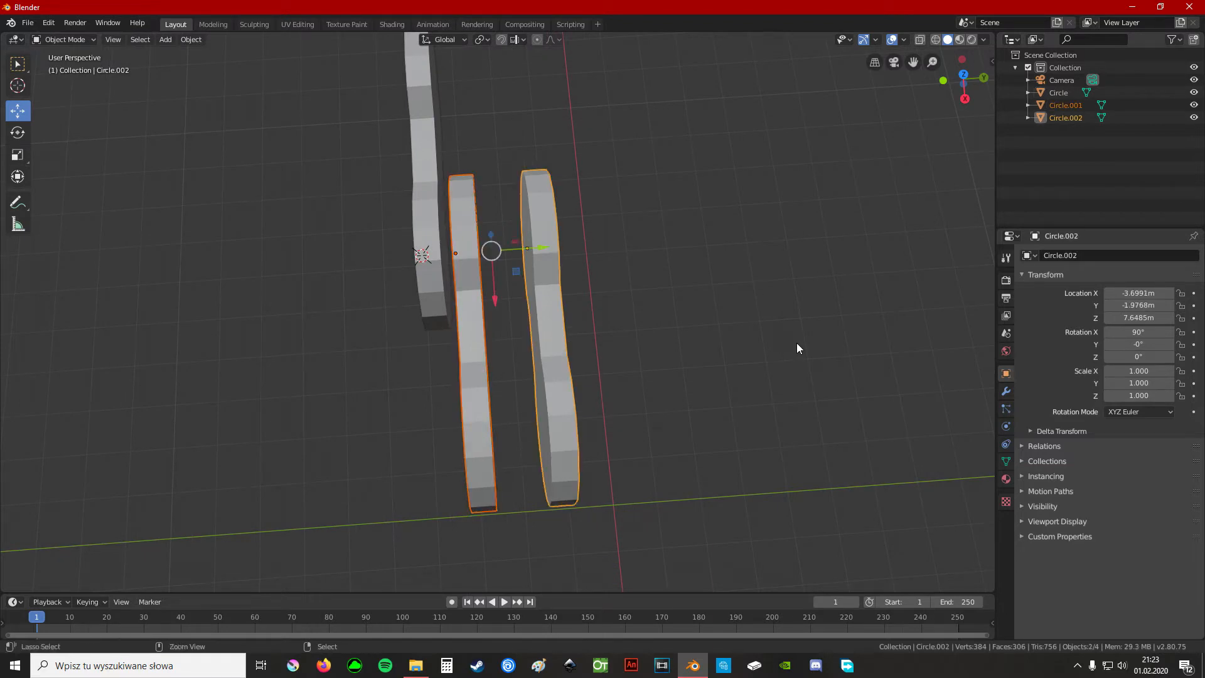
key(Tab)
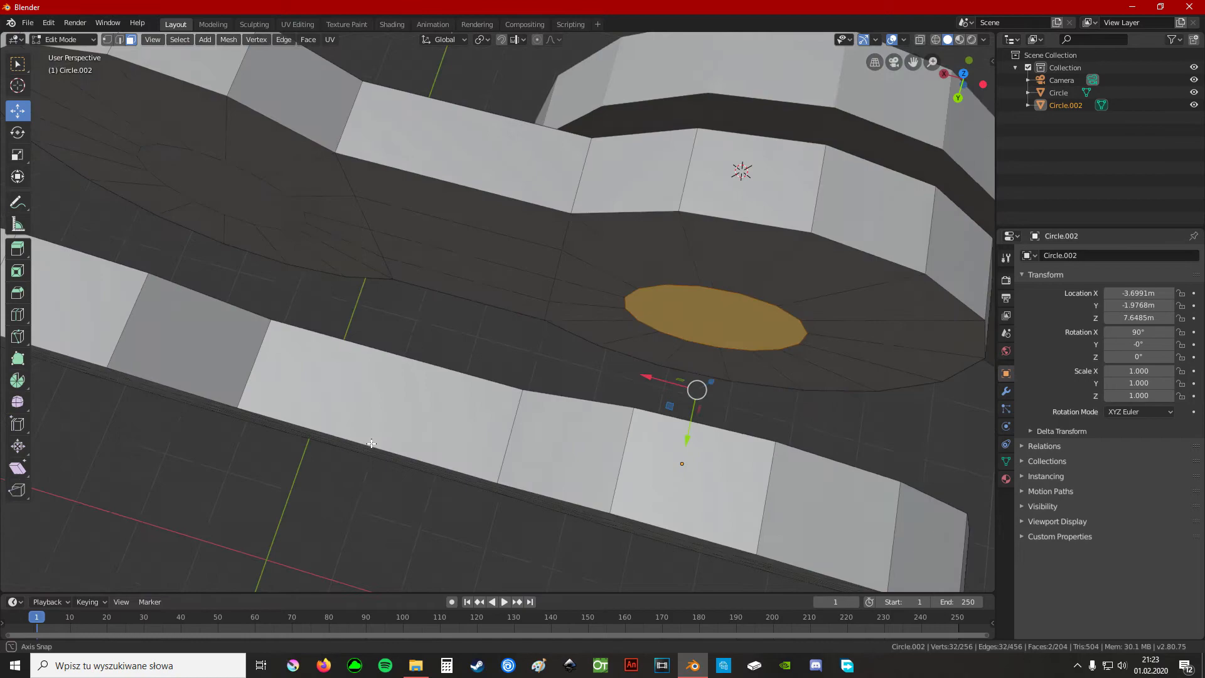
key(x)
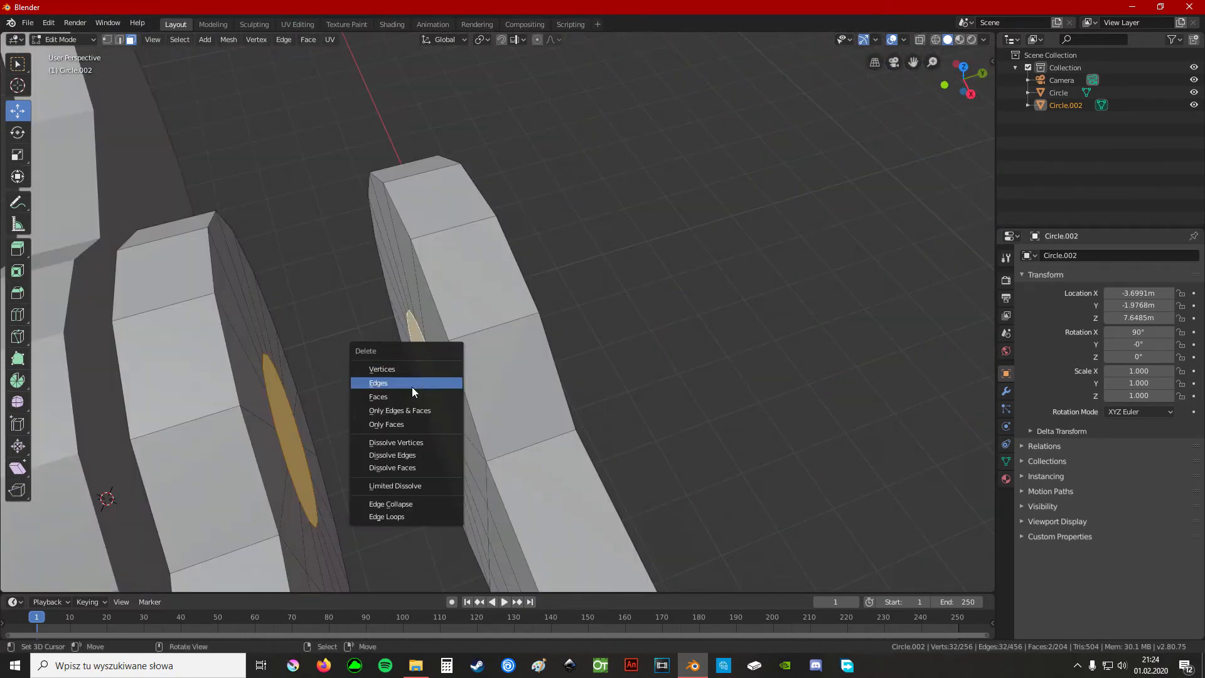
click(378, 383)
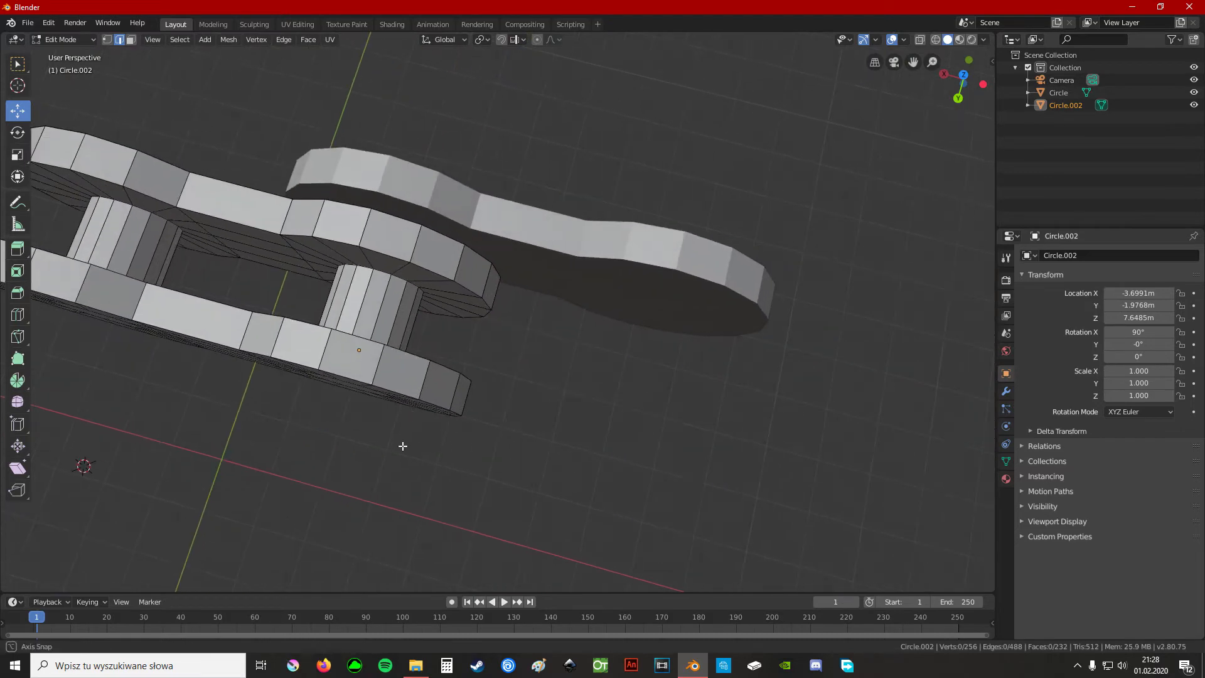
Inspect the assembled link and select the outer link piece for origin adjustment.
drag(402, 446, 700, 416)
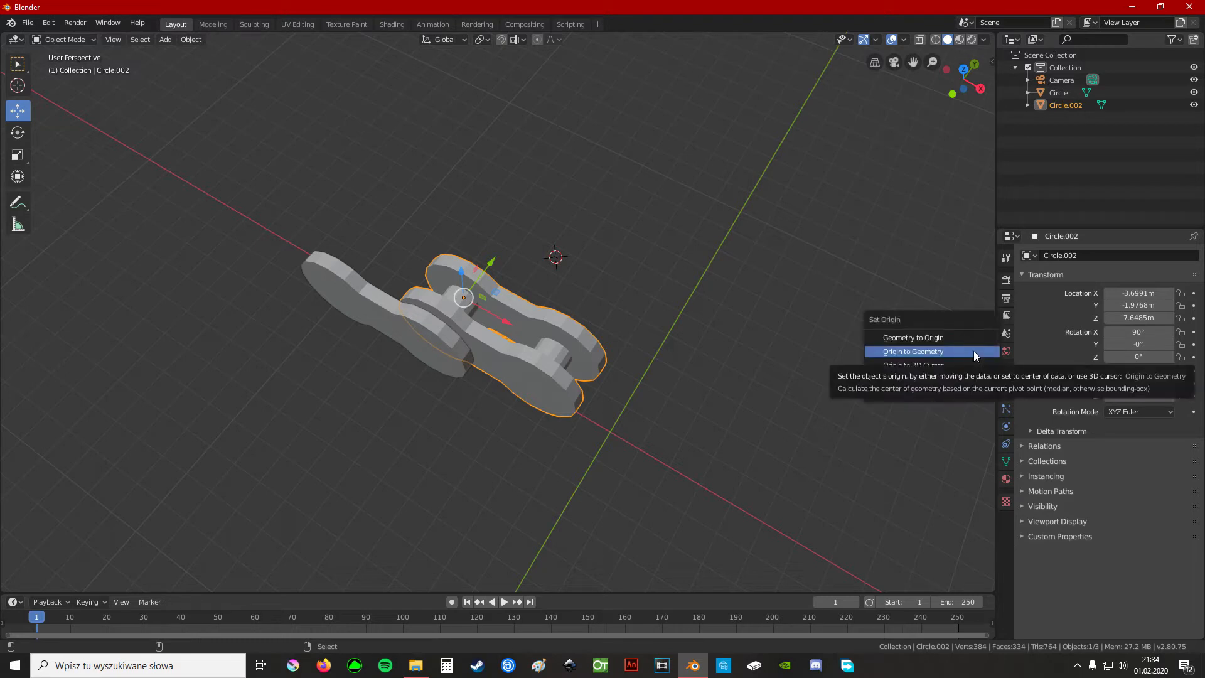
mouse_move(923, 365)
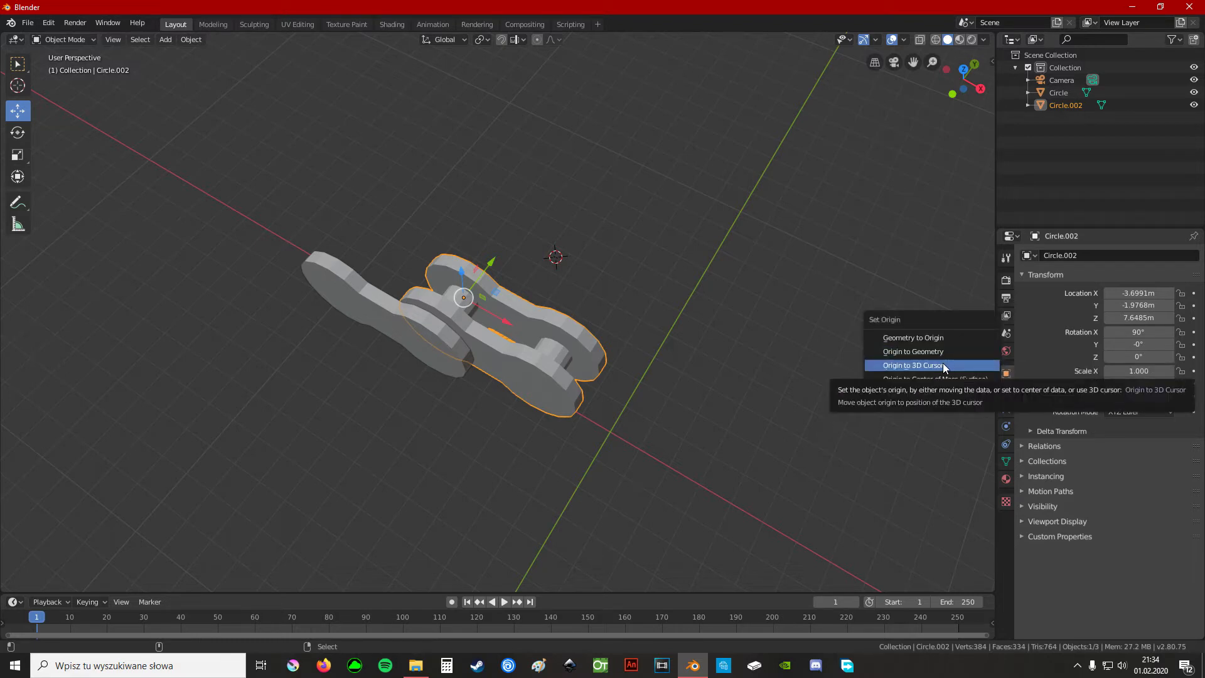
mouse_move(930, 352)
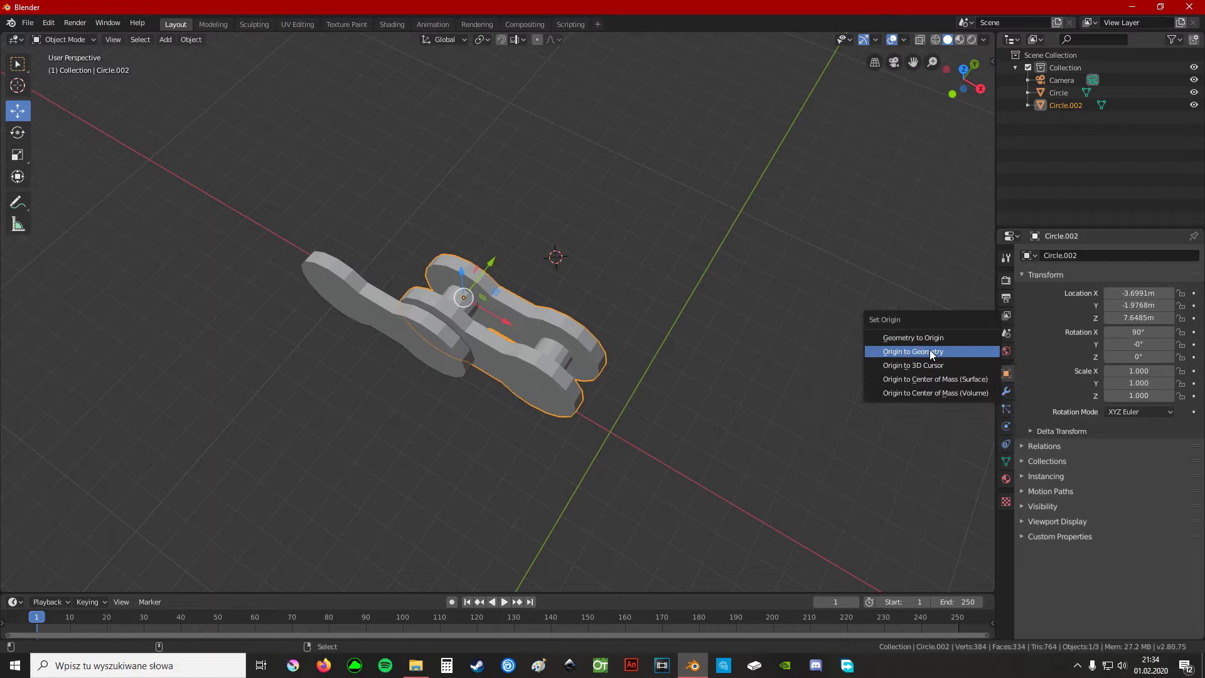
click(913, 351)
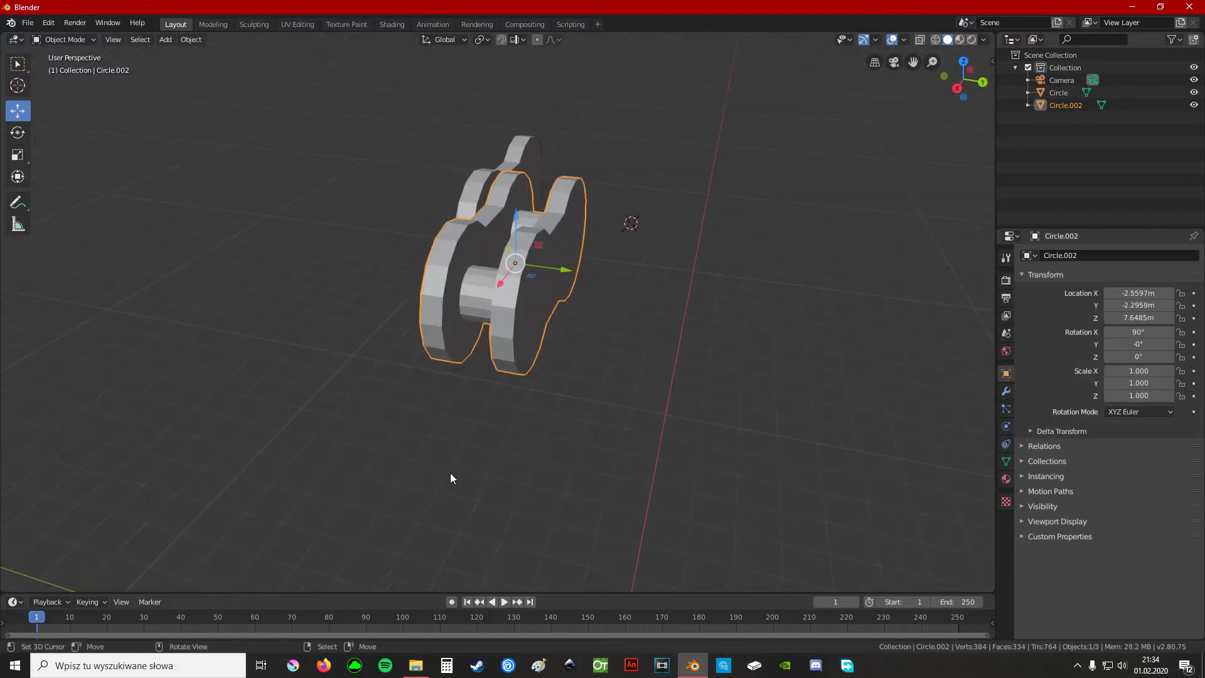
In Edit Mode, scale the pin cylinder by 2 along Z so it spans both plates.
key(Tab)
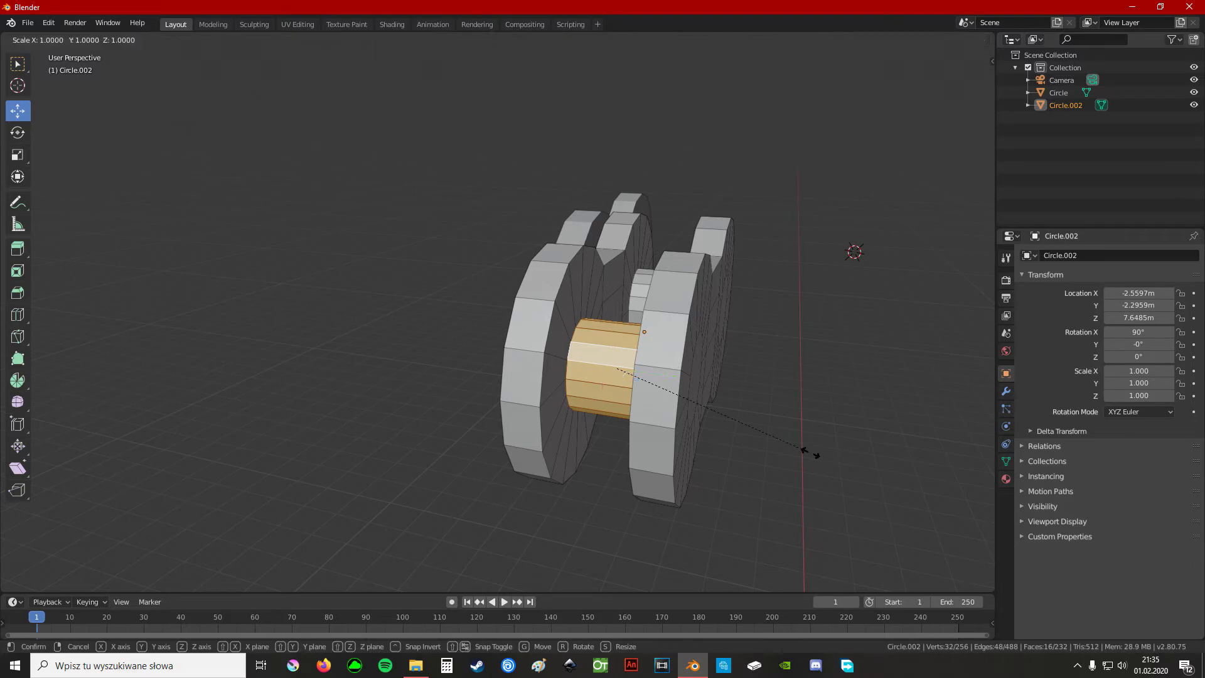
key(z)
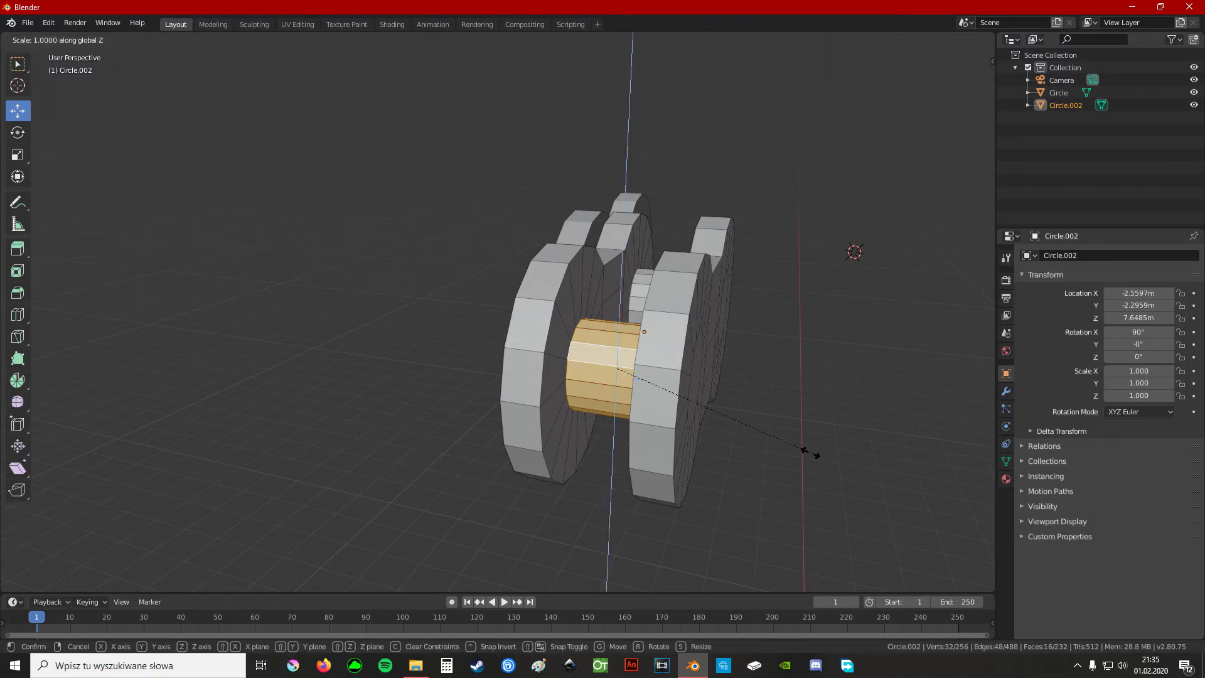
text(2)
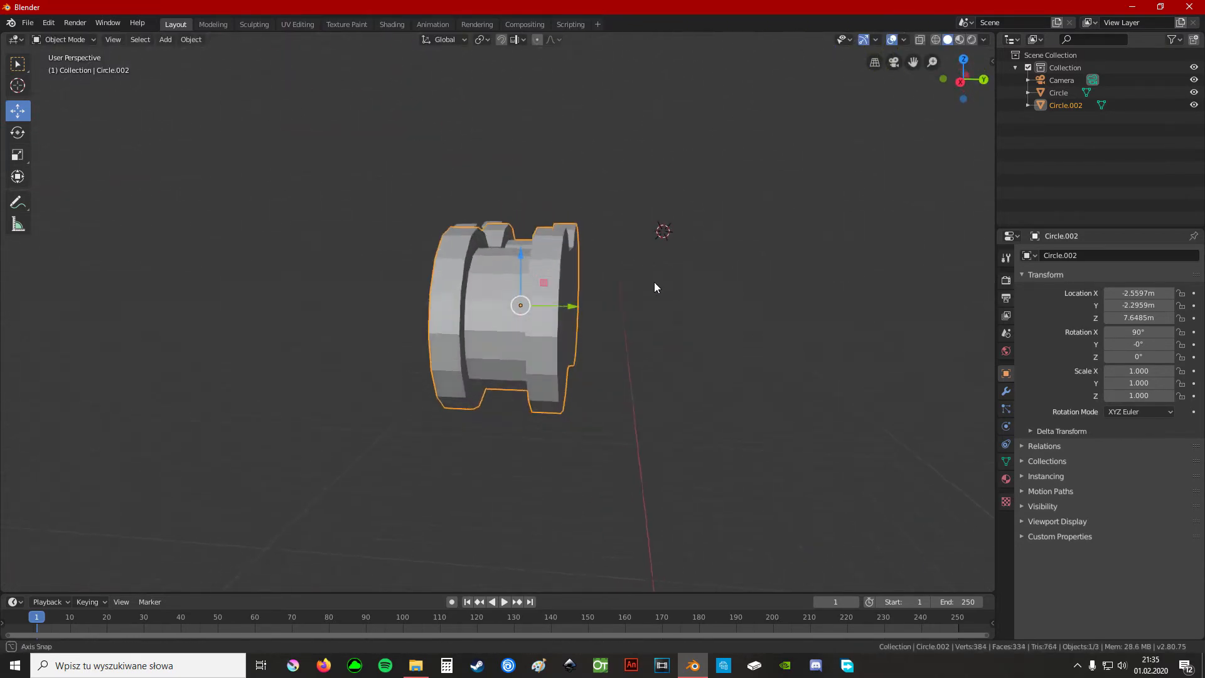
drag(652, 287, 538, 361)
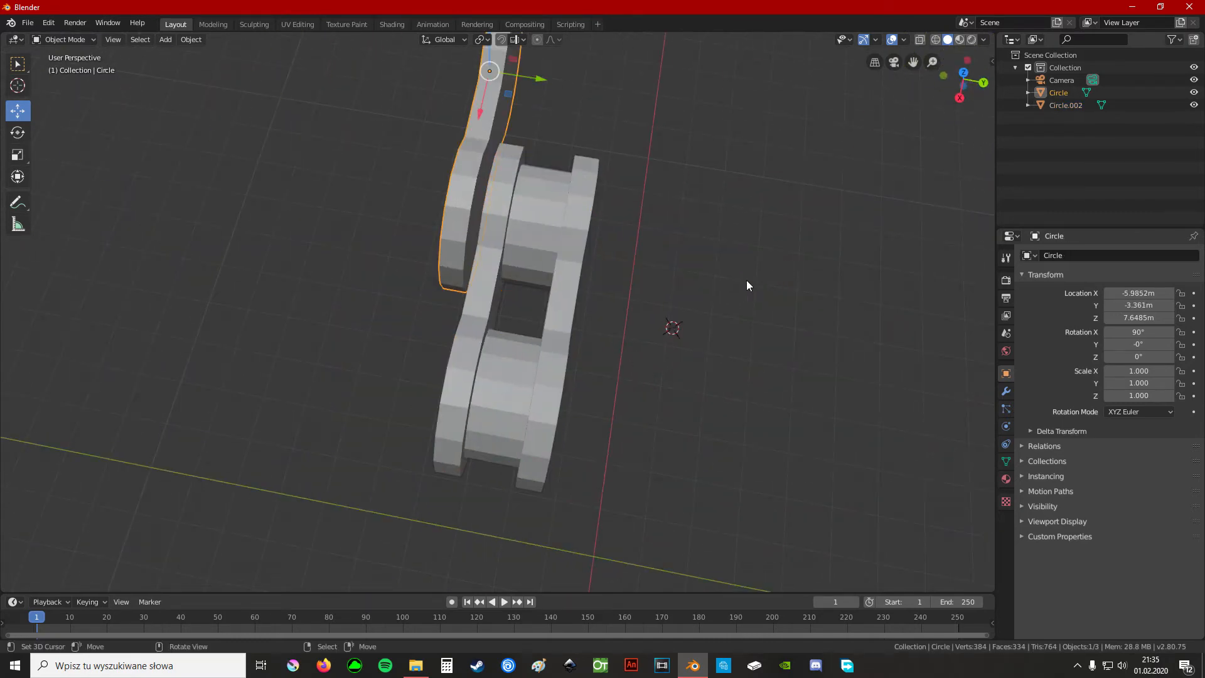
Inset the two round centre faces of the inner plate to about 0.069 to form small hole faces.
drag(750, 285, 693, 387)
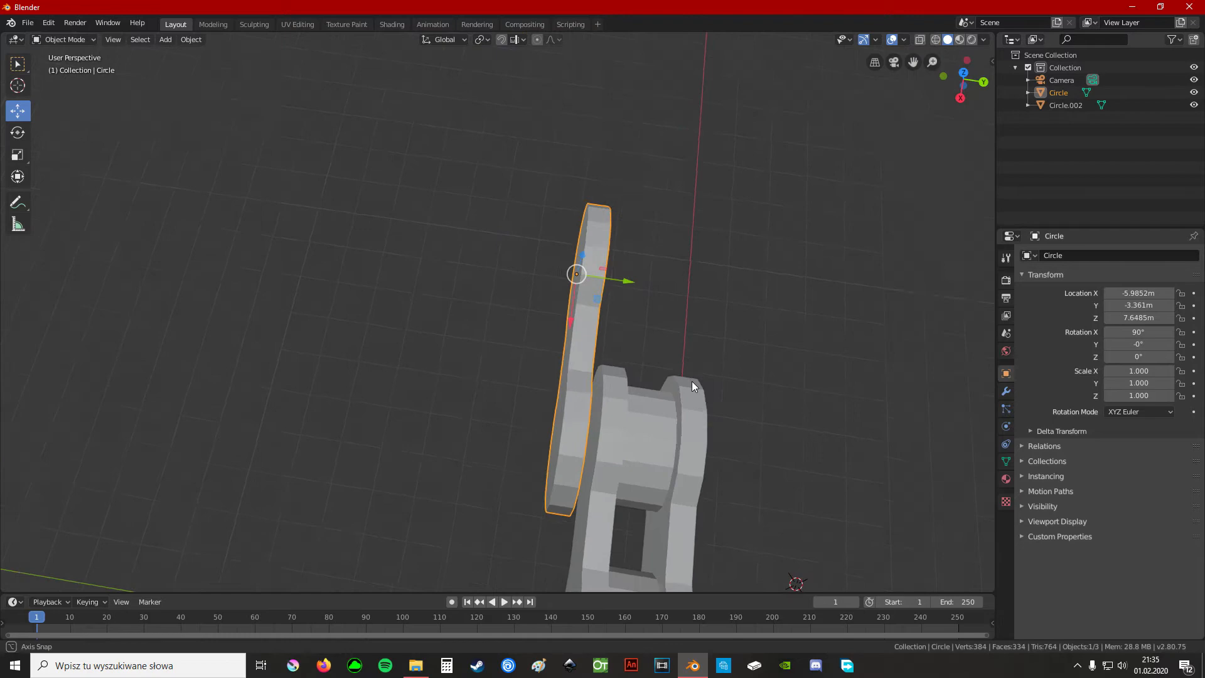
drag(692, 384, 764, 376)
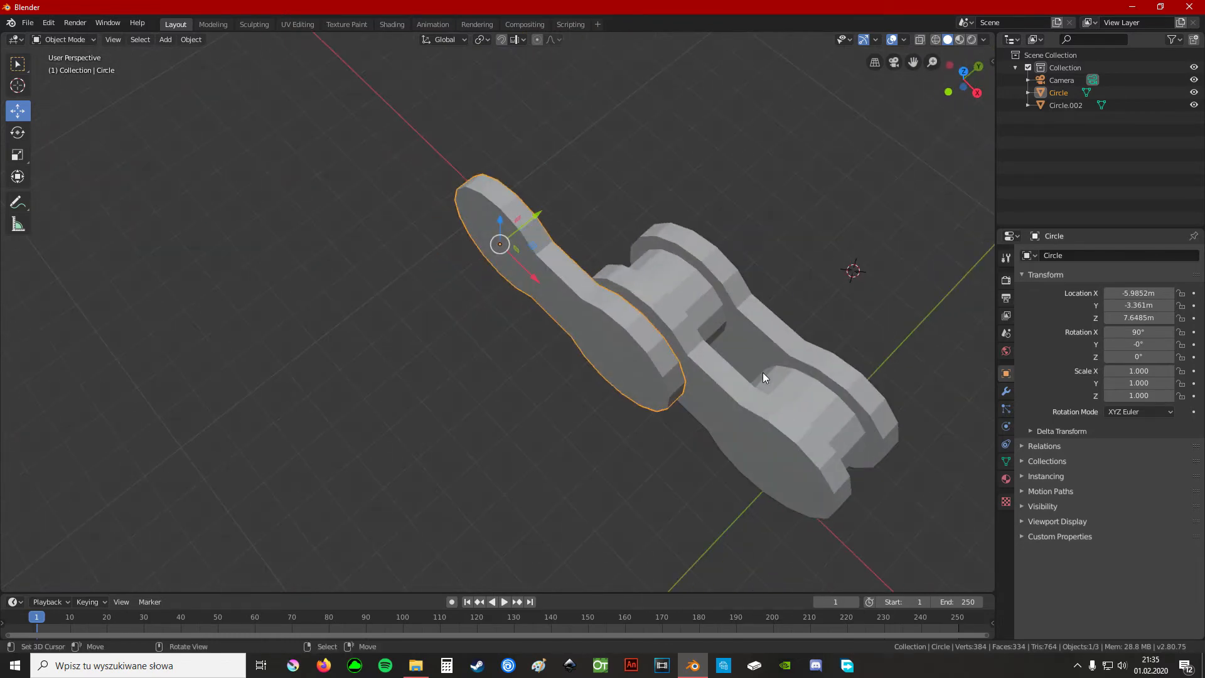
key(Tab)
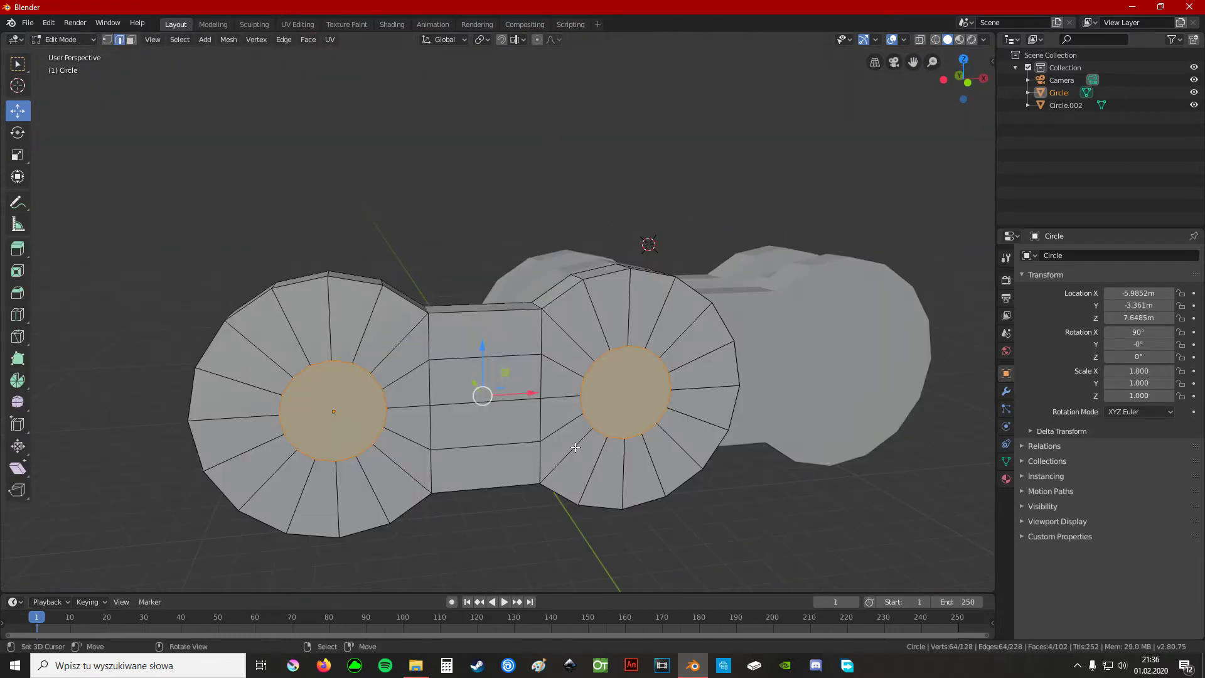
key(i)
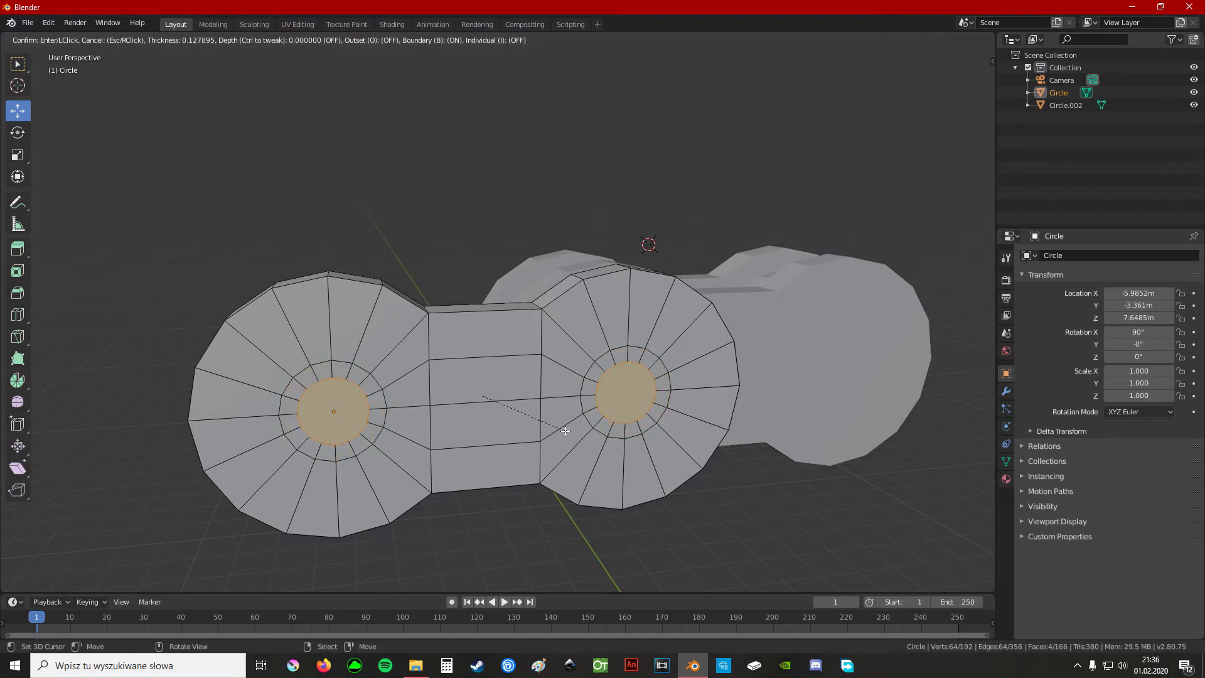
mouse_move(573, 438)
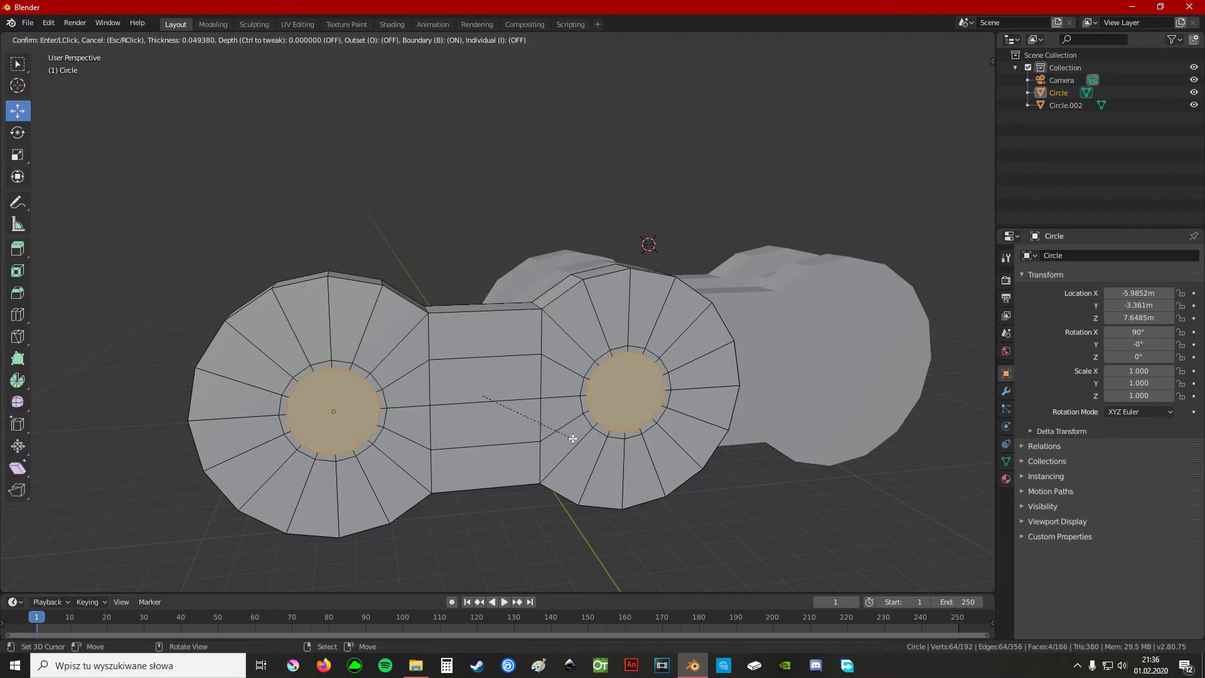
mouse_move(568, 437)
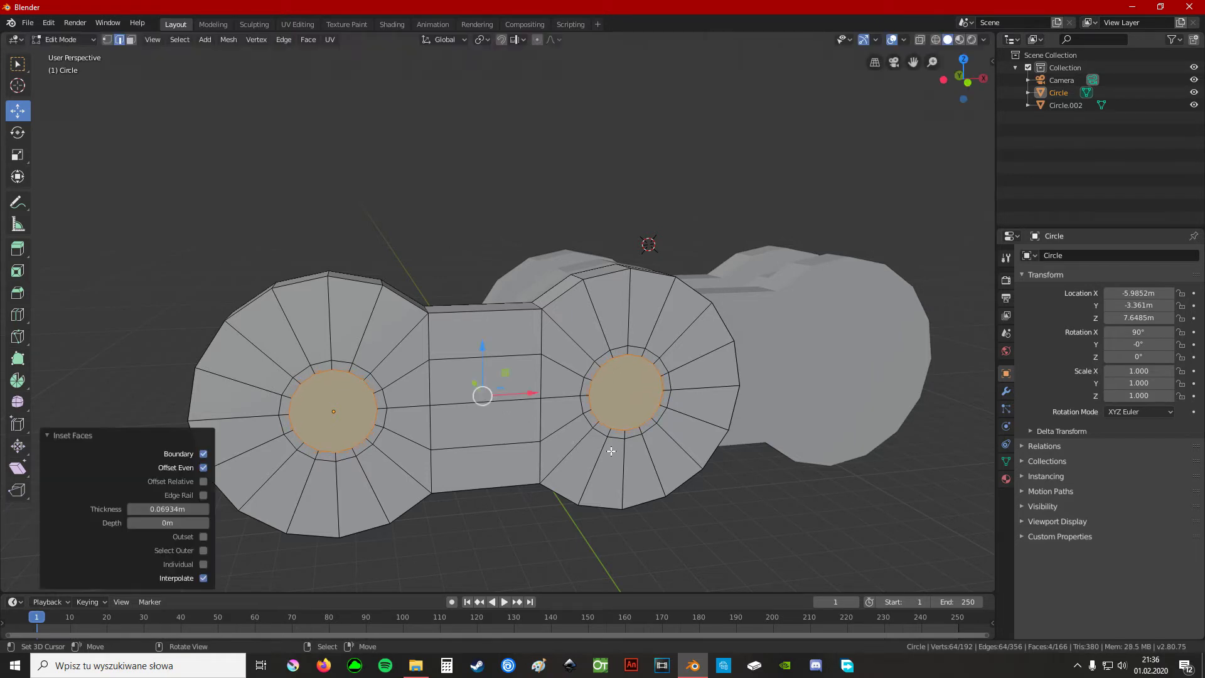
key(Tab)
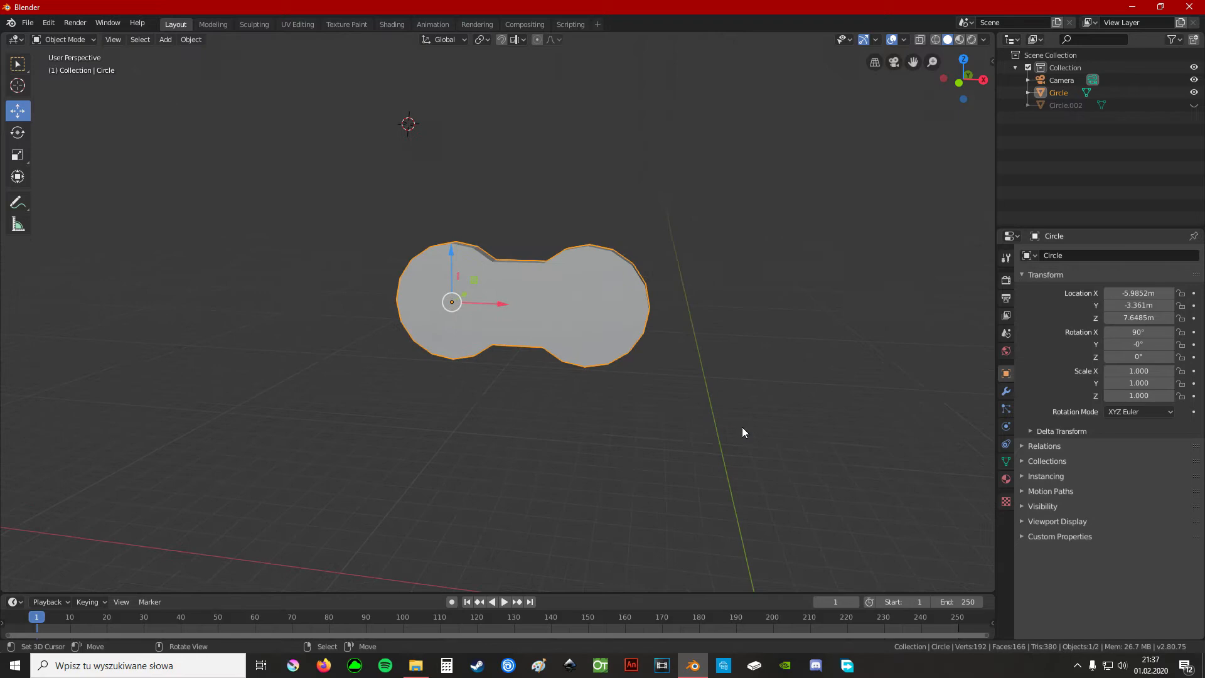
key(Tab)
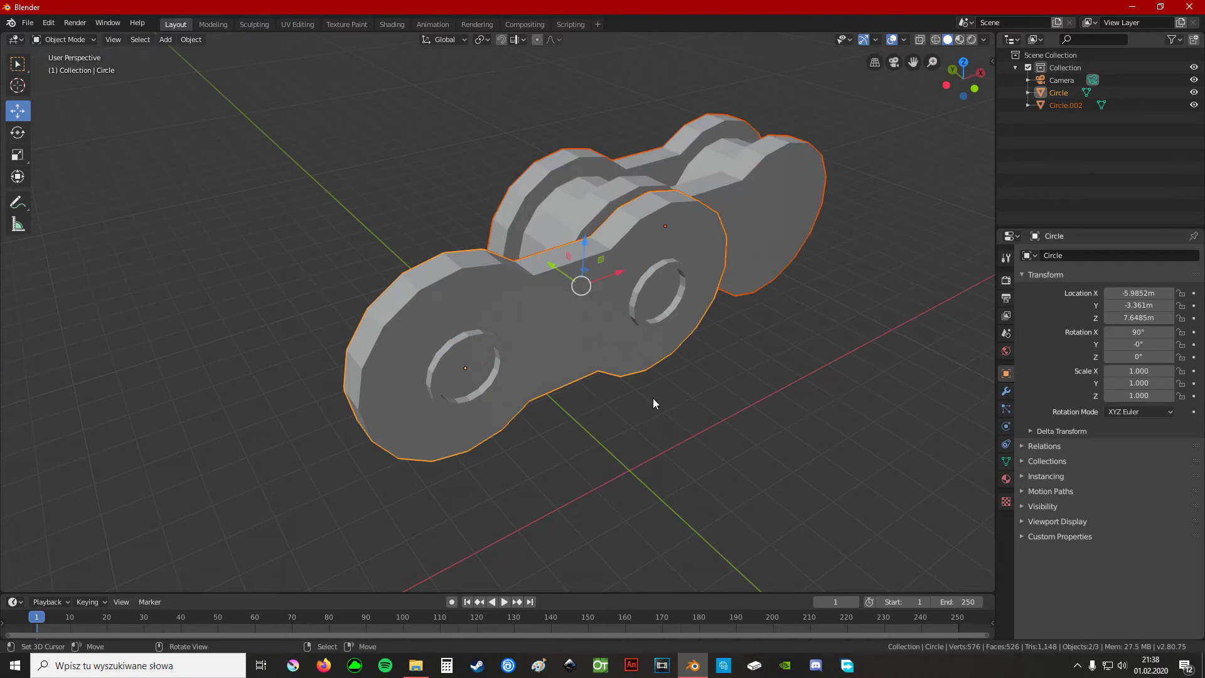
key(Tab)
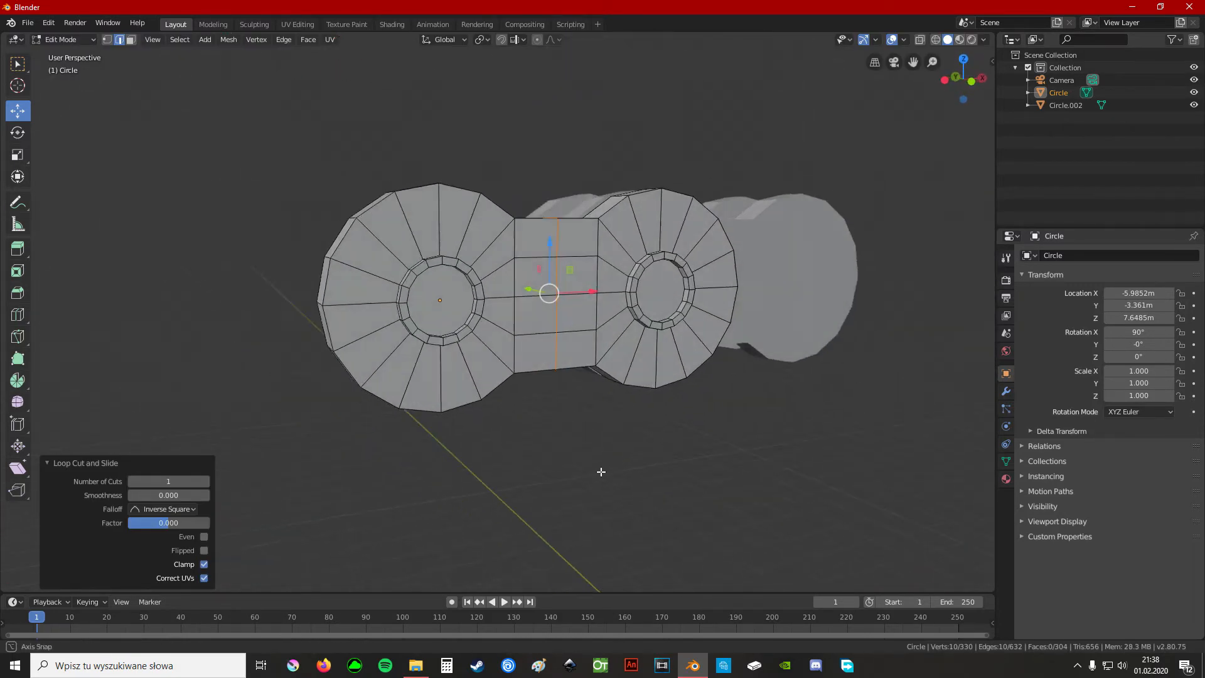
Leave mesh editing of the inner plate and view the link from directly above.
key(s)
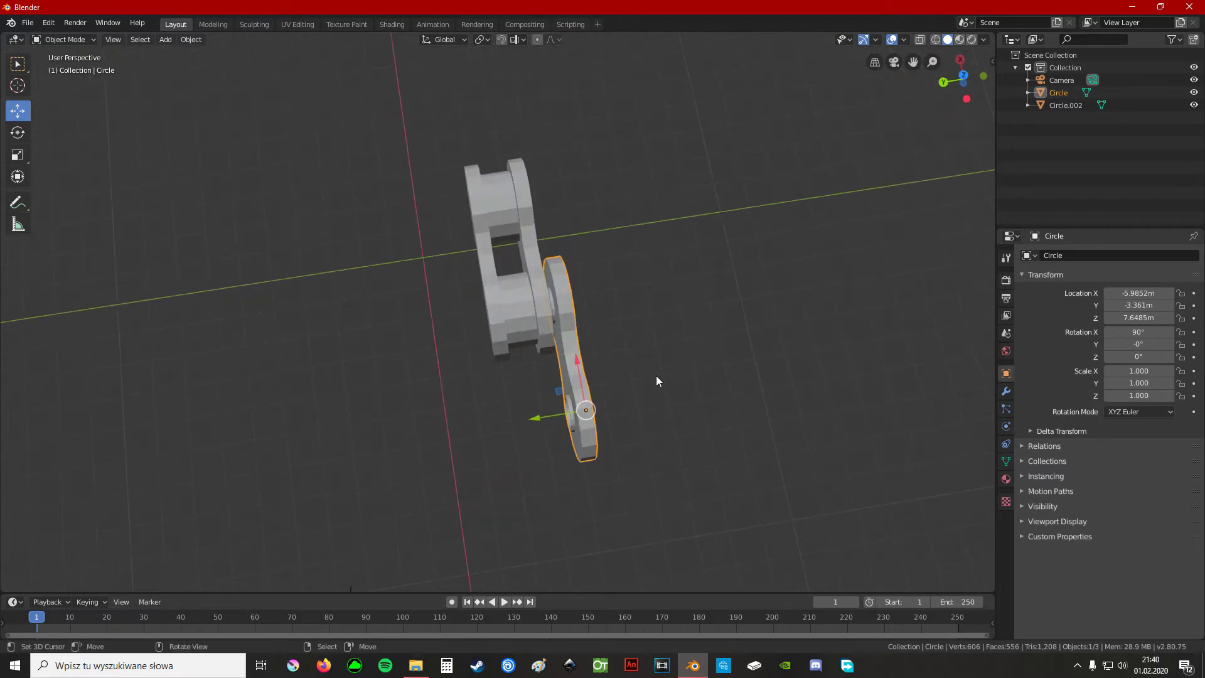
key(7)
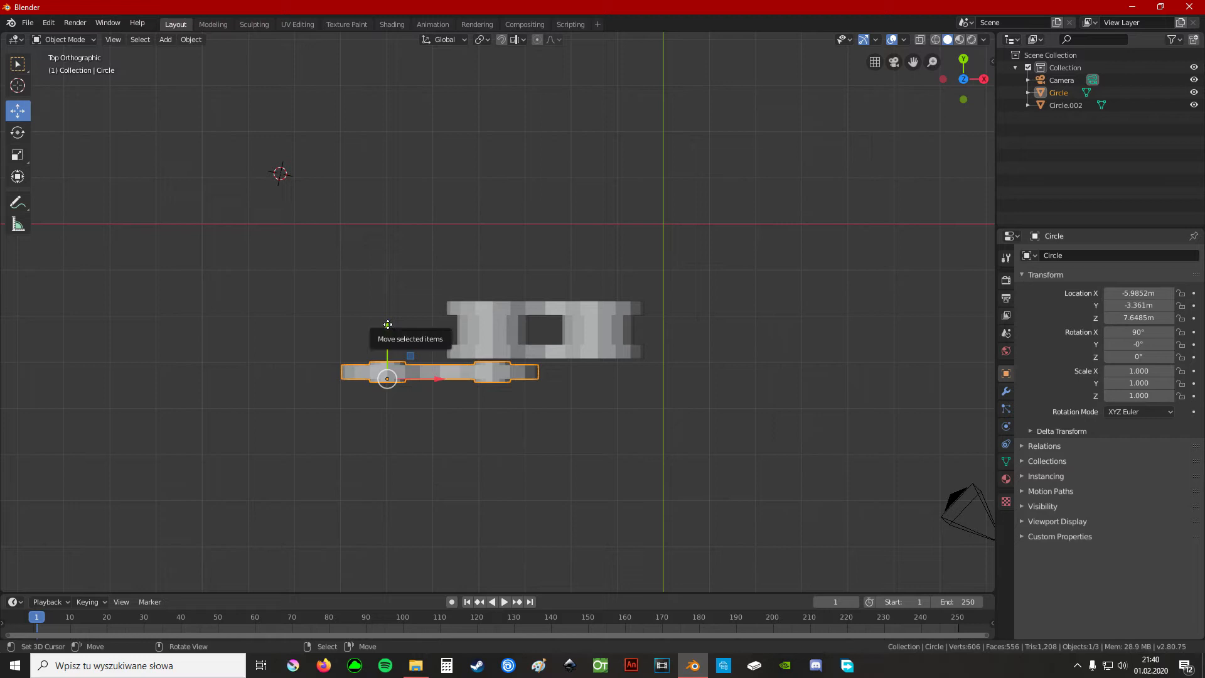
mouse_move(385, 308)
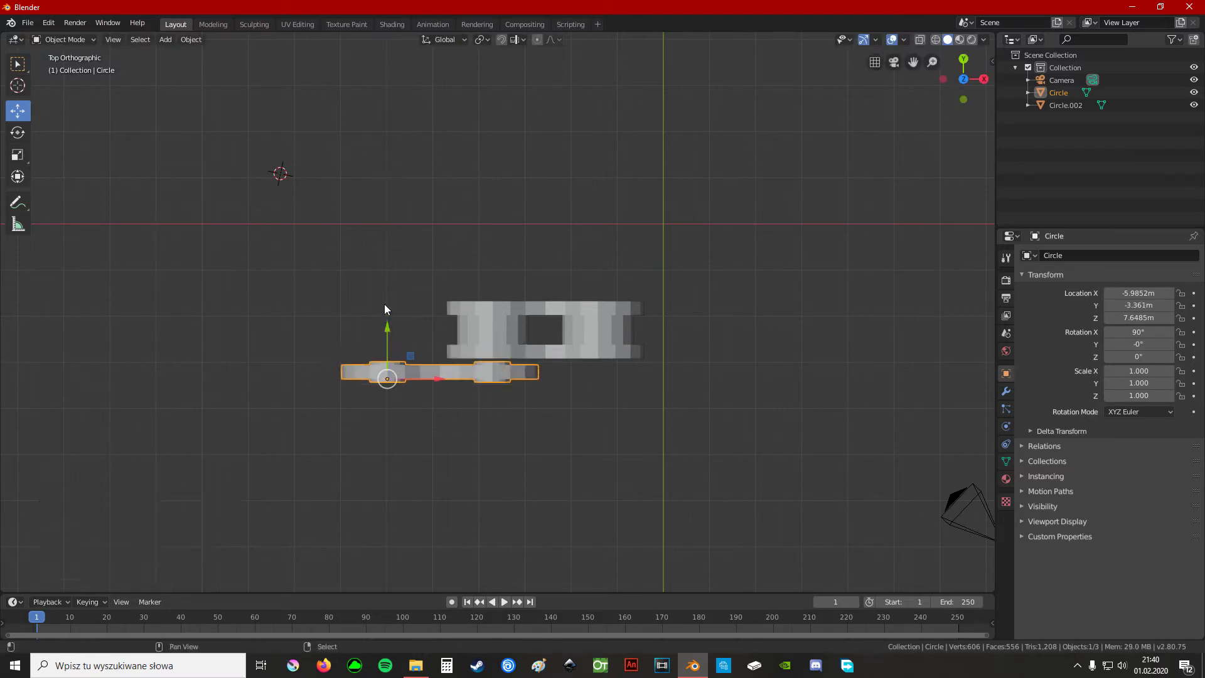
Duplicate the inner plate beside the link and bring up the Add menu for new meshes.
key(shift+d)
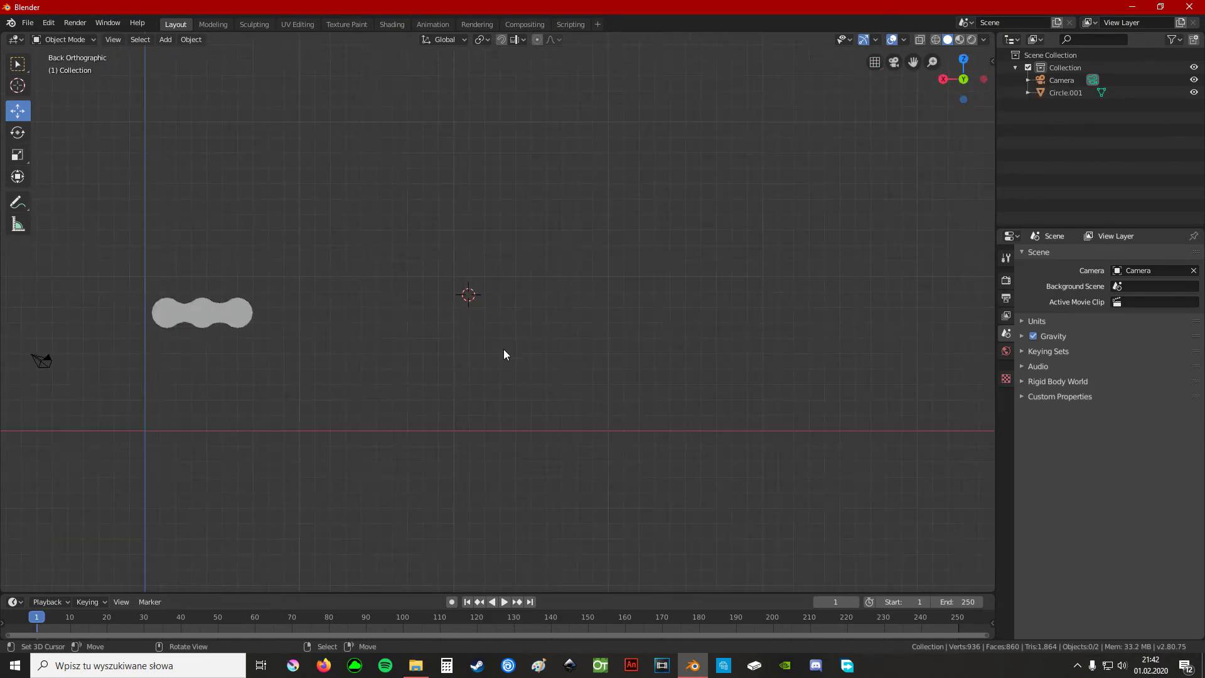
click(164, 39)
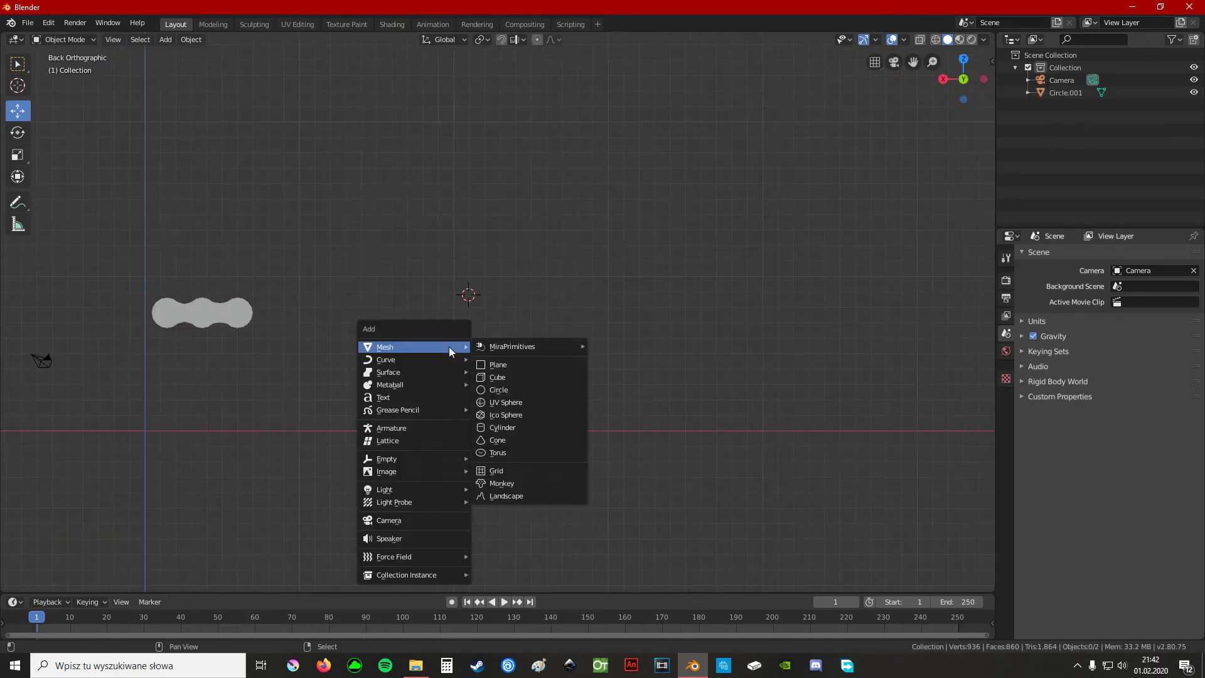
Add a large flat circle and move it beside the small chain link.
click(498, 389)
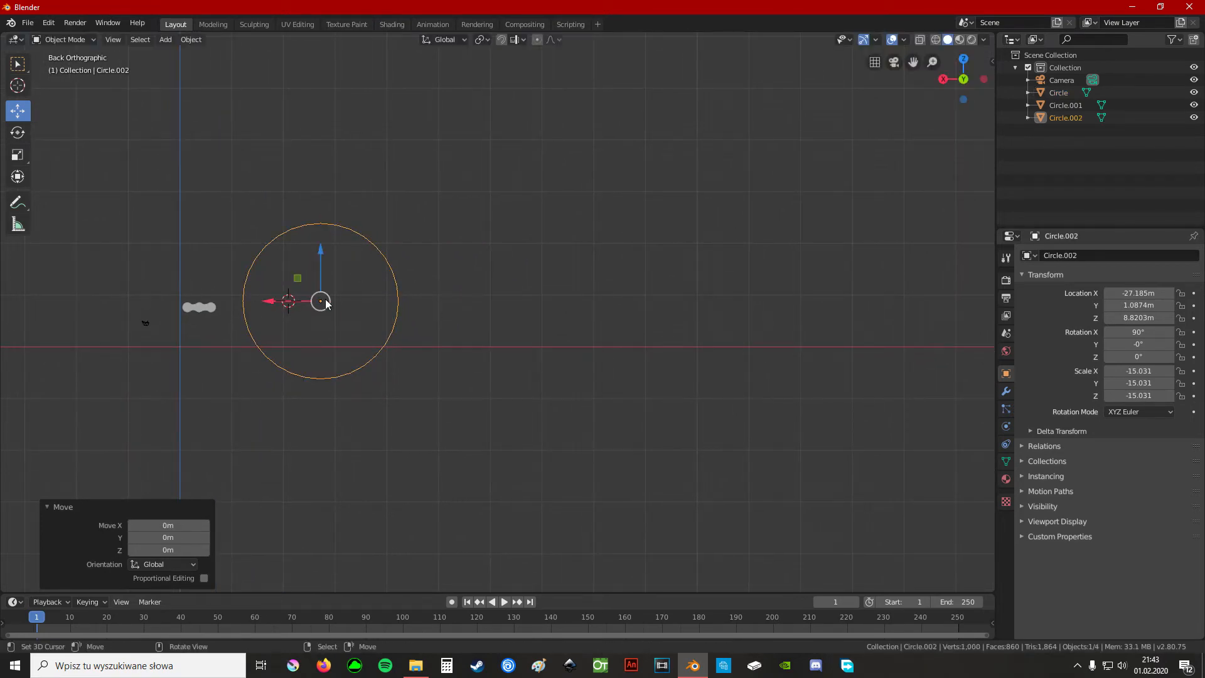
drag(320, 300, 612, 313)
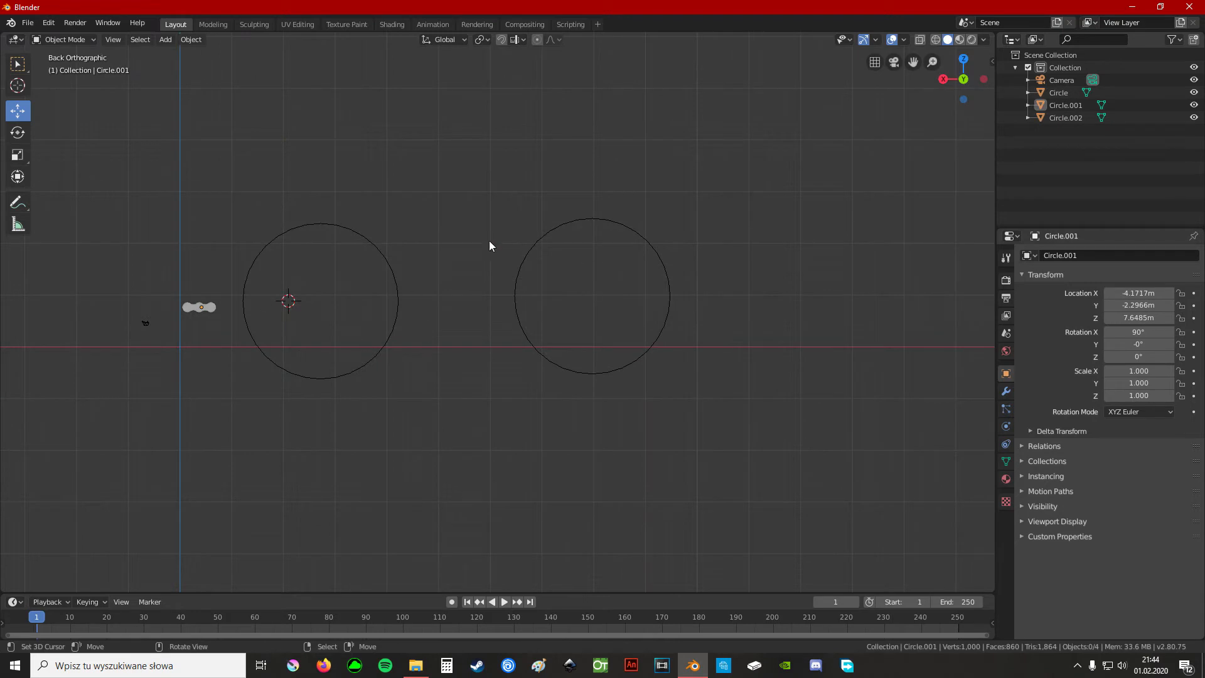
click(200, 307)
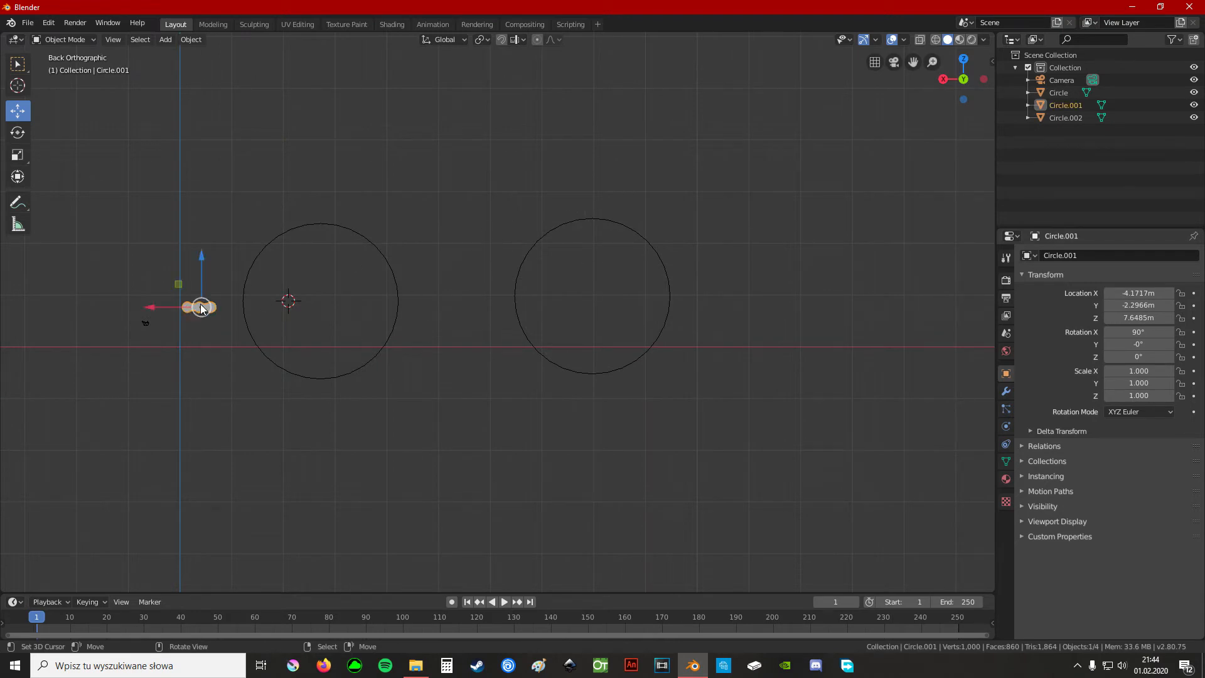
mouse_move(505, 252)
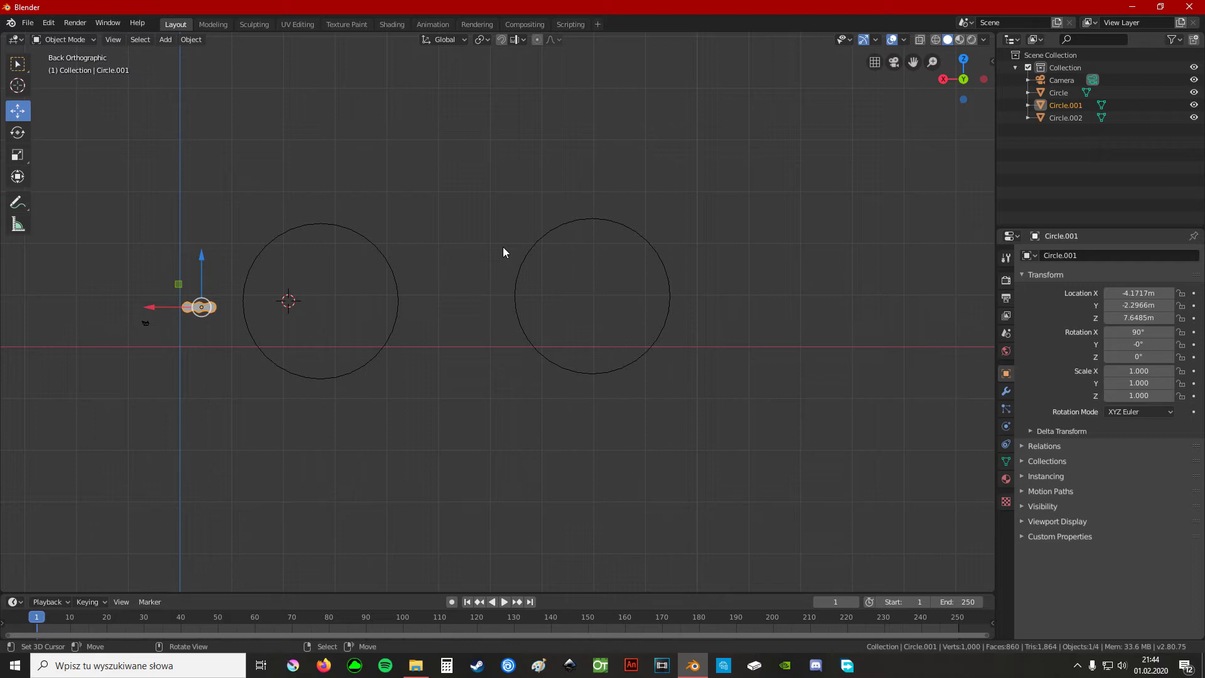
Place a smaller circle further to the right of the large one, spaced like sprockets.
click(591, 227)
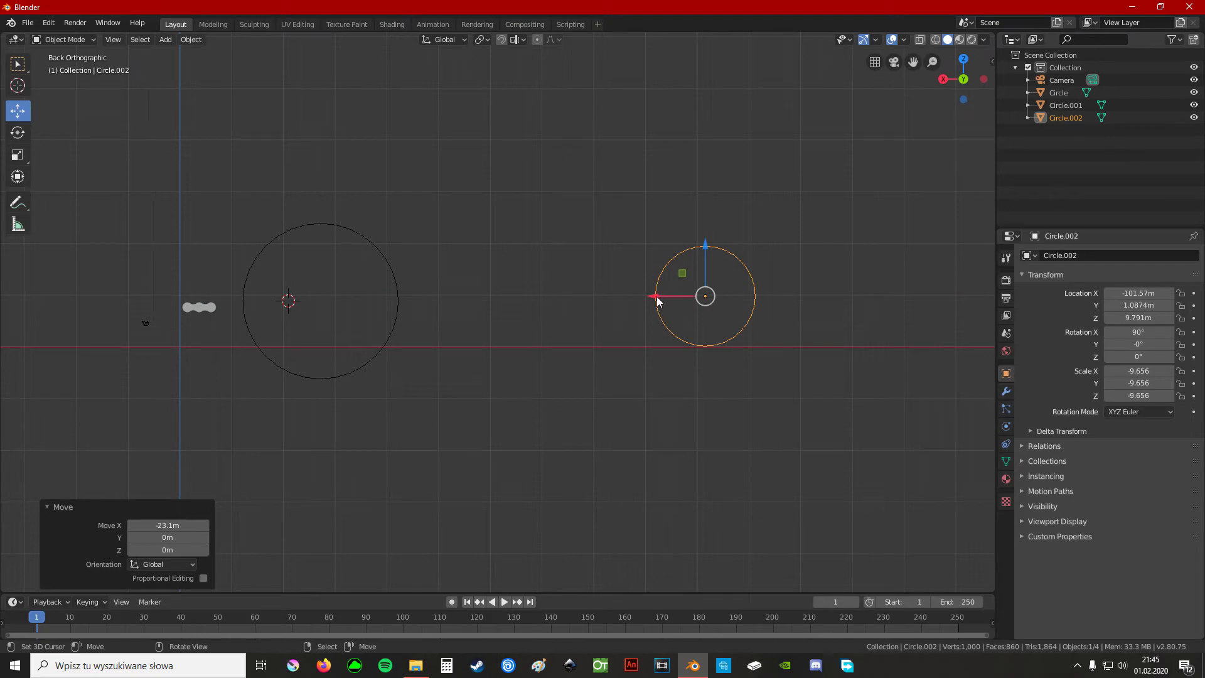
drag(704, 296, 614, 298)
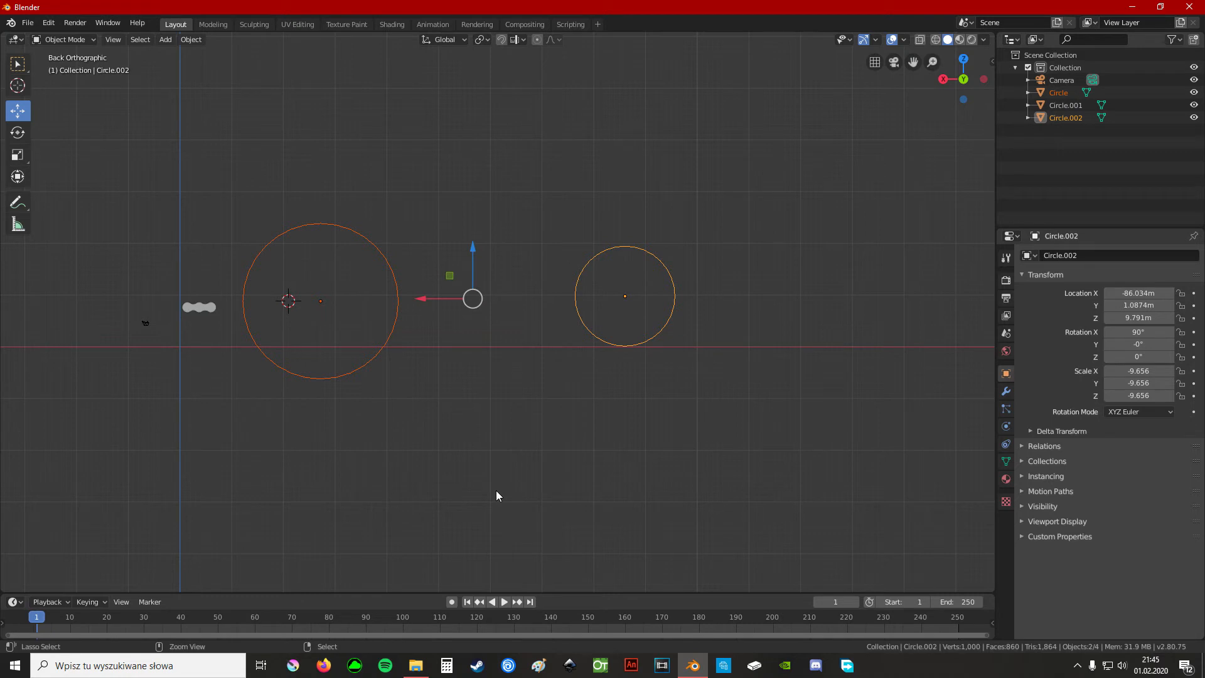
mouse_move(550, 364)
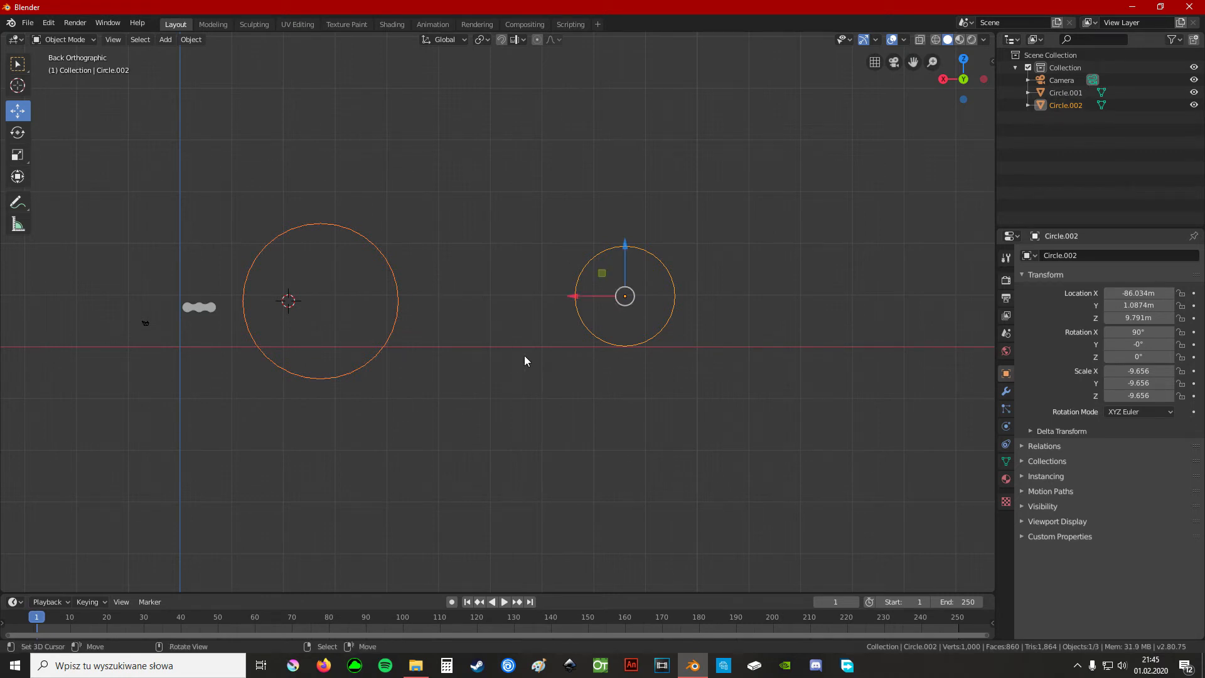
Select the circles' facing-half vertices in Edit Mode and delete the fill faces.
key(Tab)
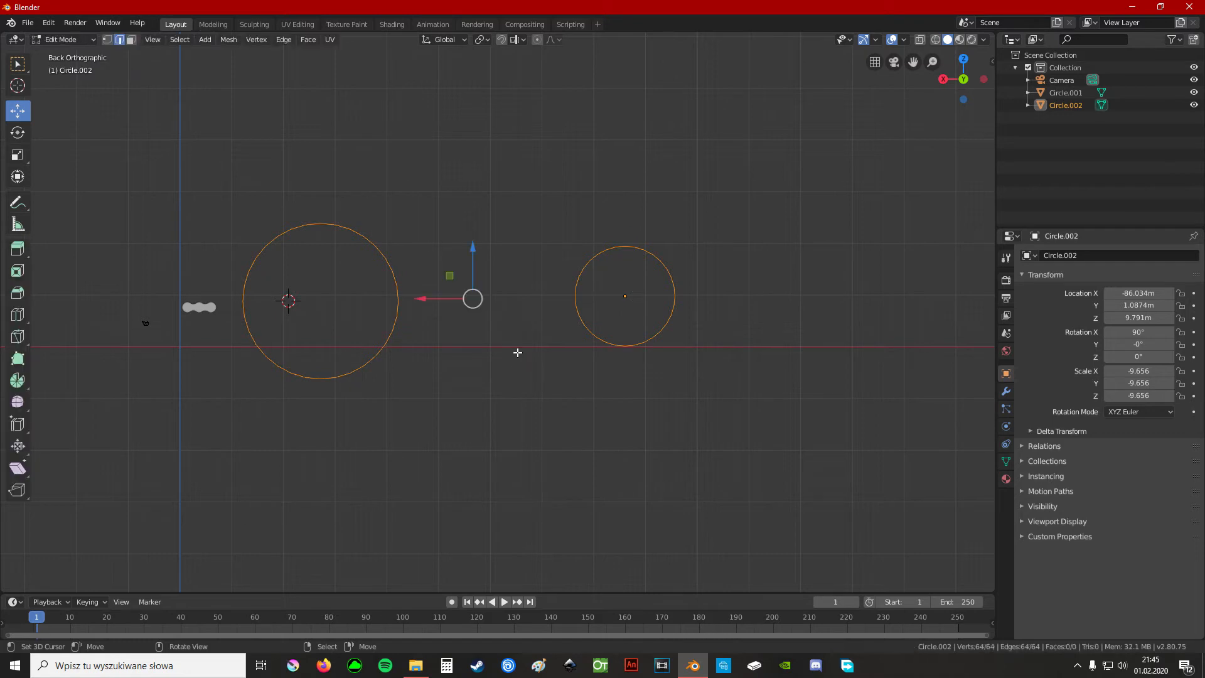
click(515, 352)
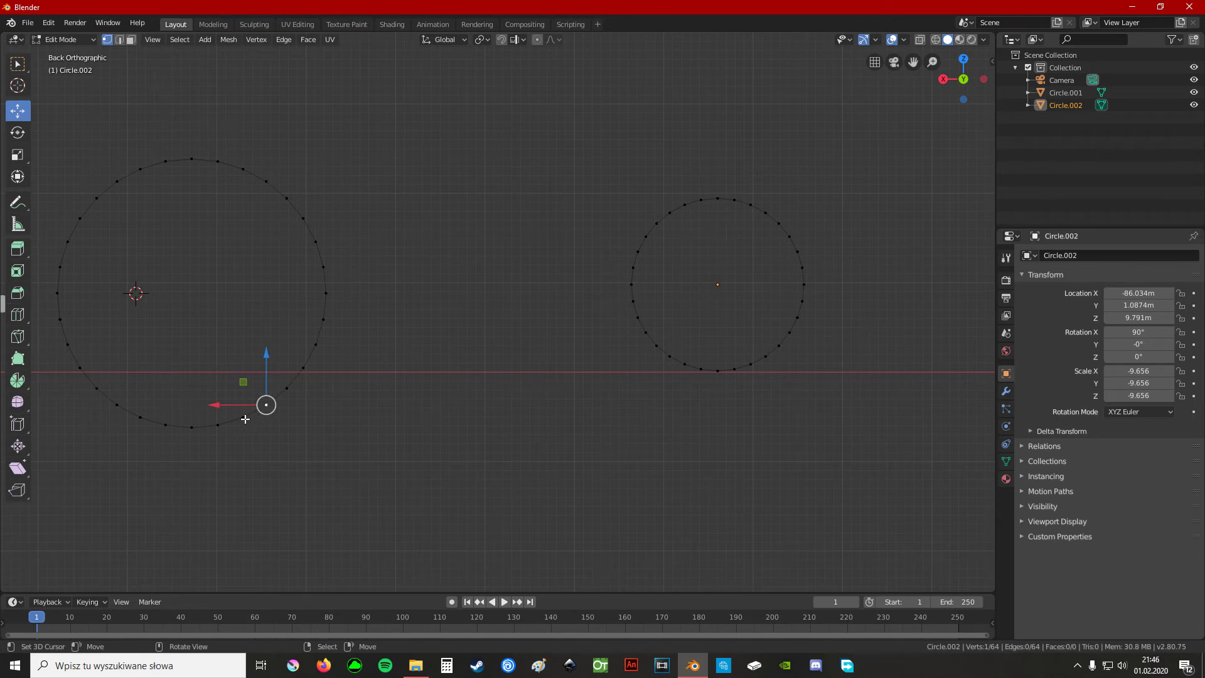
drag(265, 405, 242, 417)
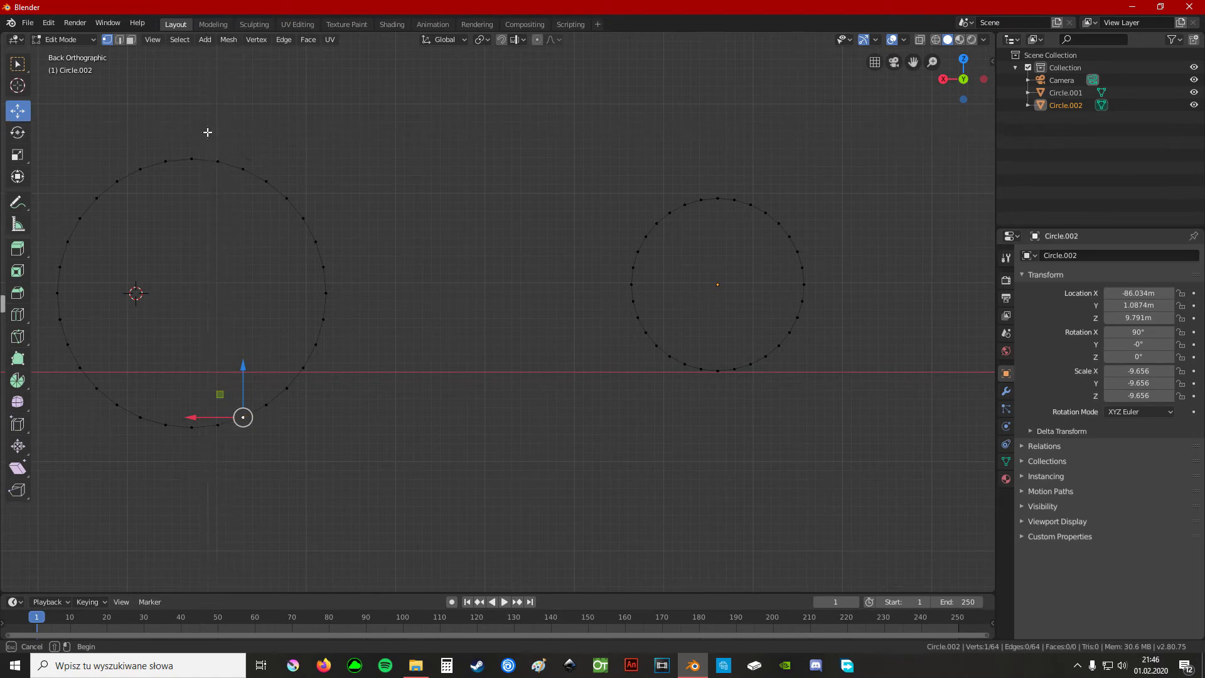
drag(207, 130, 280, 440)
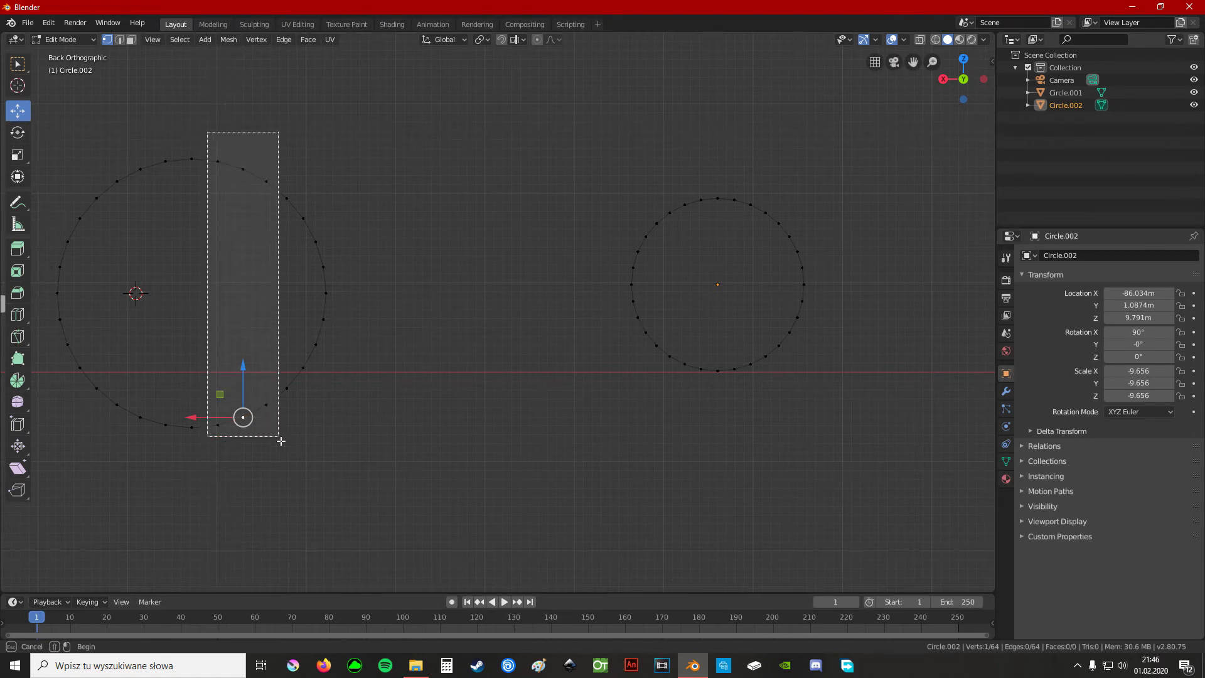
drag(280, 440, 704, 463)
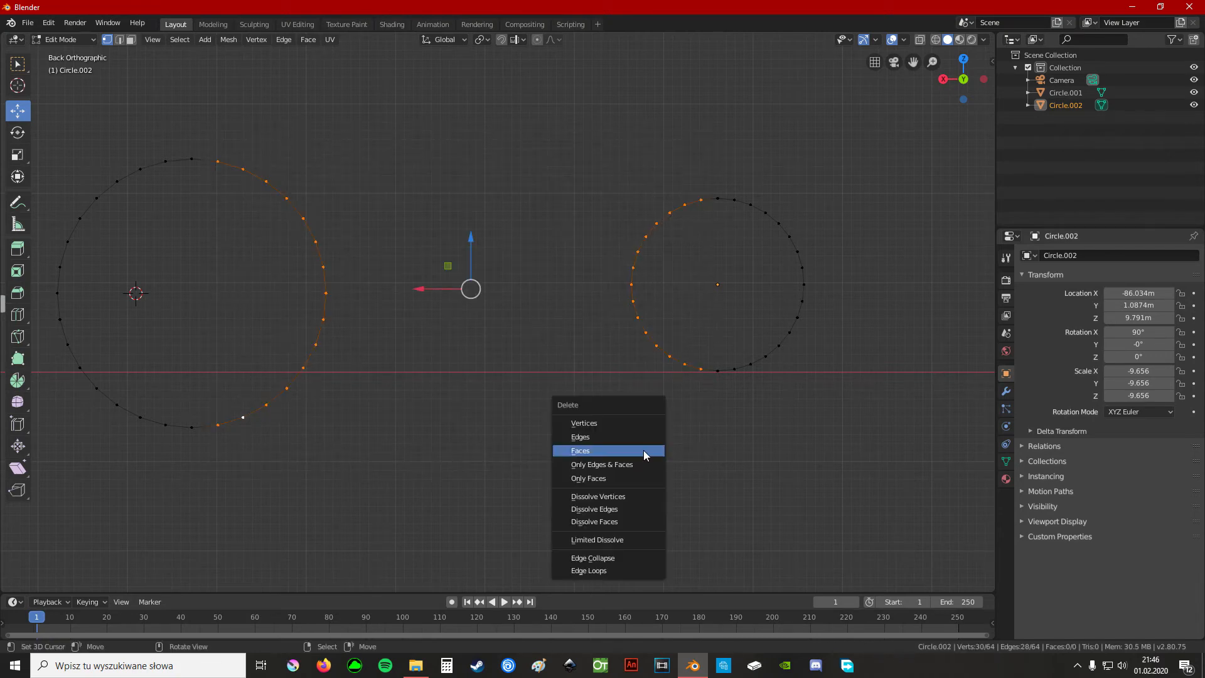
click(580, 436)
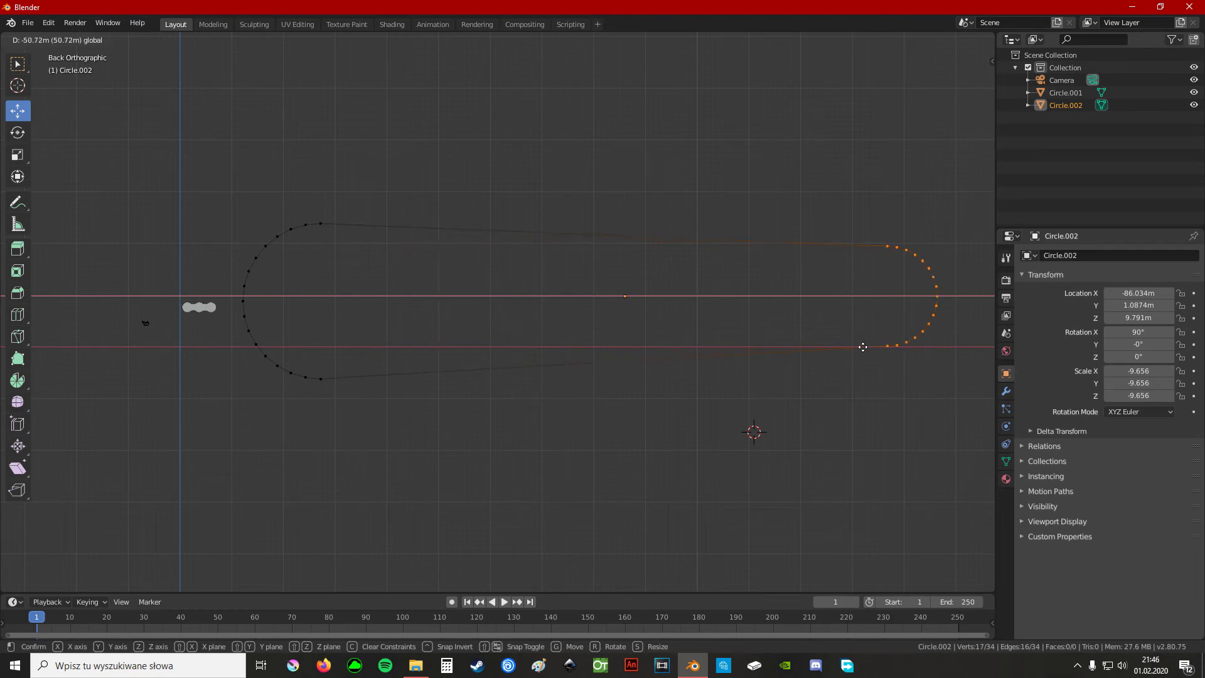
Pull the right half ring outward along X to lengthen the stadium-shaped loop.
drag(862, 346, 700, 350)
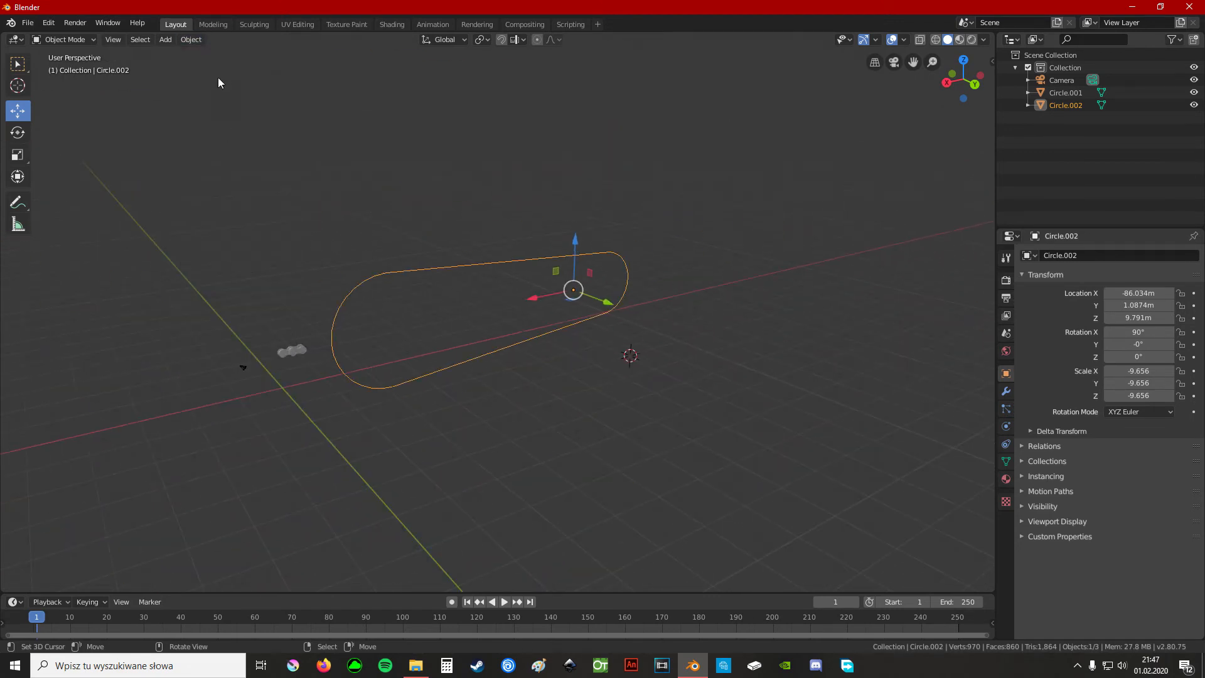
Convert the stadium outline to a curve and make the single chain link active.
click(191, 39)
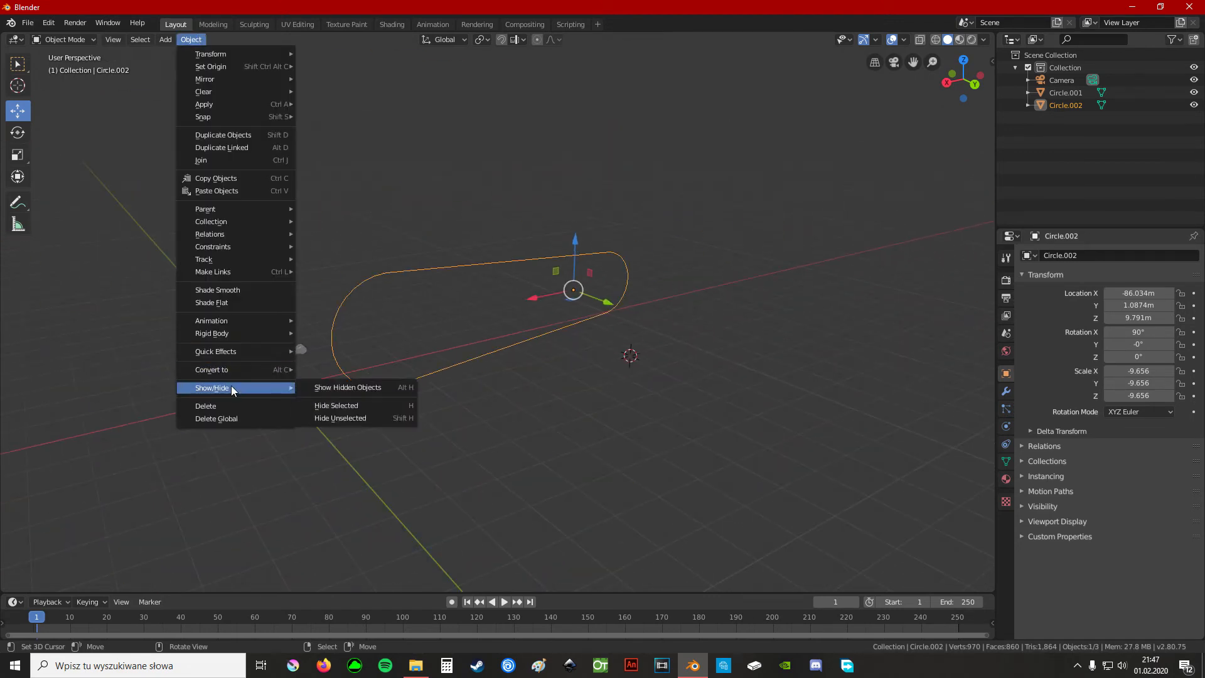
mouse_move(211, 369)
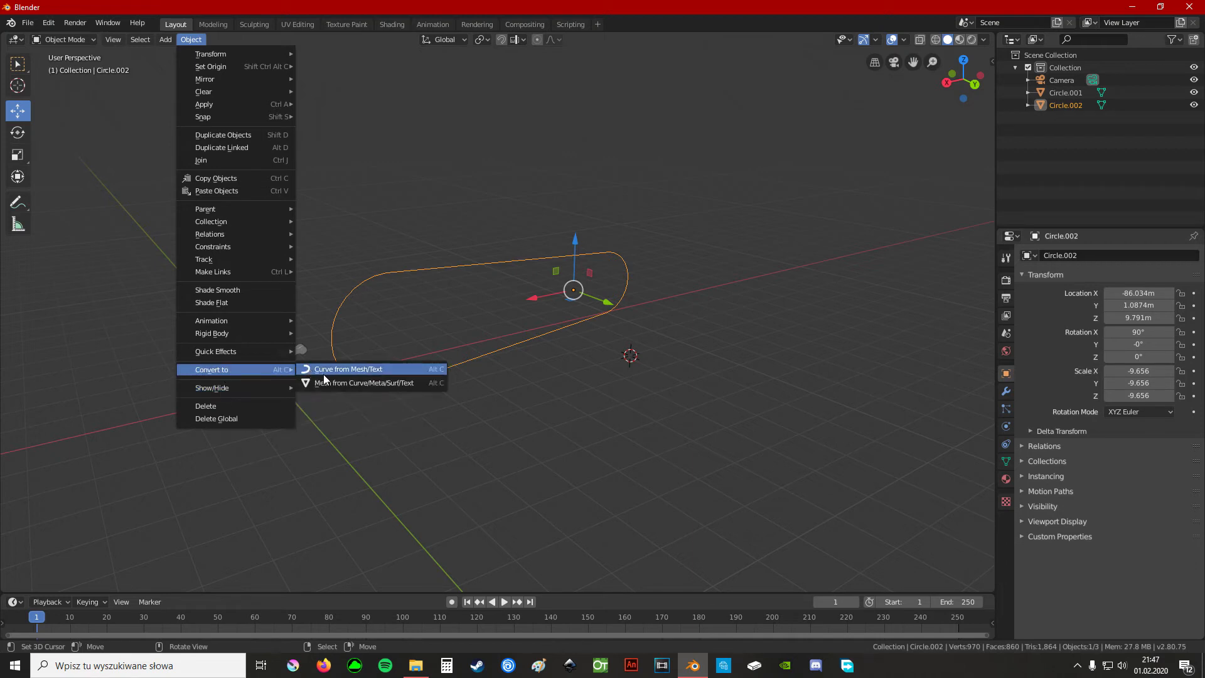
click(347, 369)
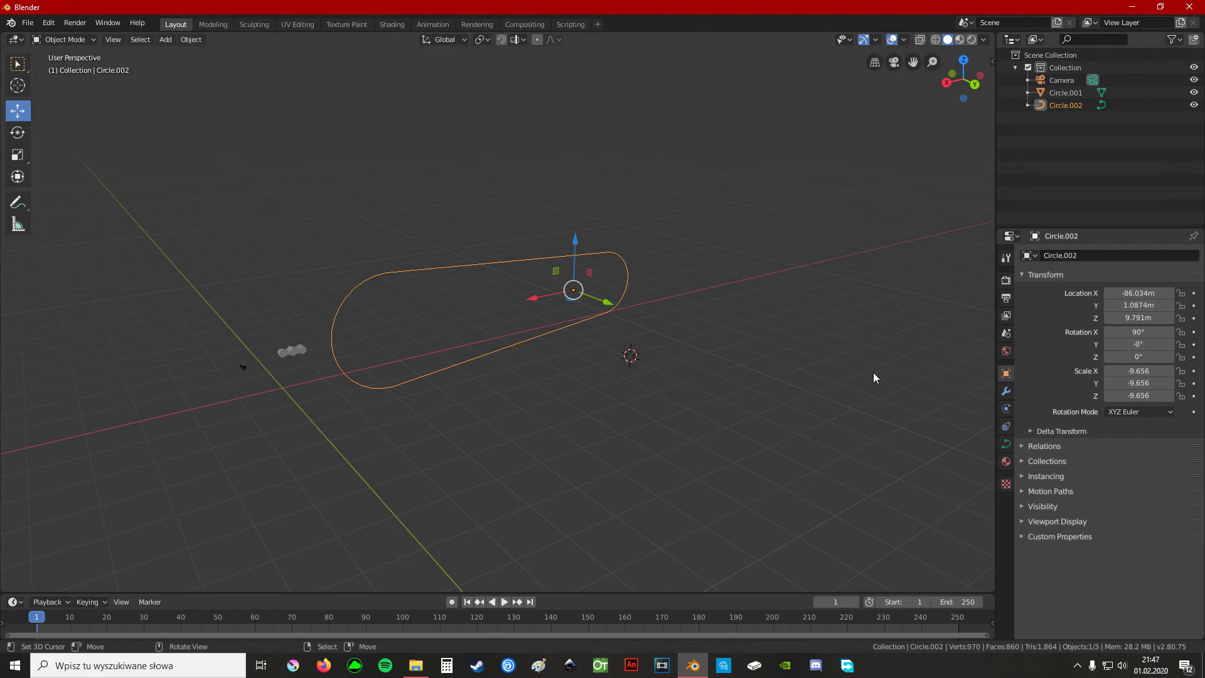
key(Tab)
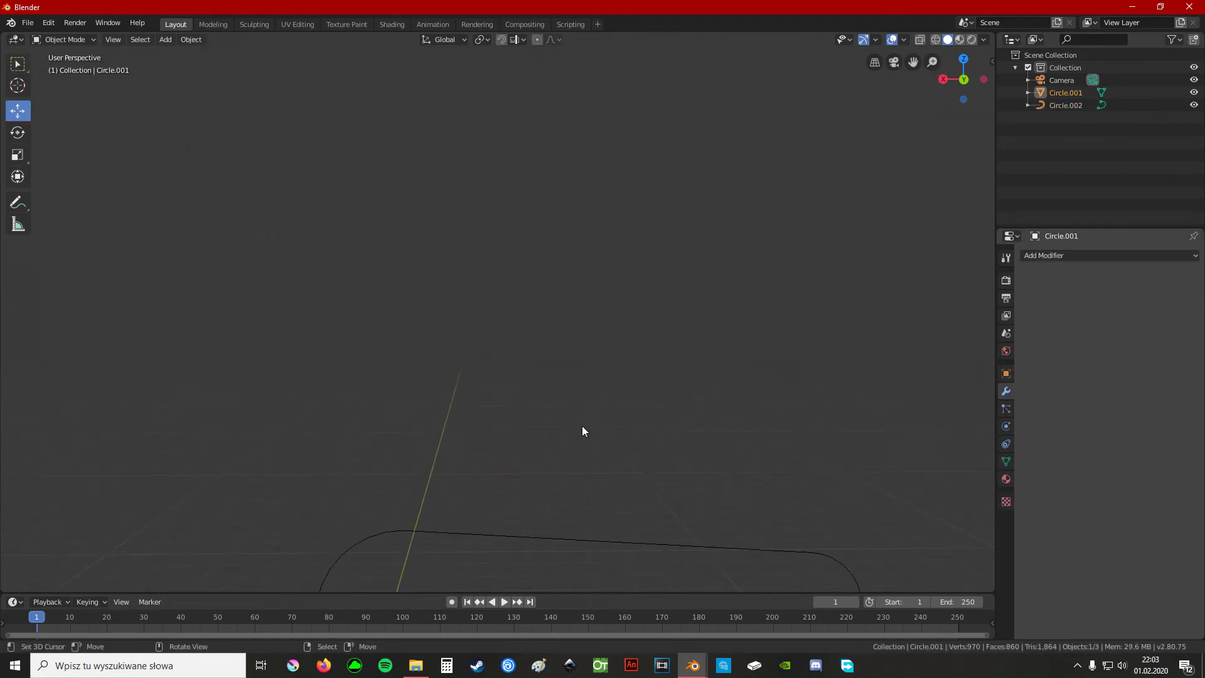
click(1066, 104)
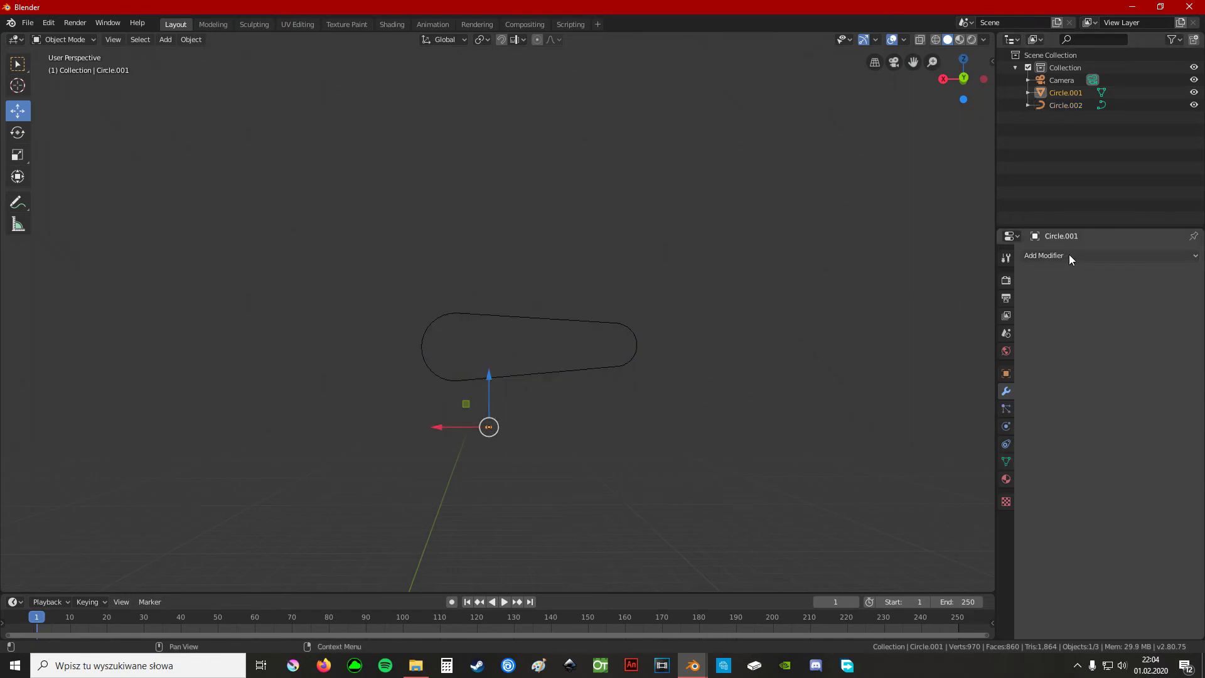
Deform the link along the Circle.002 curve and array it with Count 100.
click(1076, 255)
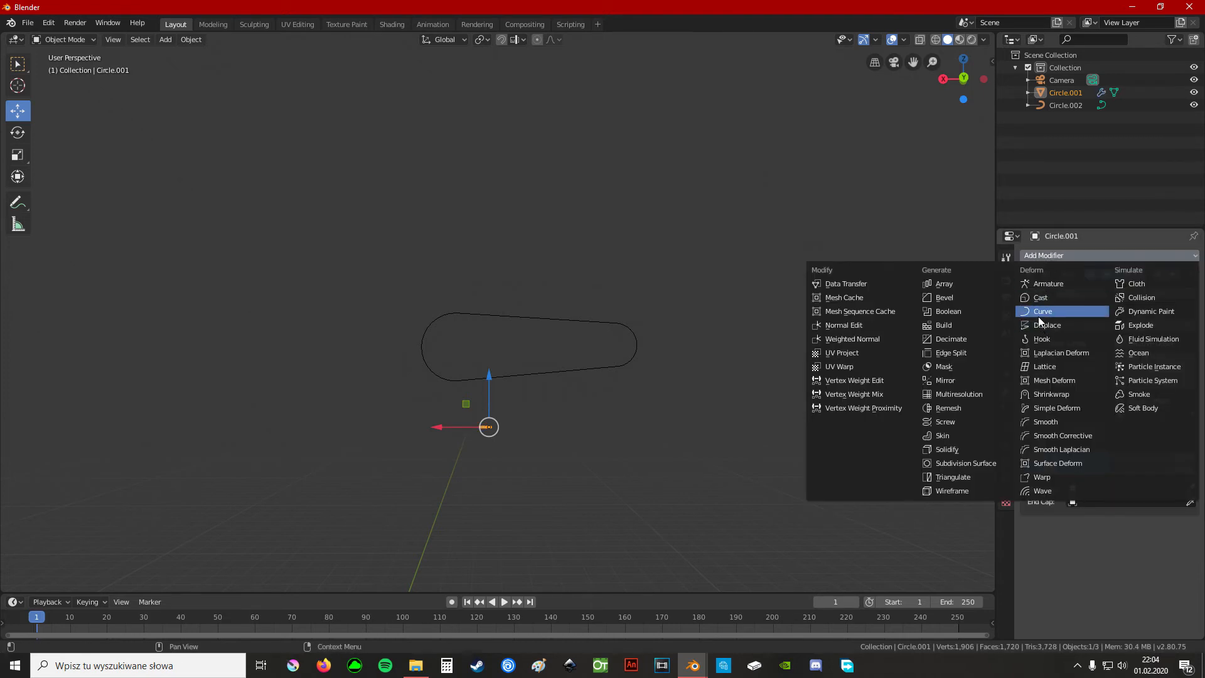
click(944, 283)
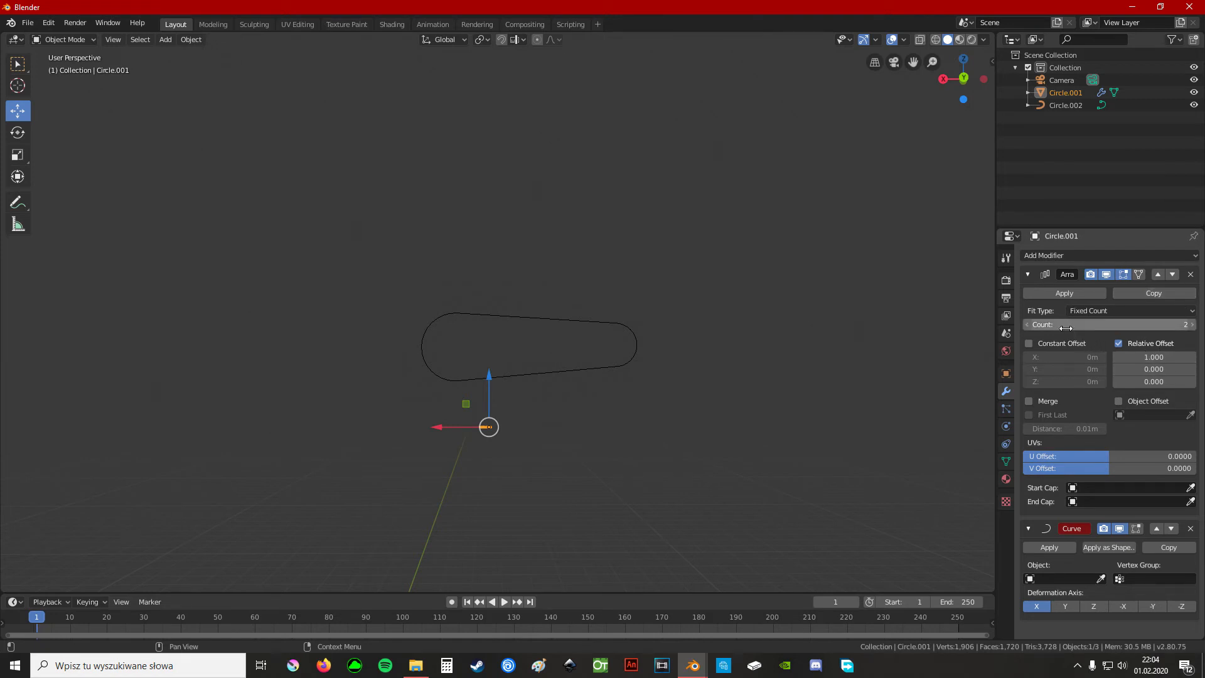
mouse_move(1063, 351)
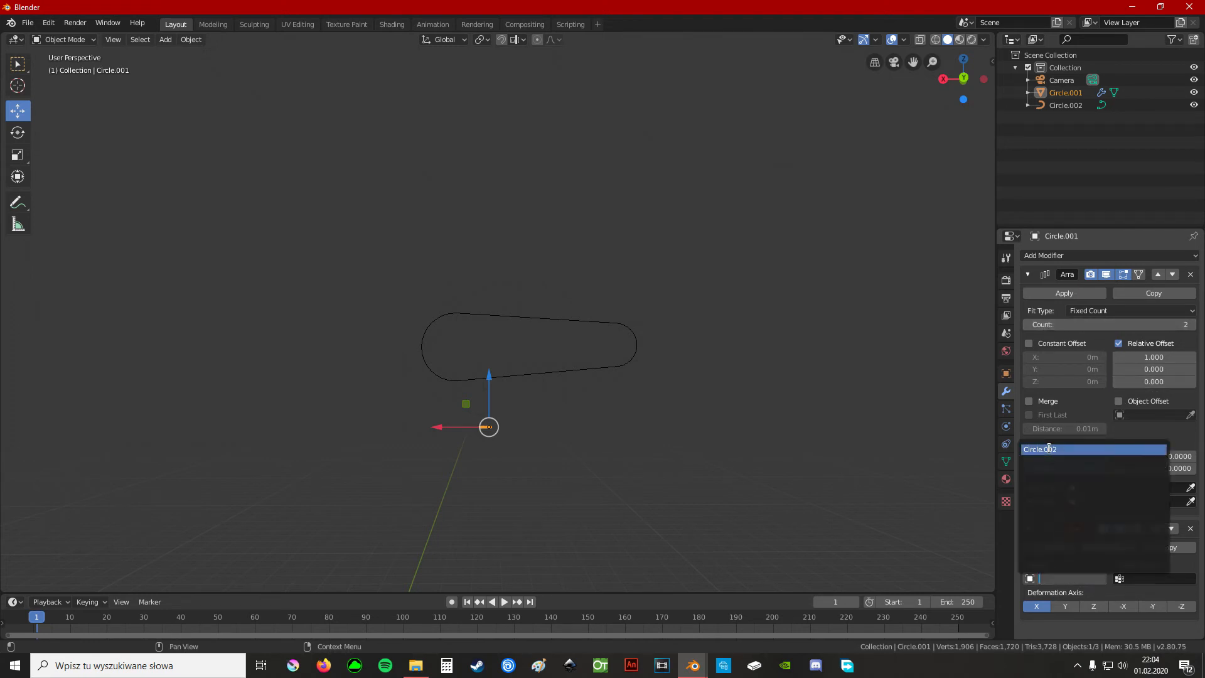
click(1042, 449)
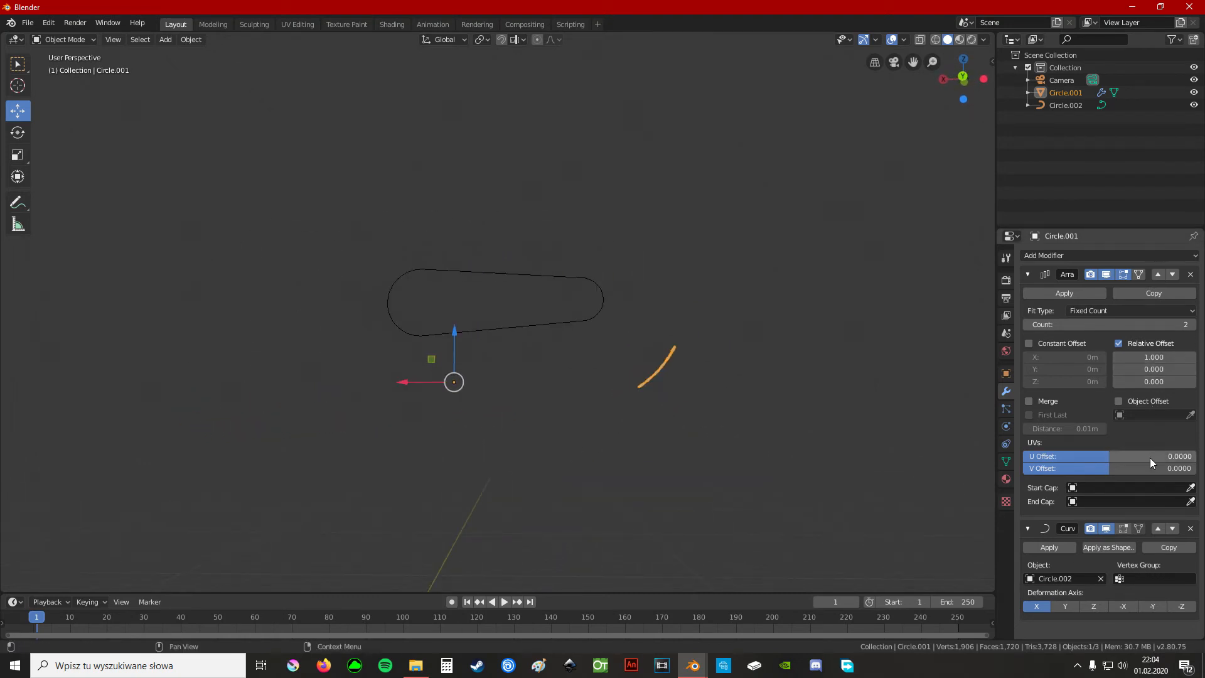
click(1107, 324)
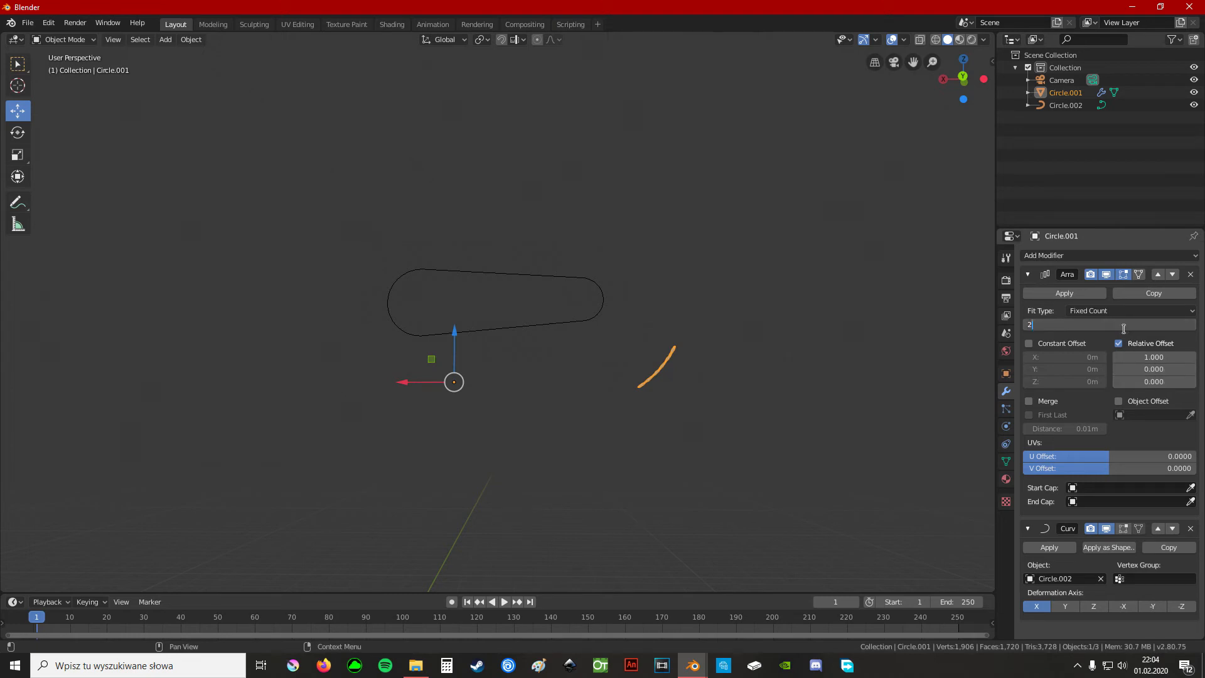
text(100)
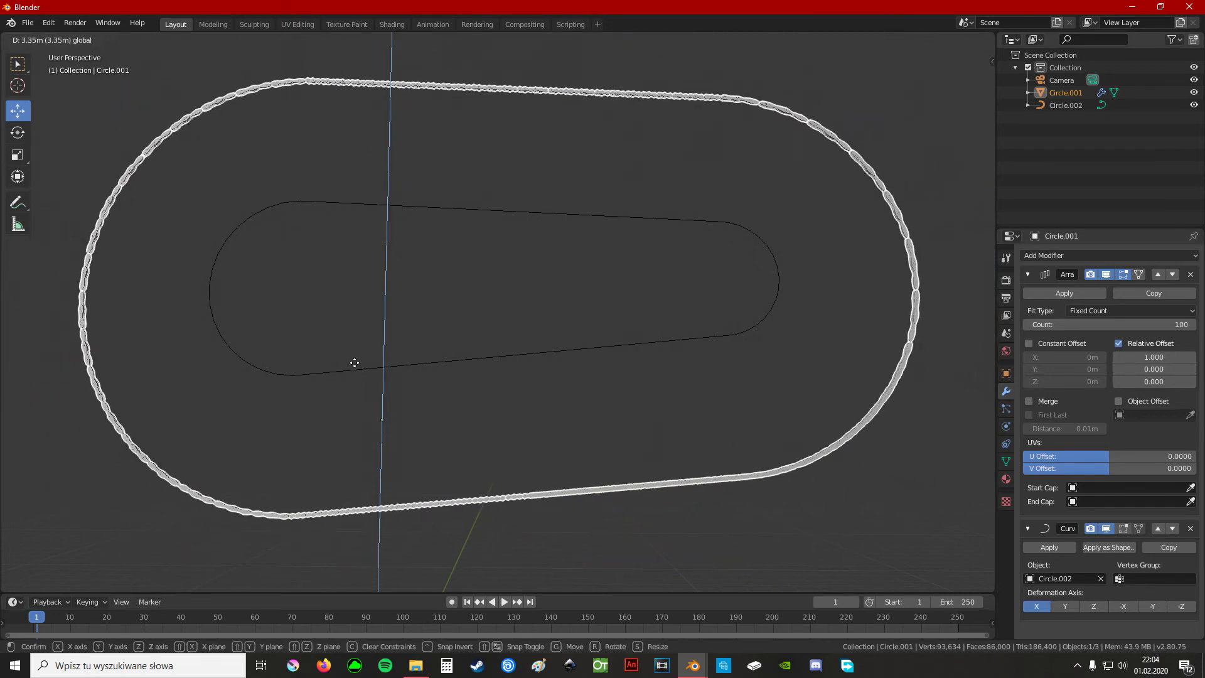
Realign the base link and tighten the Array relative offset toward 0.8 so links overlap.
drag(354, 362, 313, 251)
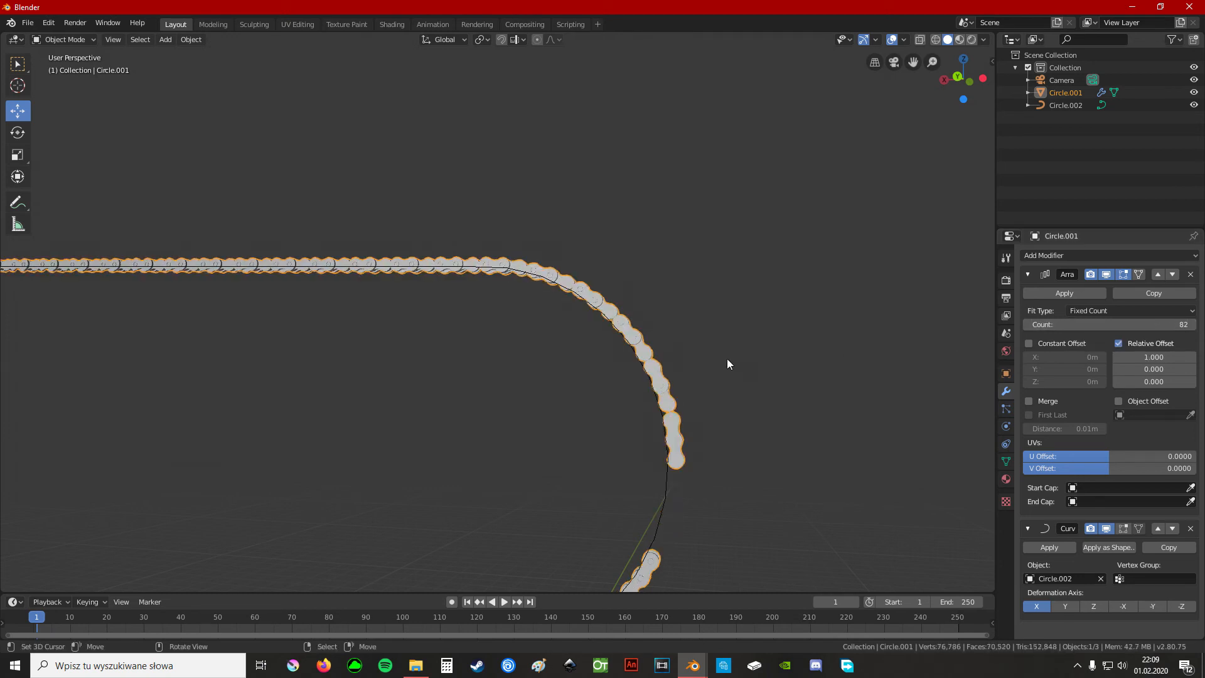
scroll(down, 3)
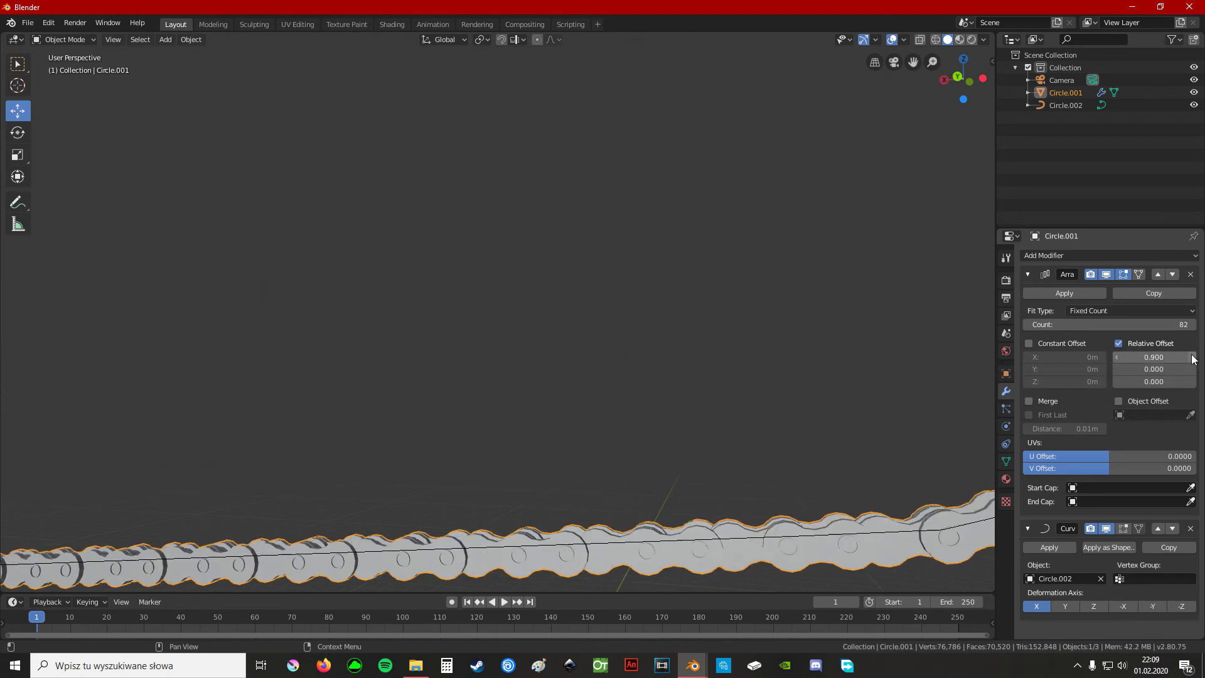
drag(1152, 357, 1137, 356)
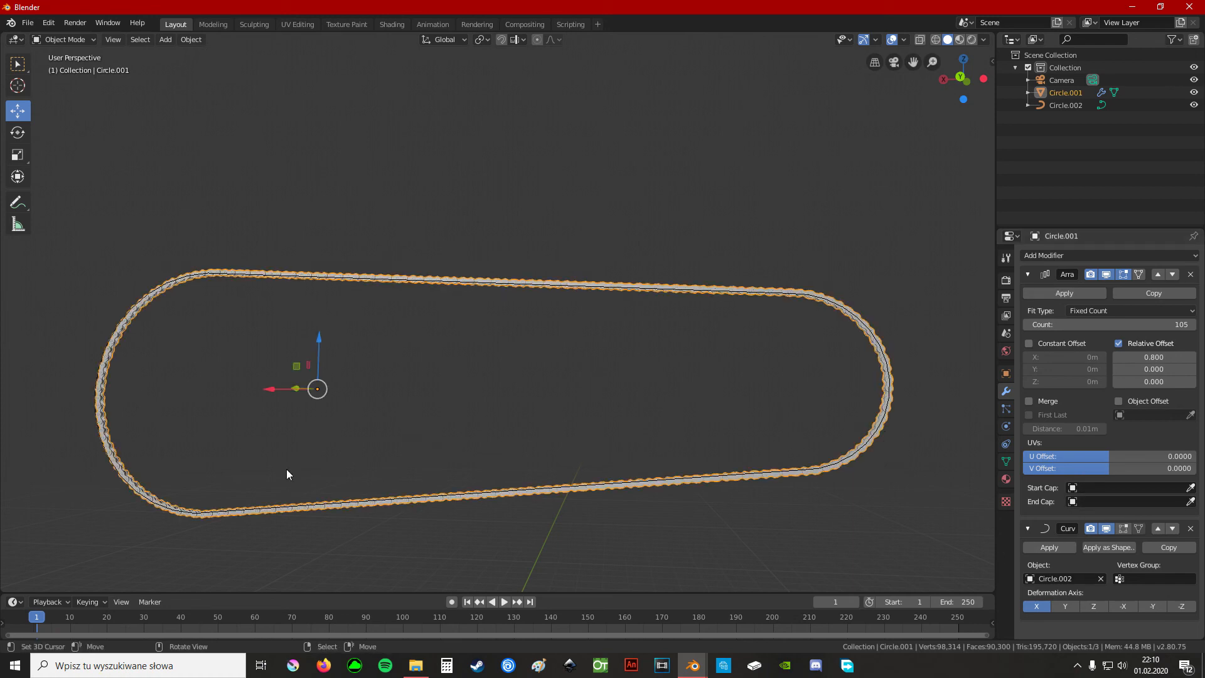
mouse_move(714, 480)
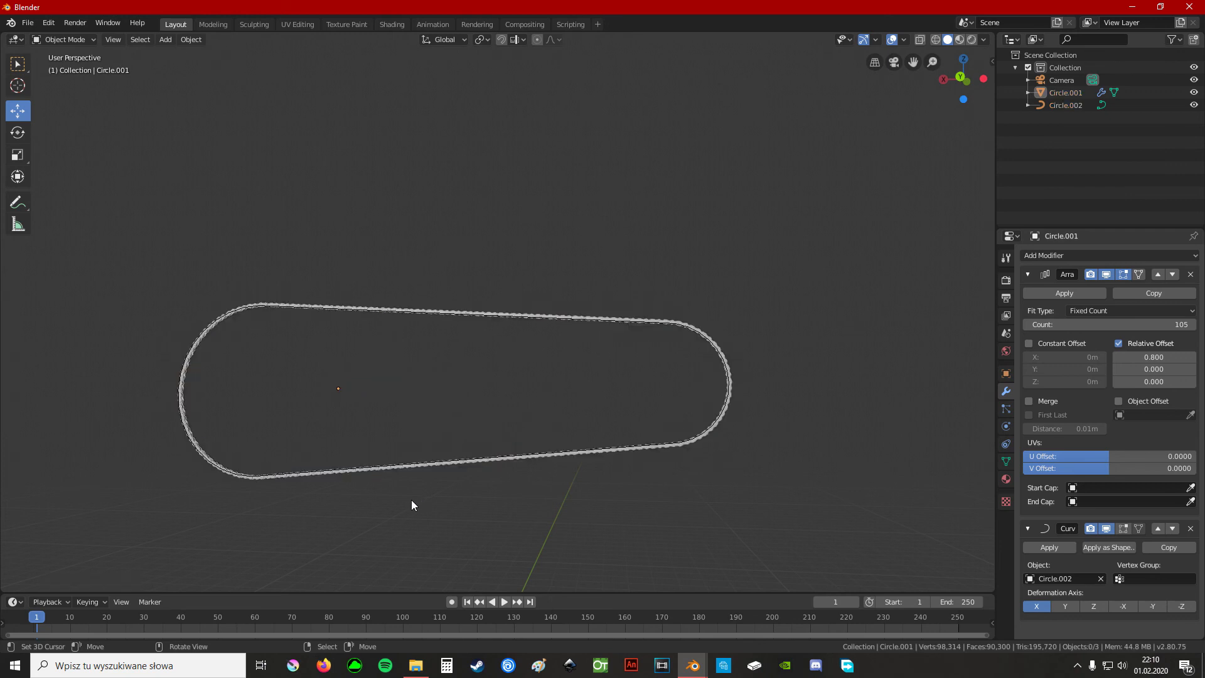
mouse_move(520, 358)
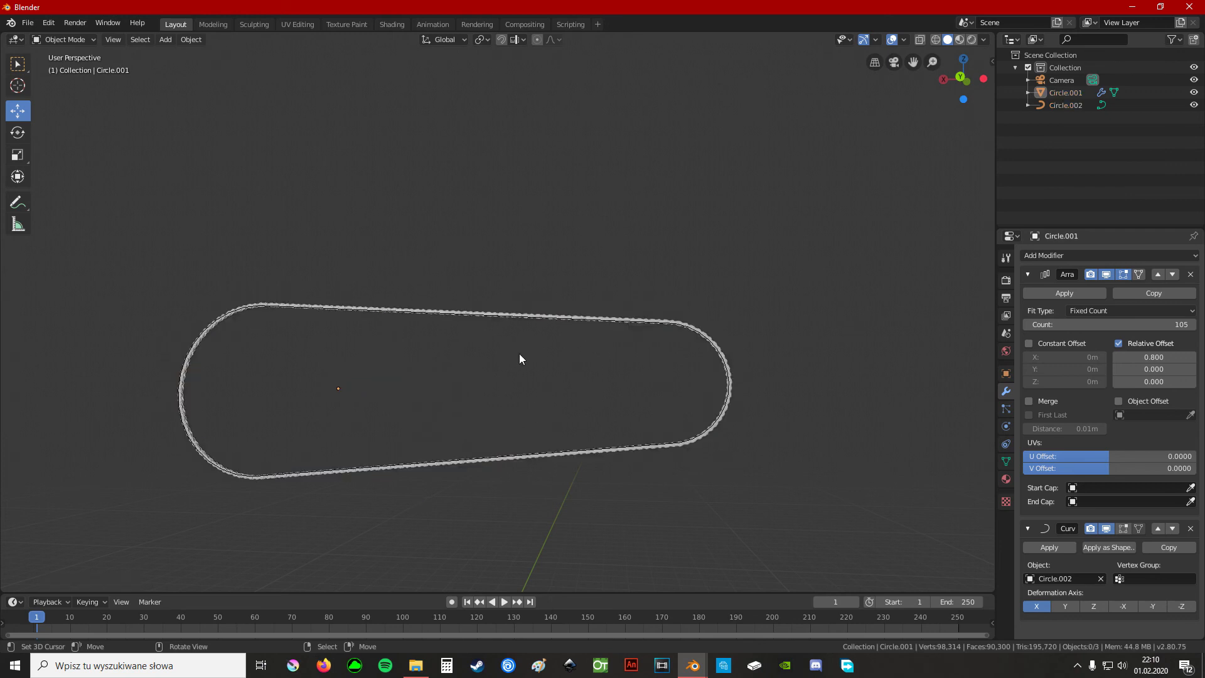
mouse_move(482, 78)
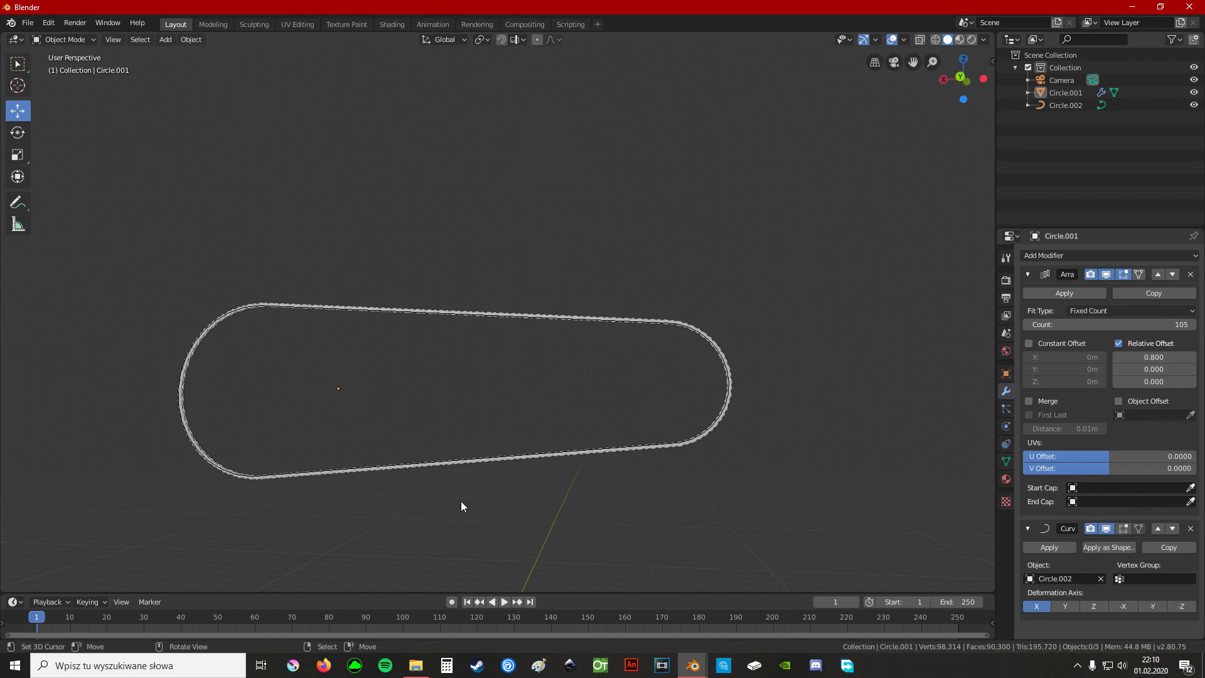
mouse_move(150, 328)
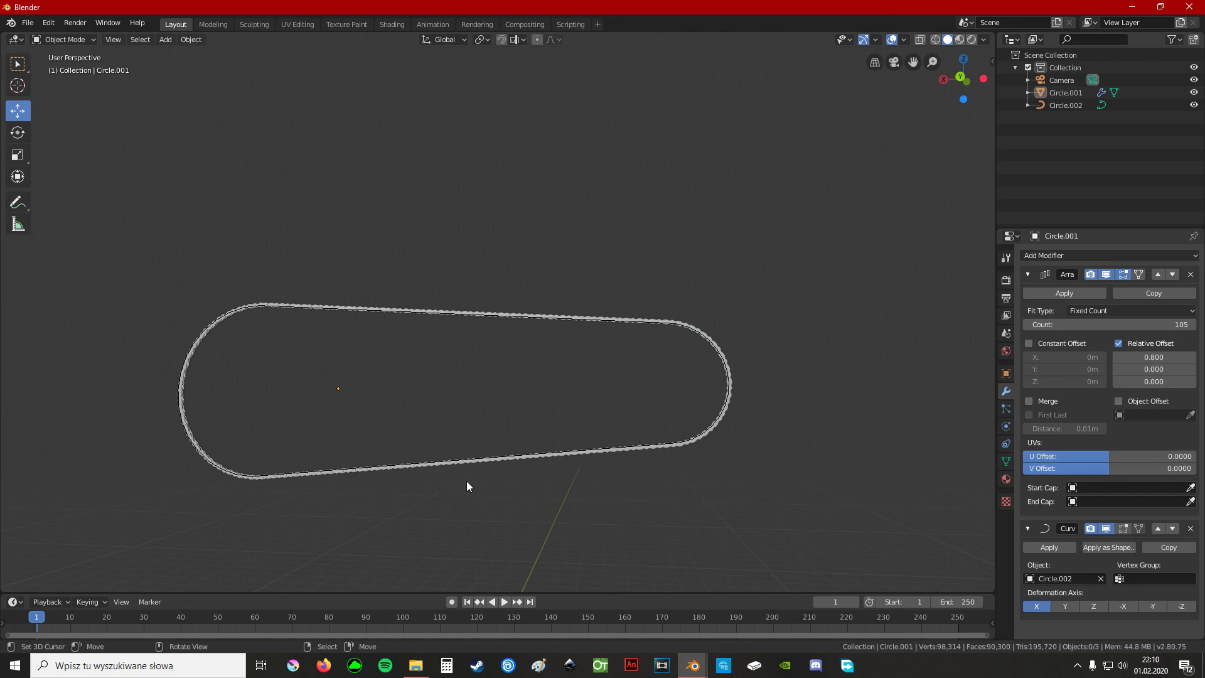
click(1066, 106)
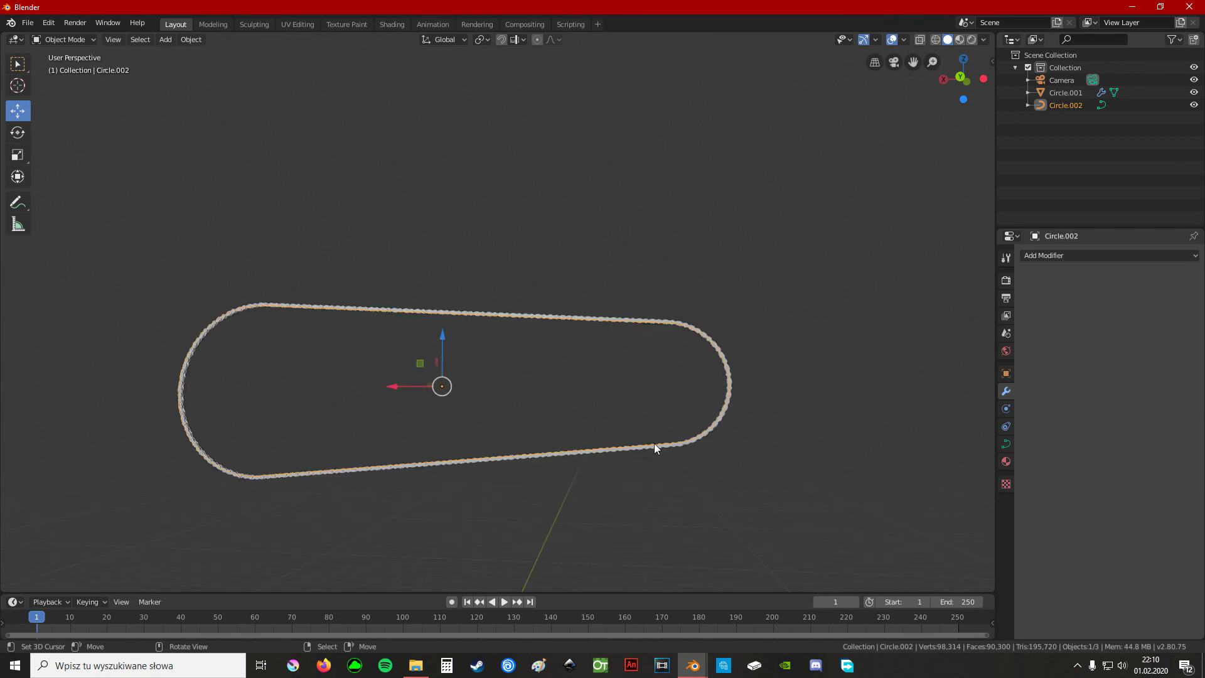
mouse_move(186, 320)
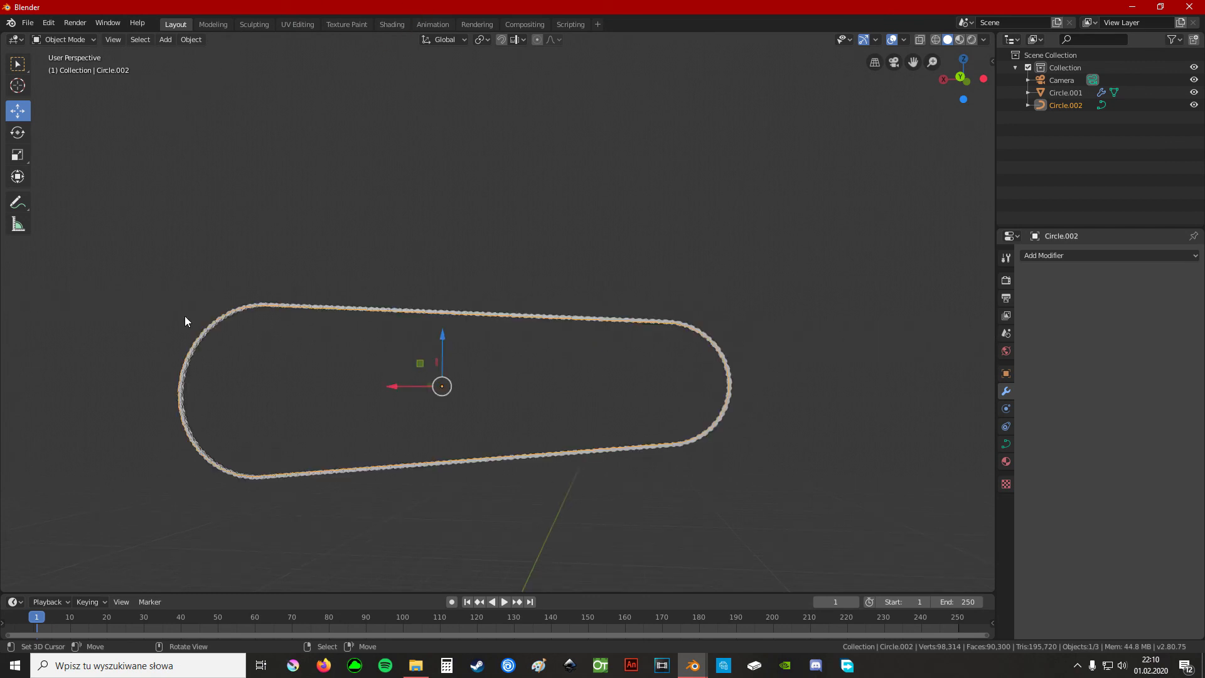
Raise the link count to 106 to close the gap and switch to the bike scene file.
click(1066, 92)
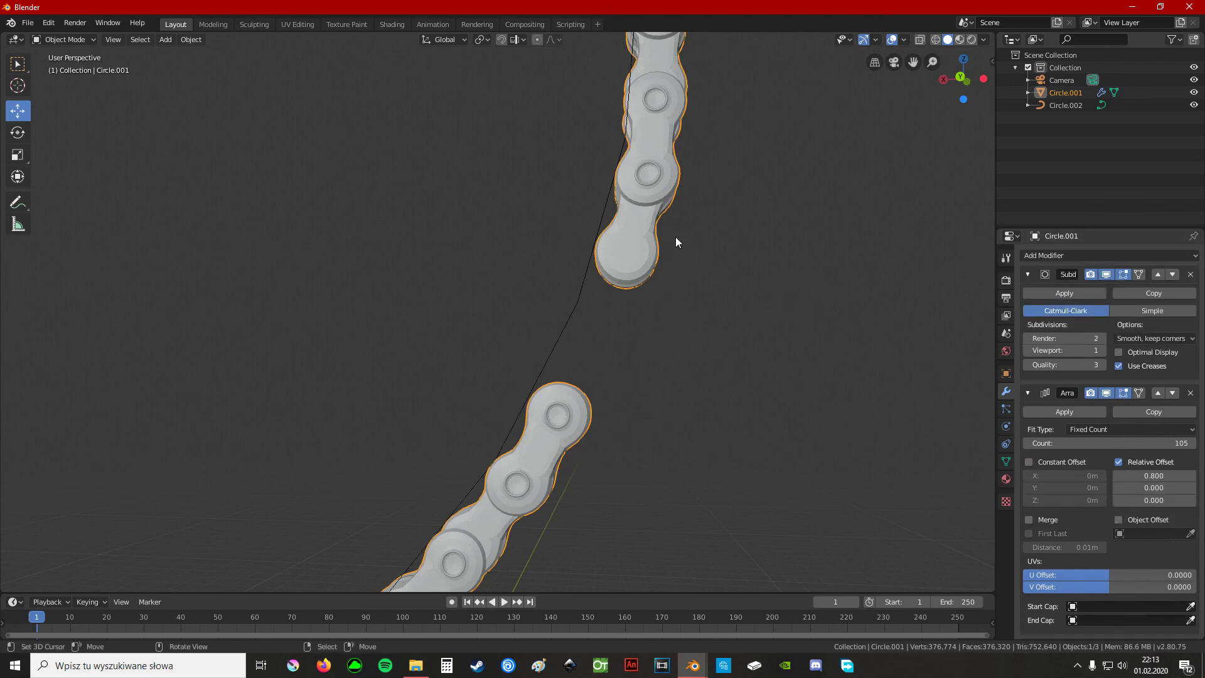
mouse_move(529, 511)
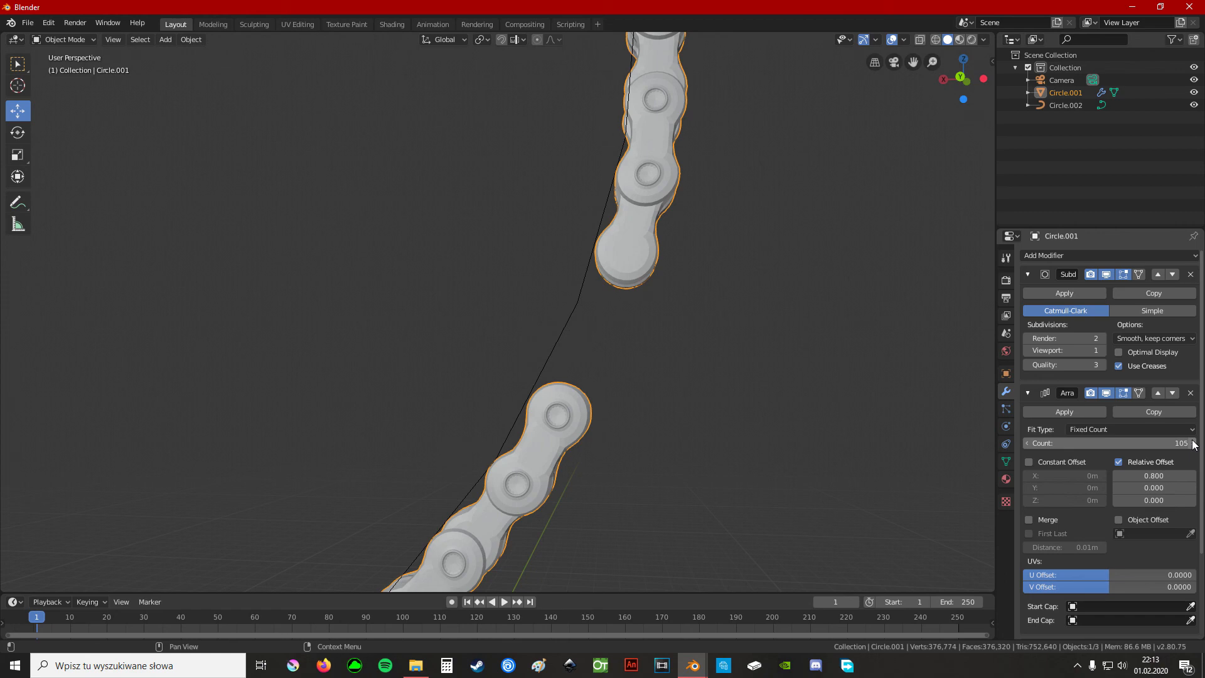
click(1194, 443)
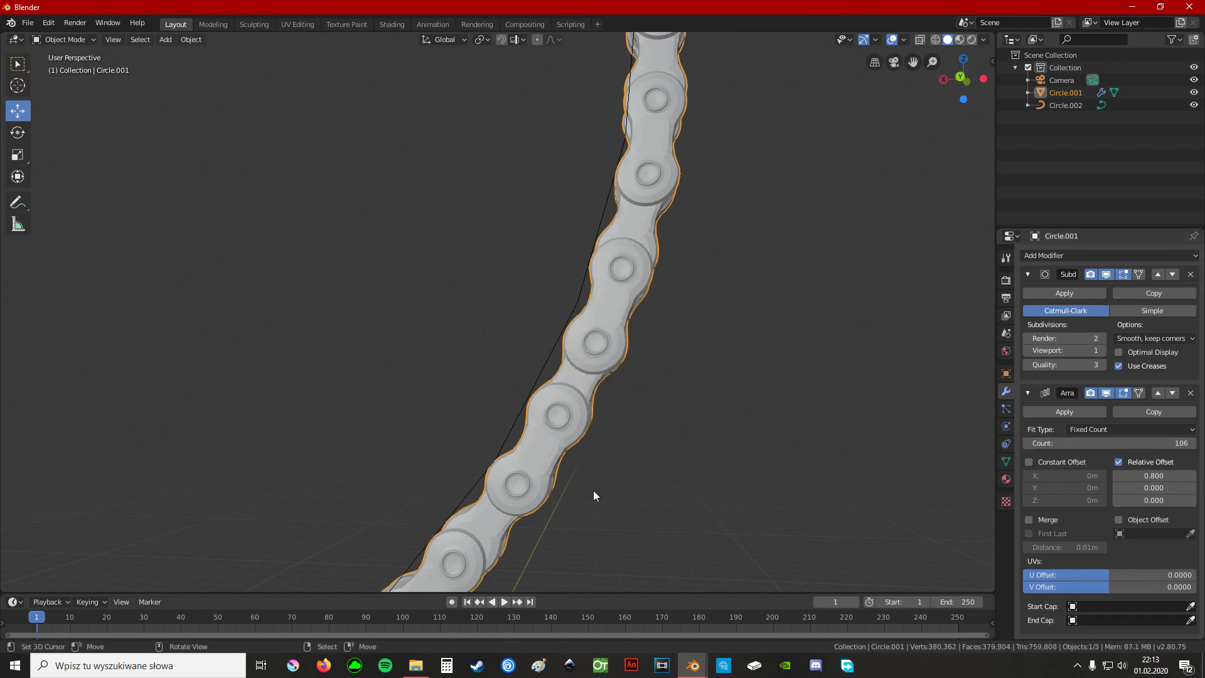
mouse_move(668, 360)
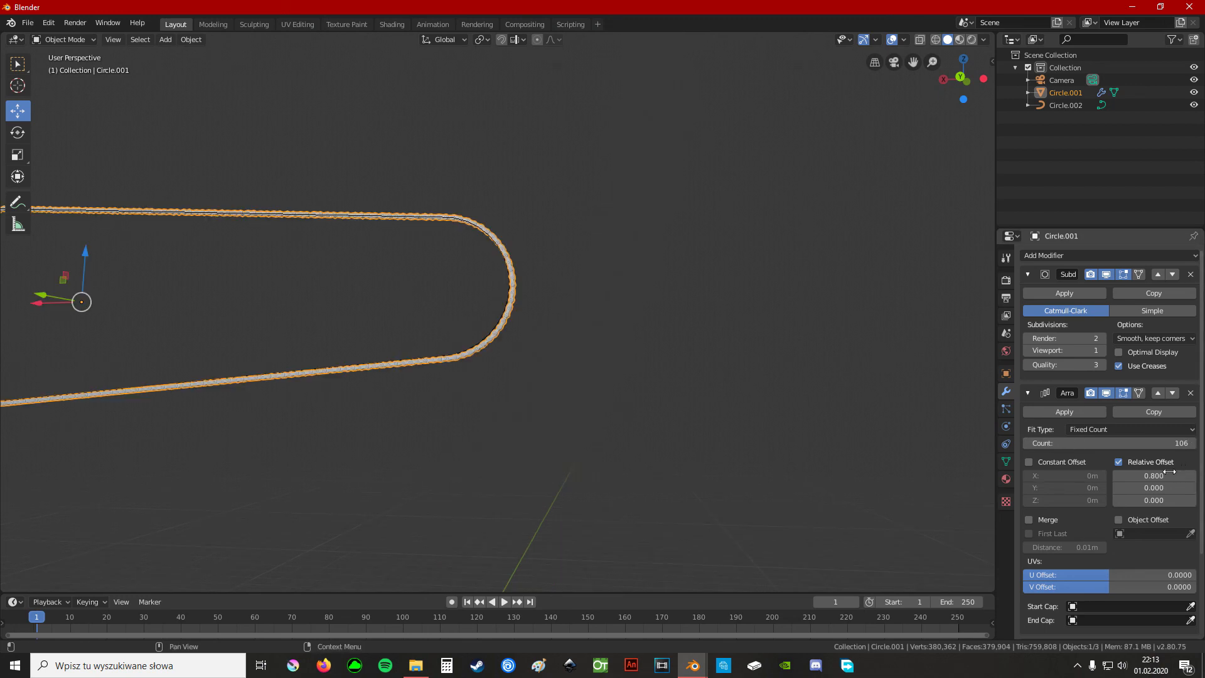
mouse_move(477, 463)
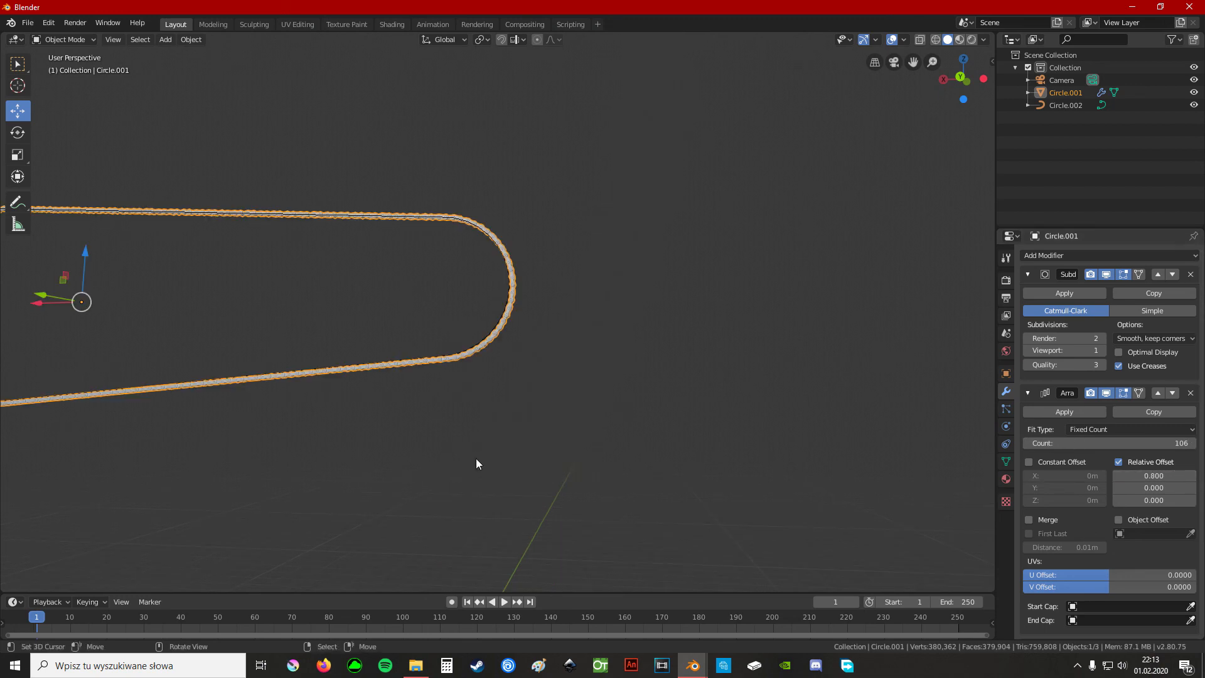
click(214, 24)
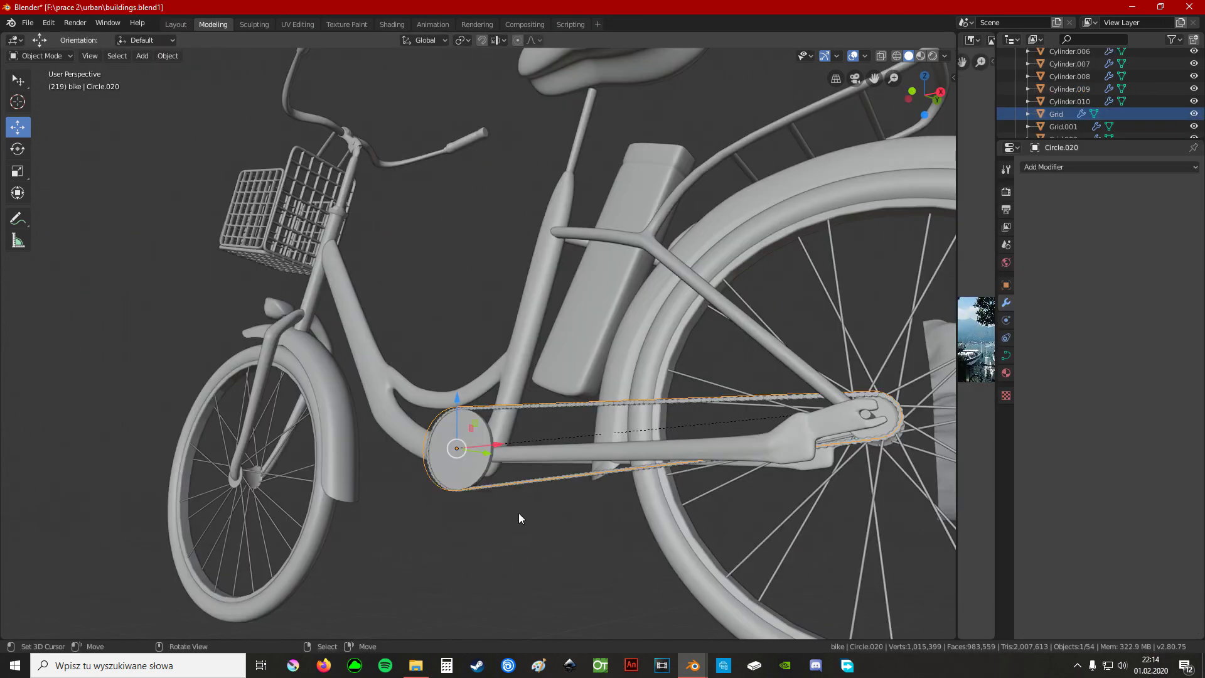